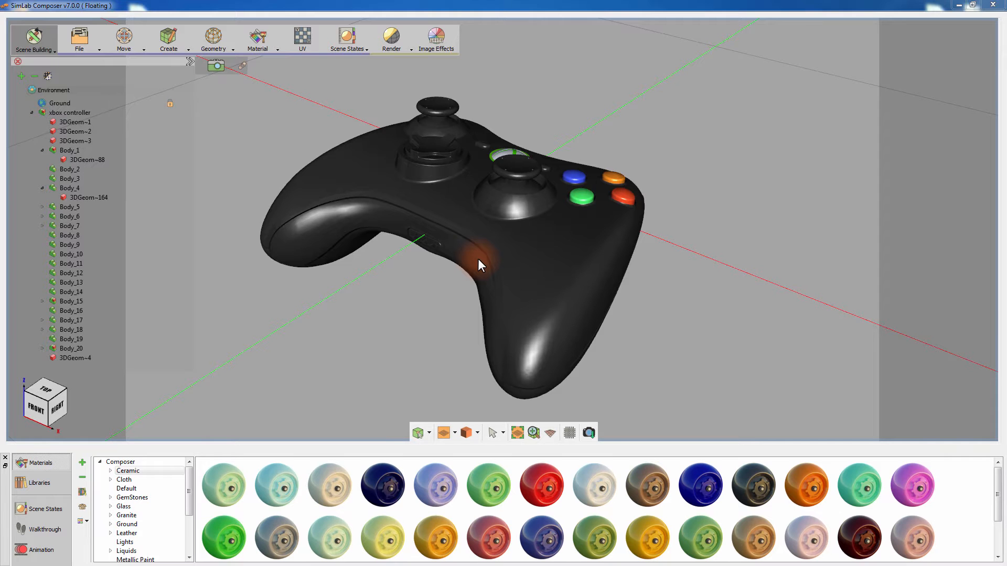
Orbit the controller to a three-quarter view and bring up the Scene State capture settings.
drag(481, 266, 636, 265)
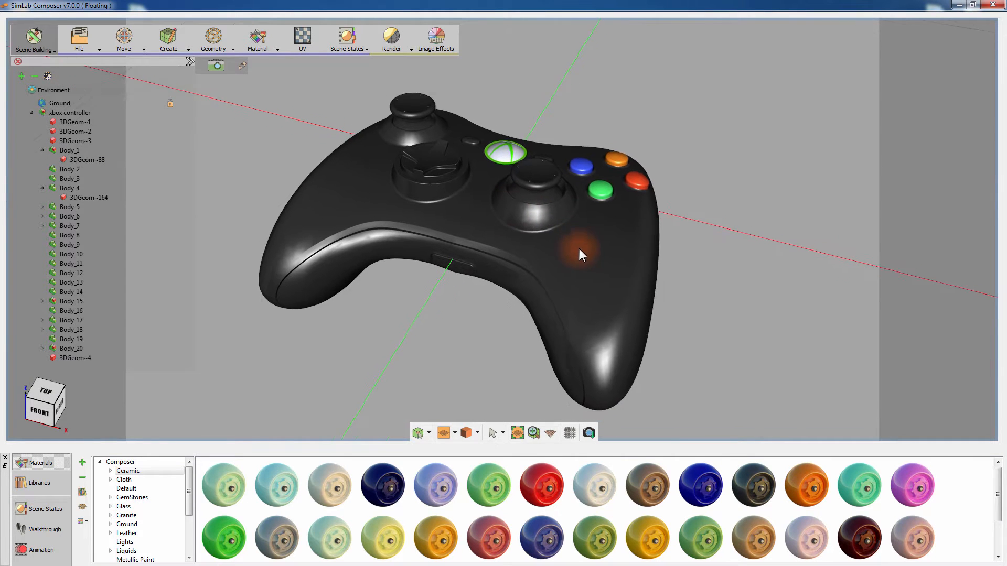
drag(578, 251, 585, 244)
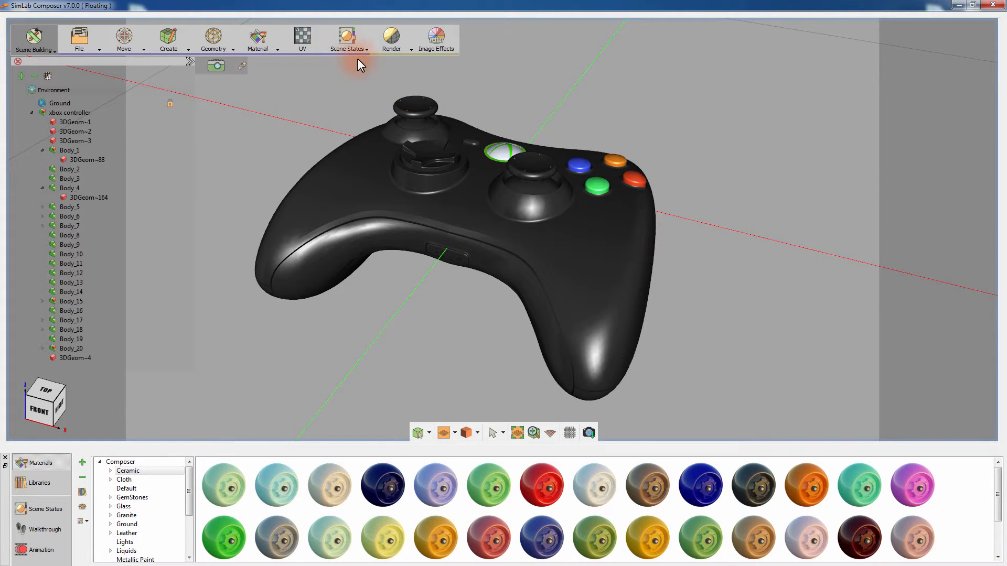
click(347, 40)
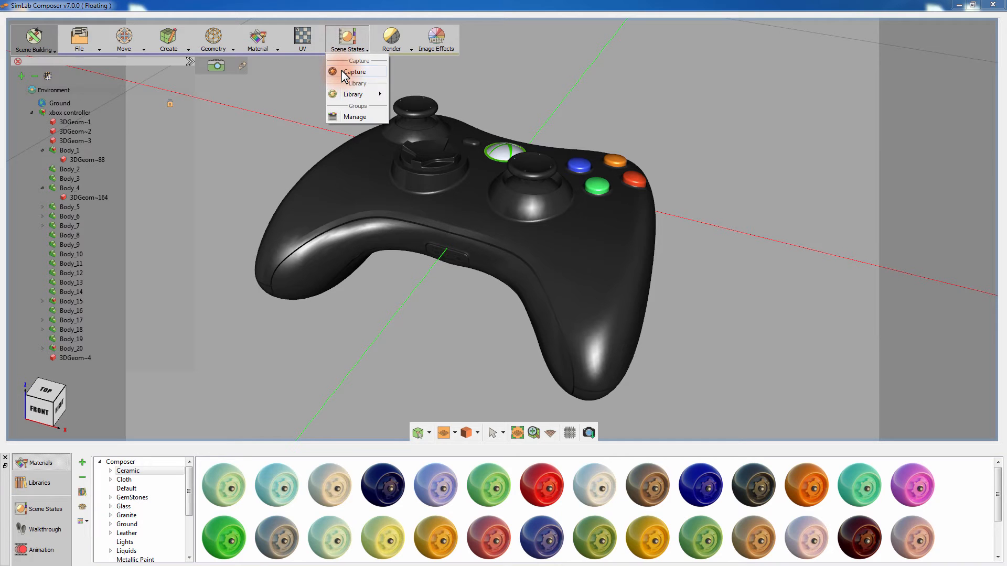
click(354, 71)
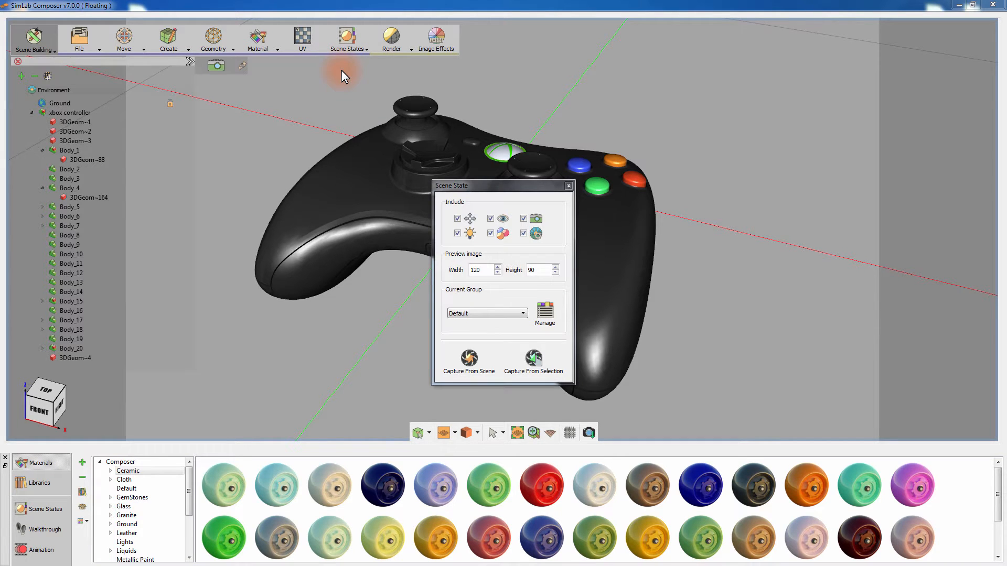
mouse_move(482, 193)
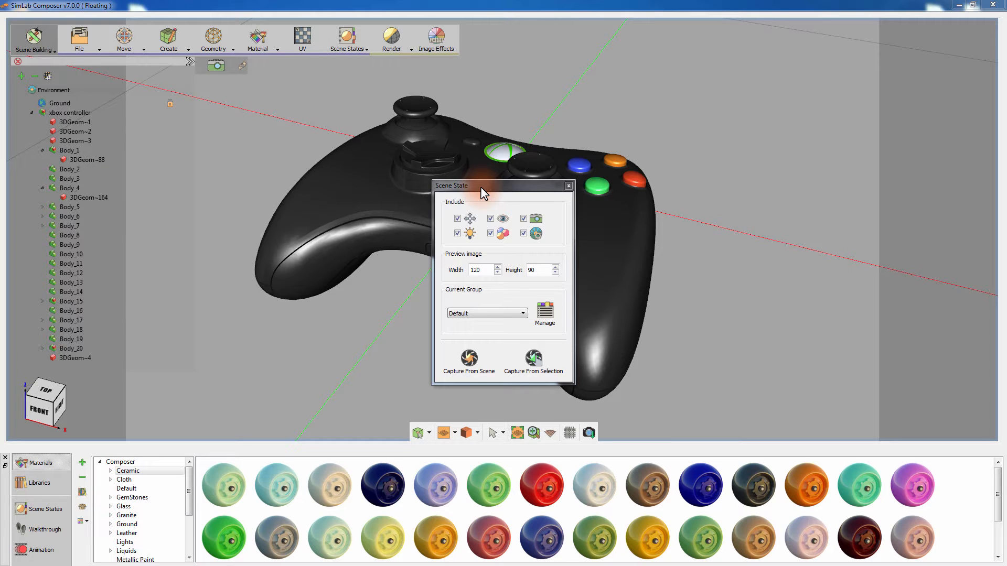
Move the Scene State dialog aside and limit the Include list to materials only.
drag(482, 186, 694, 153)
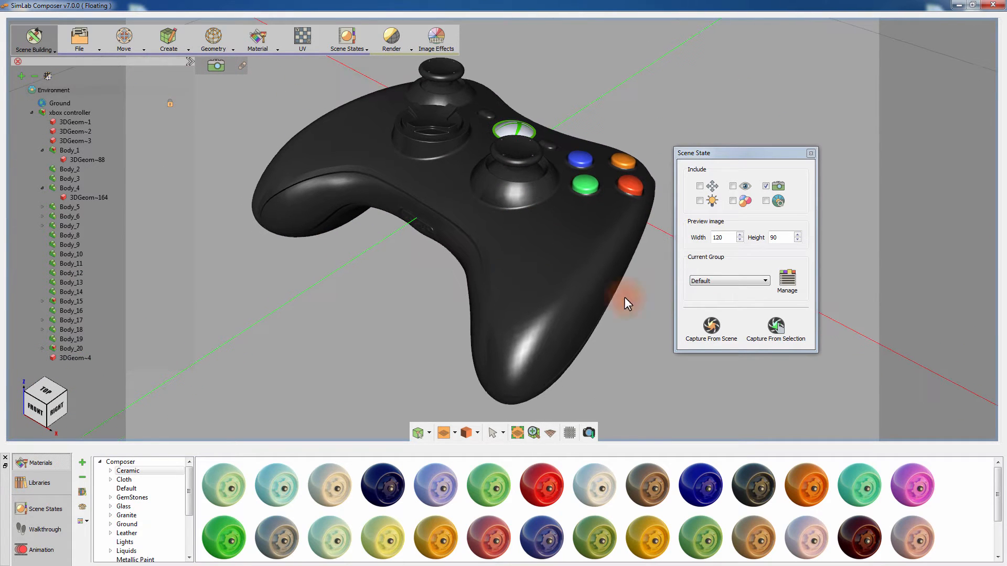
click(711, 329)
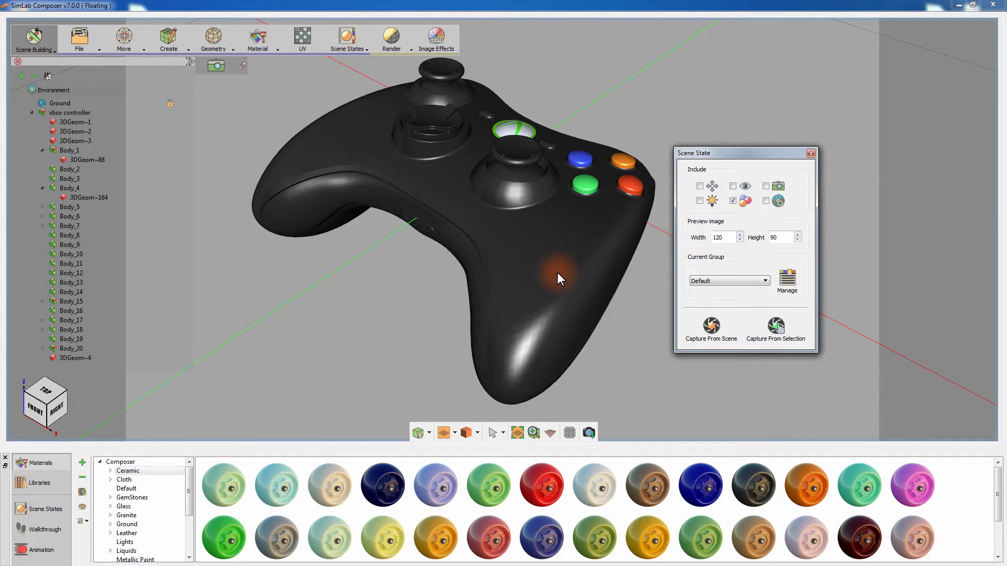
Colour the controller body near-white, capture it from the scene, and close the capture settings.
click(557, 276)
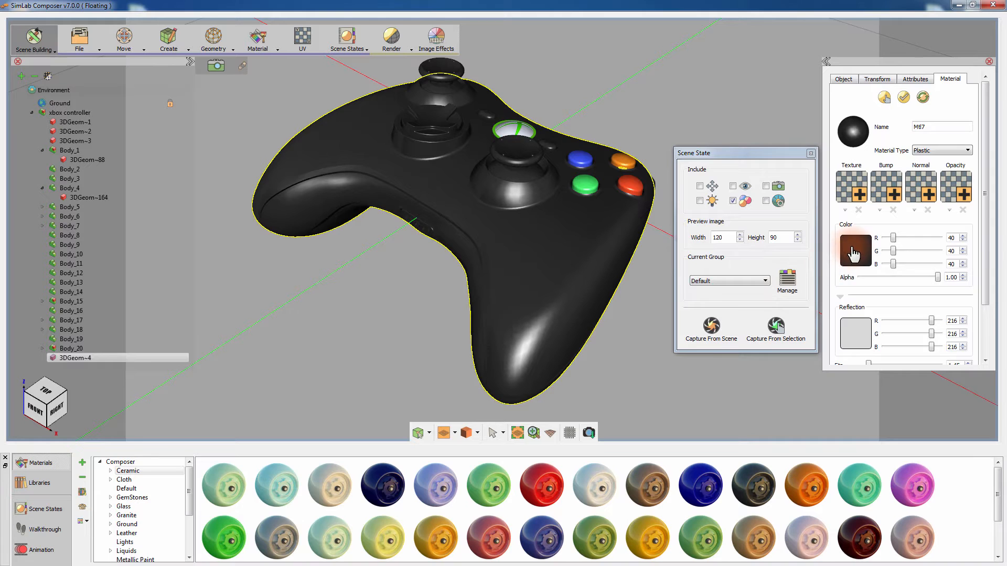
click(856, 251)
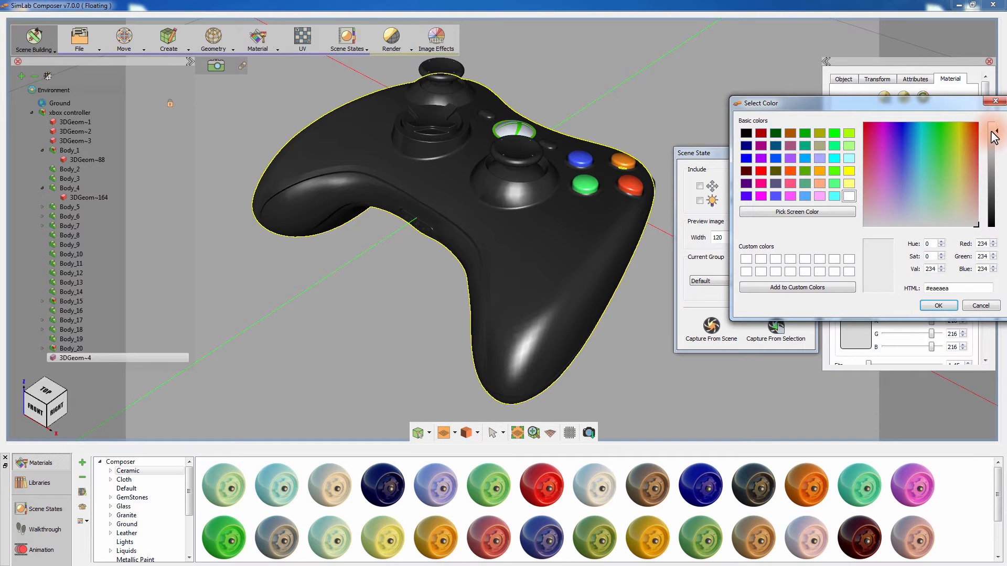
click(938, 306)
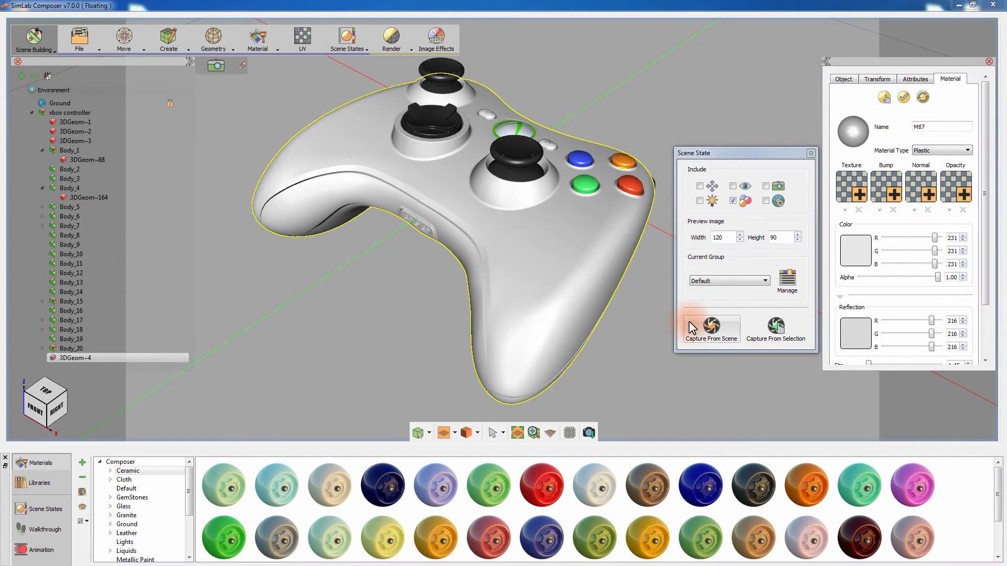
click(710, 329)
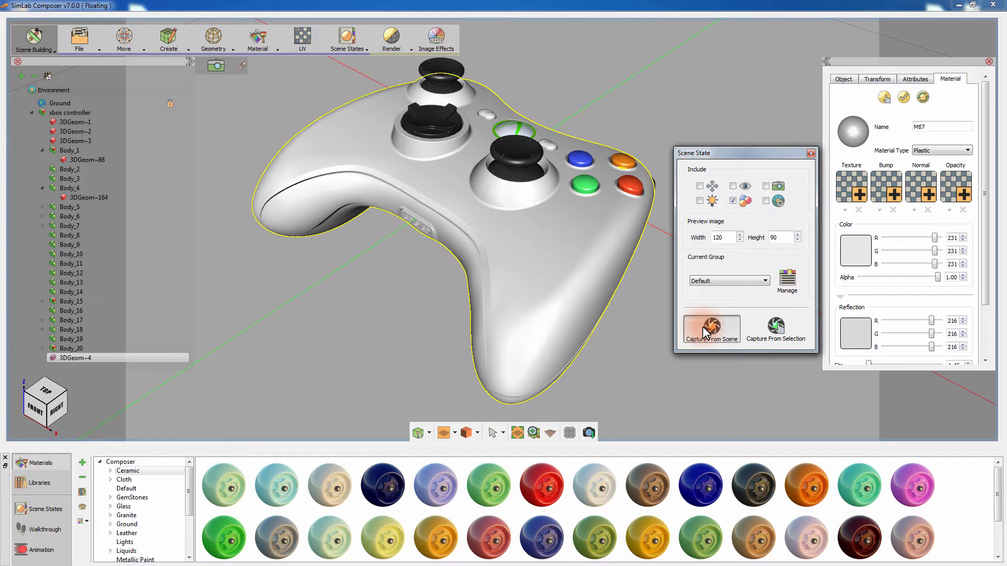
click(712, 329)
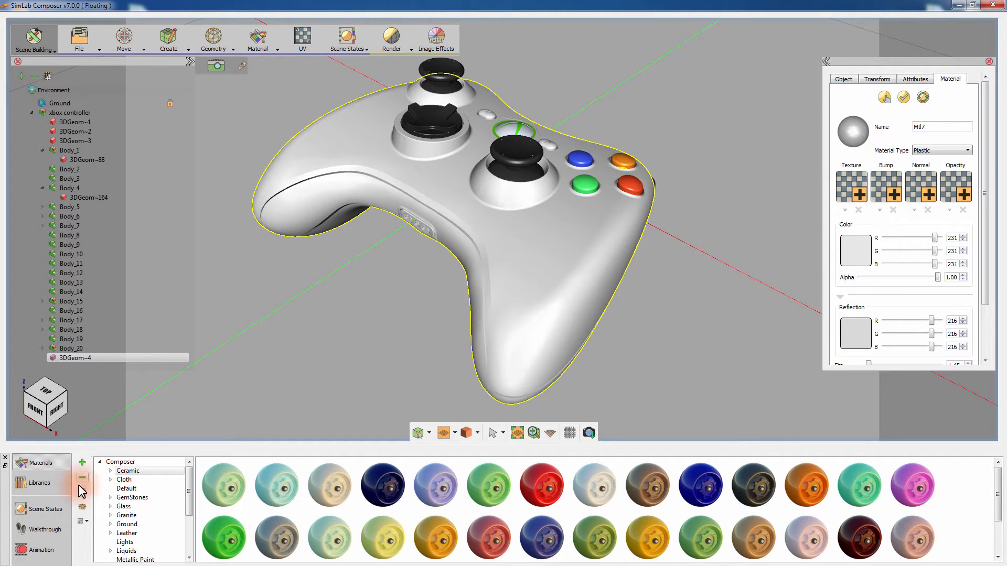
Show the Scene States list and preview the top, side, perspective and Scene5 states in turn.
click(42, 510)
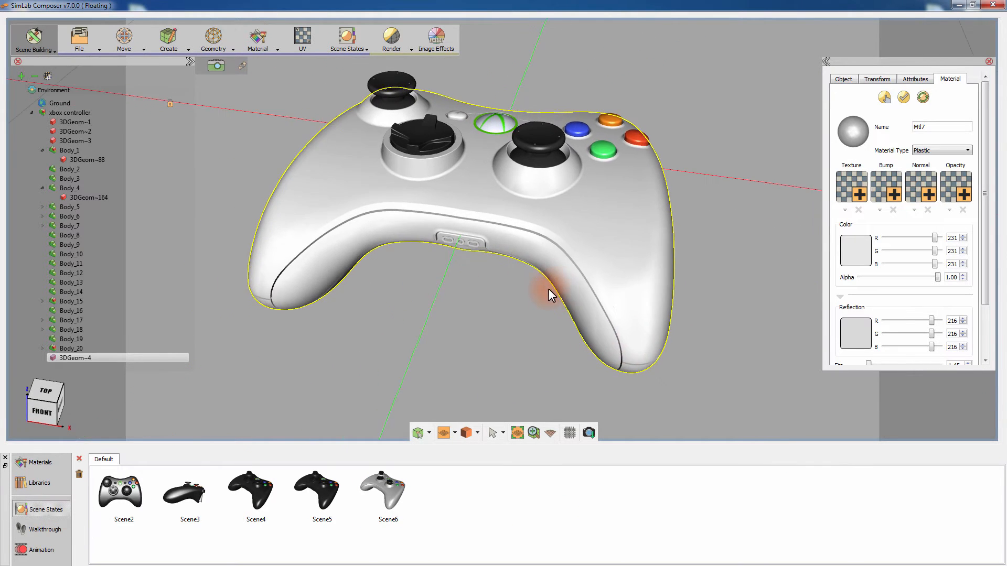
click(189, 493)
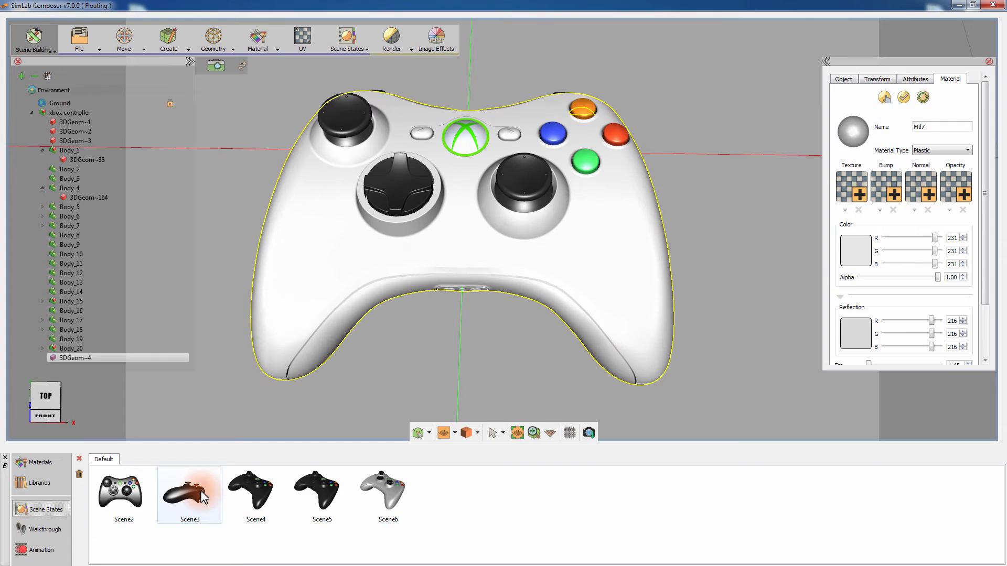
click(256, 491)
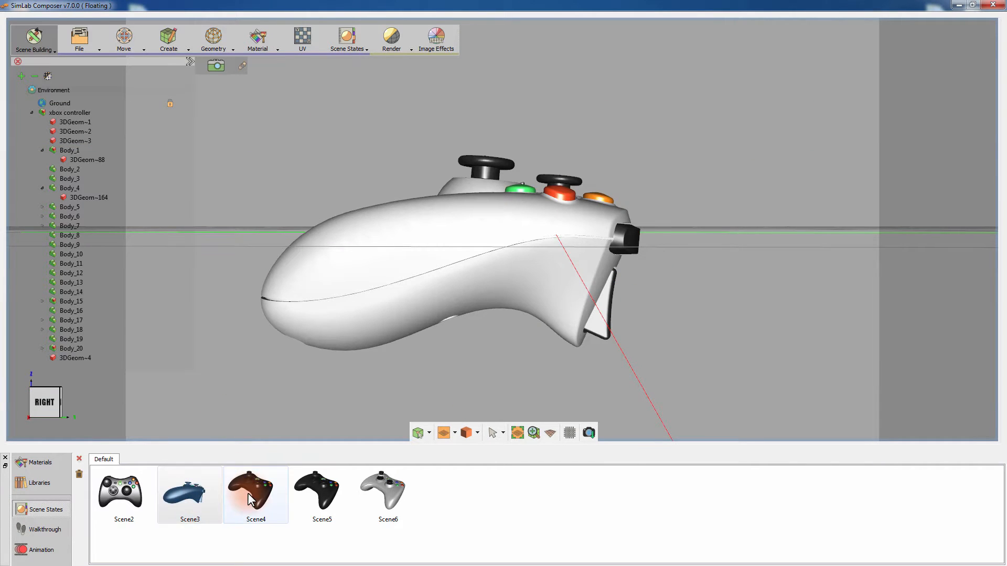
click(322, 493)
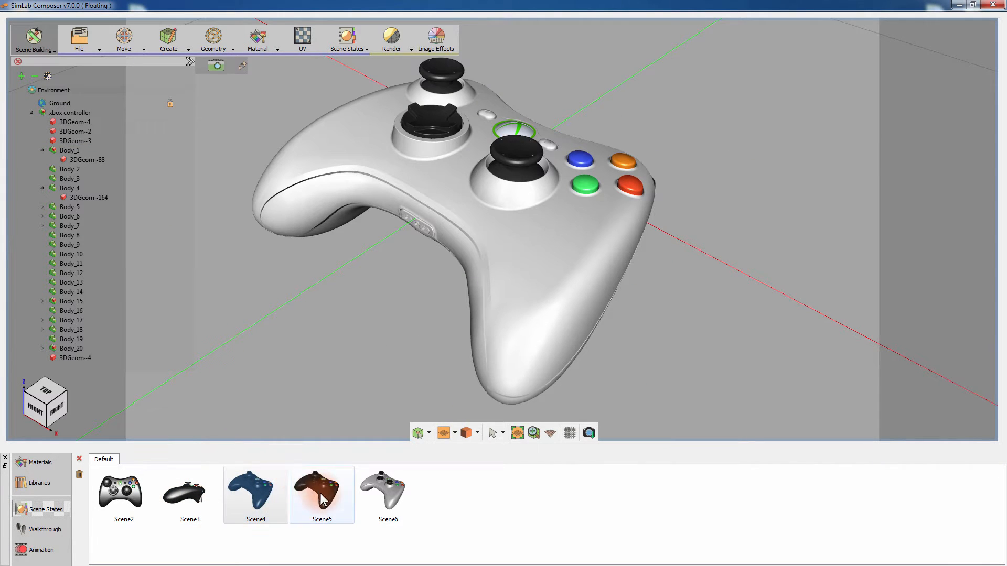
click(122, 494)
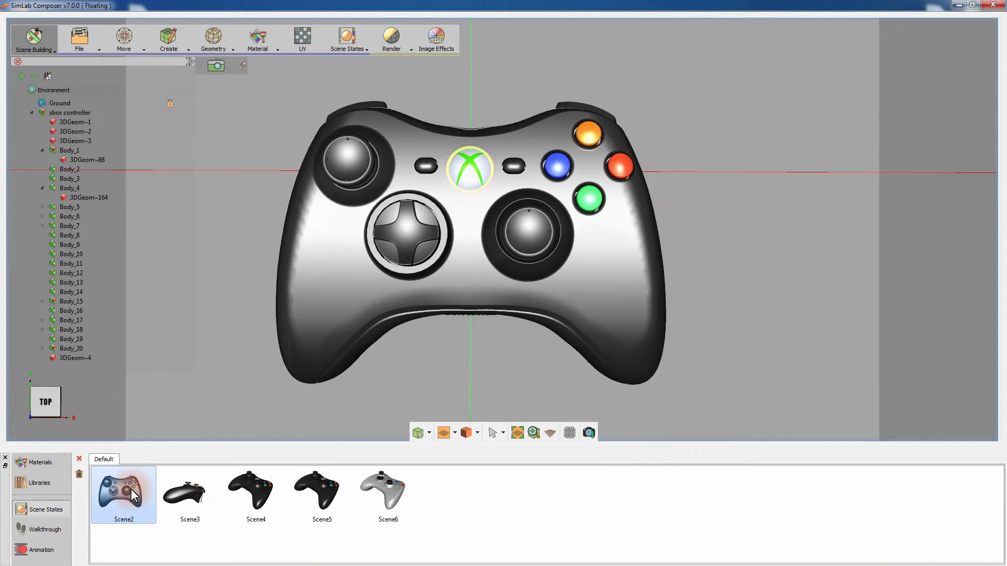
Rename the first scene state to Perspective in its Name field.
double_click(123, 491)
text(Top)
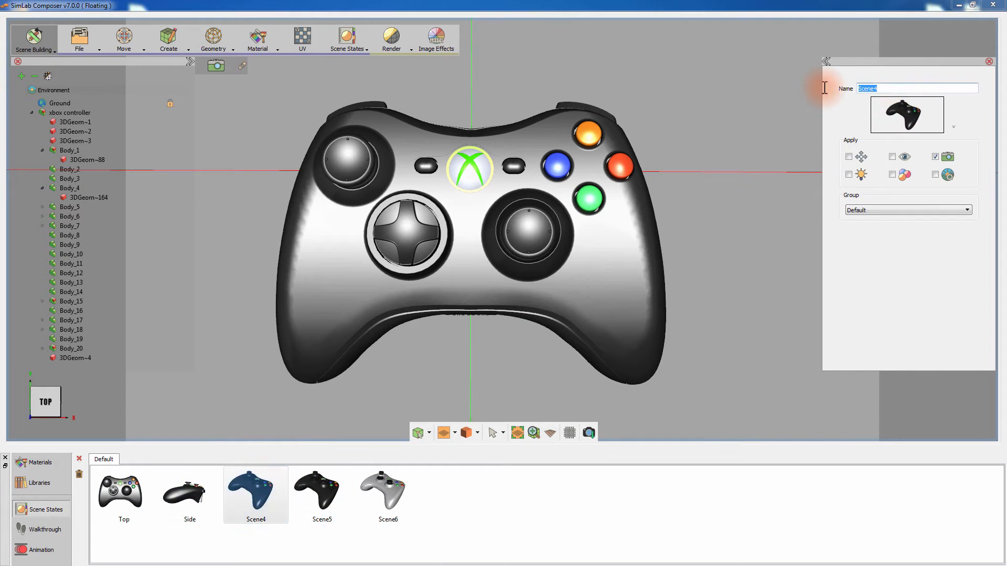
text(Perspective)
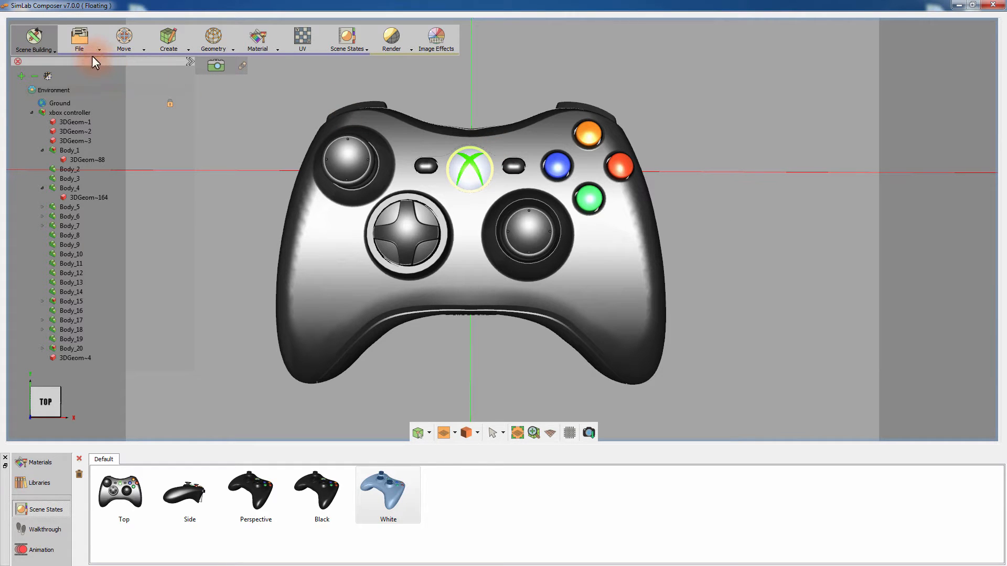
Bring up the PDF Settings dialog from File > 3D PDF with its template list.
click(79, 39)
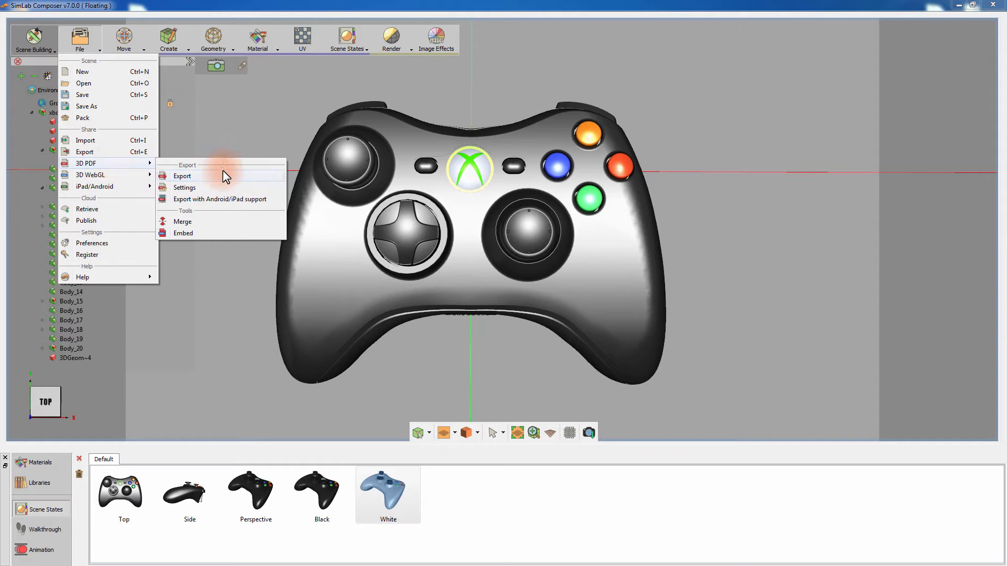
mouse_move(229, 188)
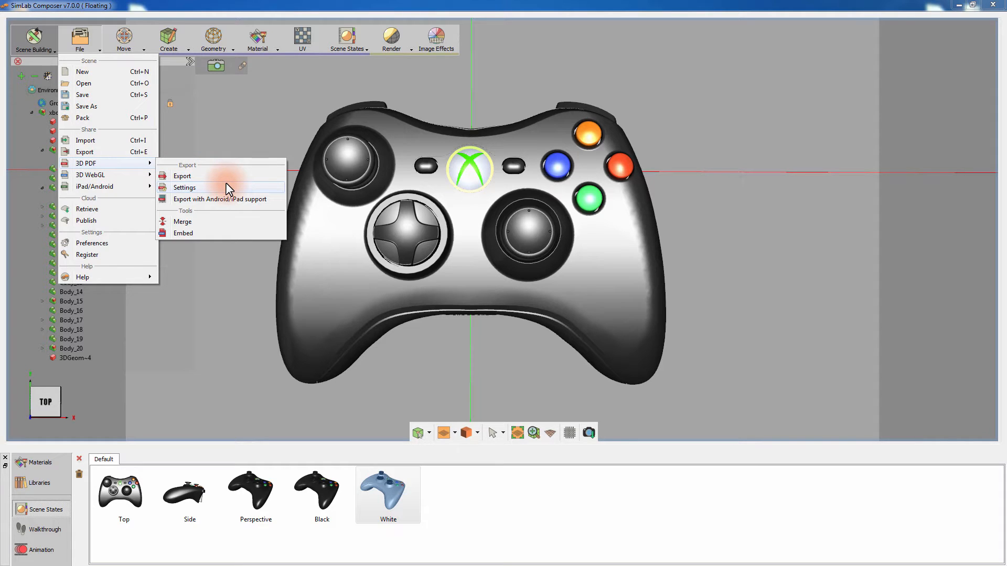
mouse_move(230, 213)
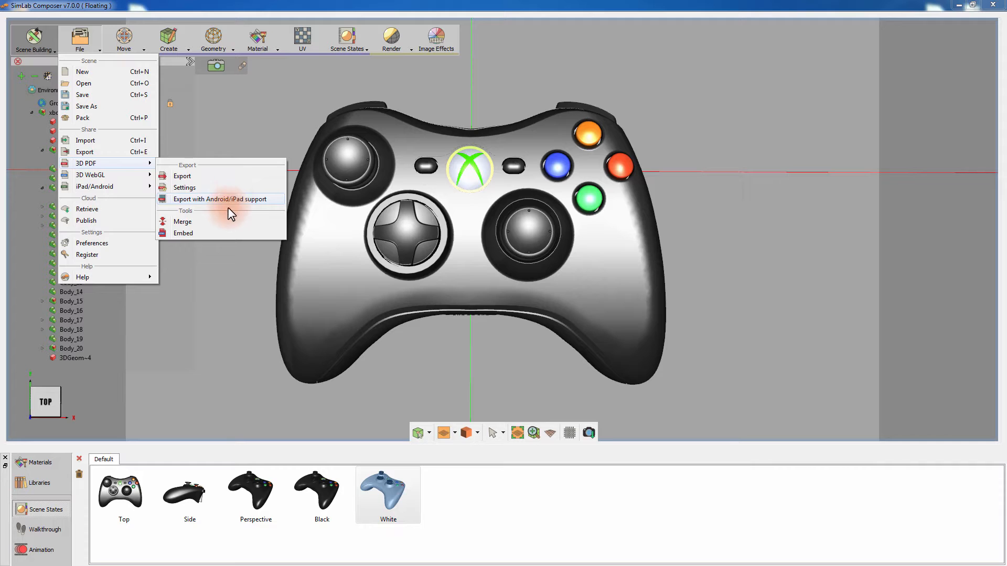
mouse_move(231, 238)
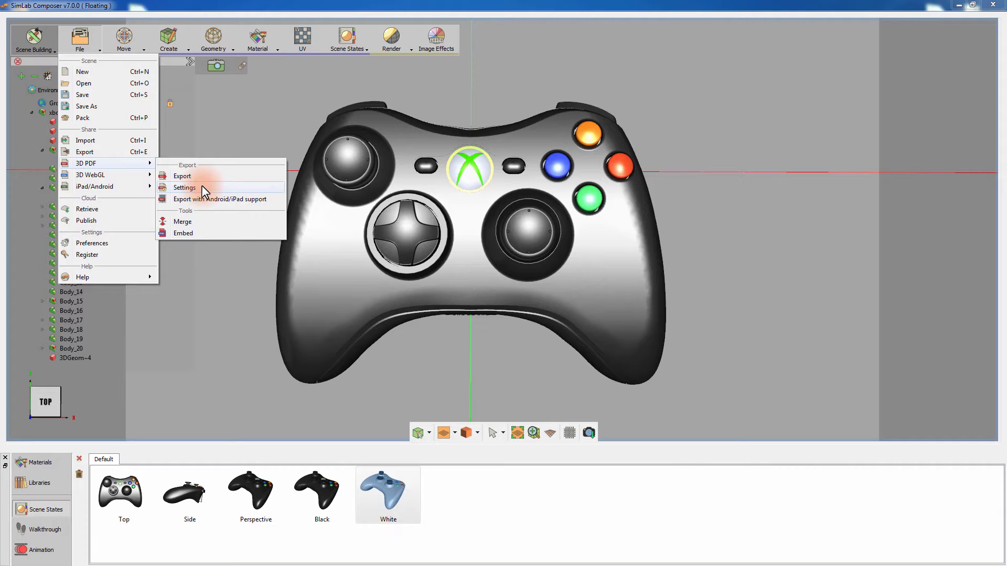
click(184, 188)
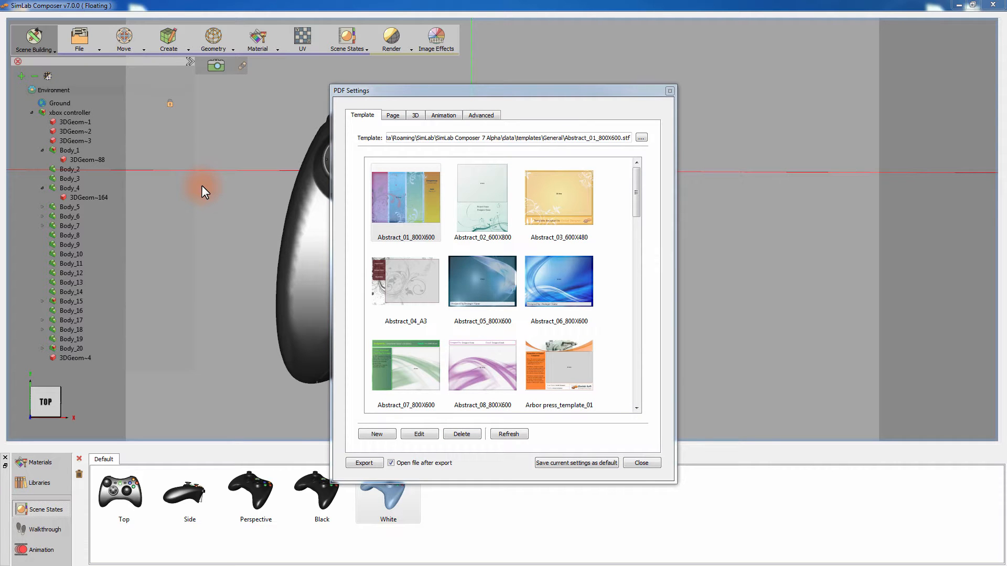
mouse_move(647, 180)
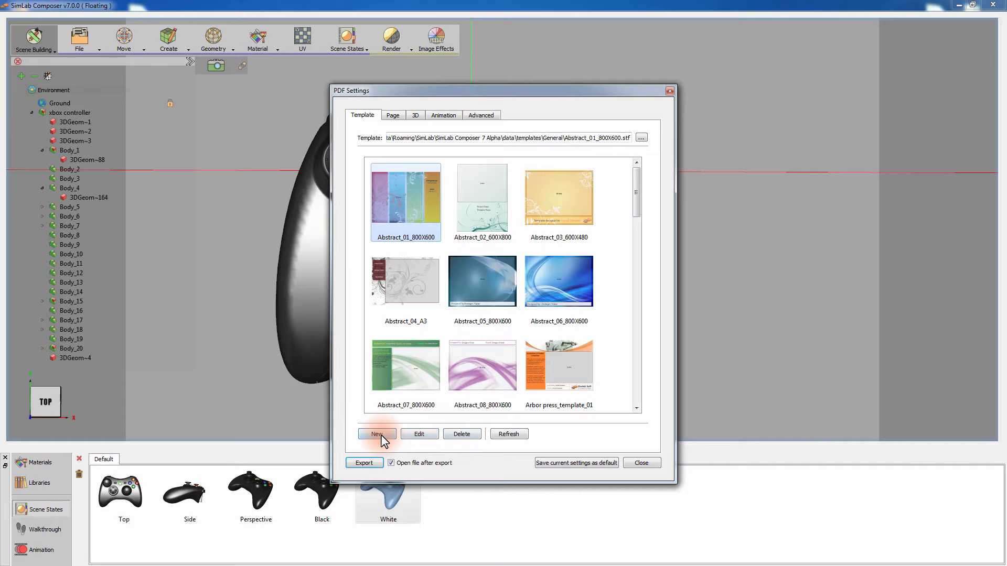
Start a new template with a custom landscape page of 1280 by 720 pixels.
click(377, 434)
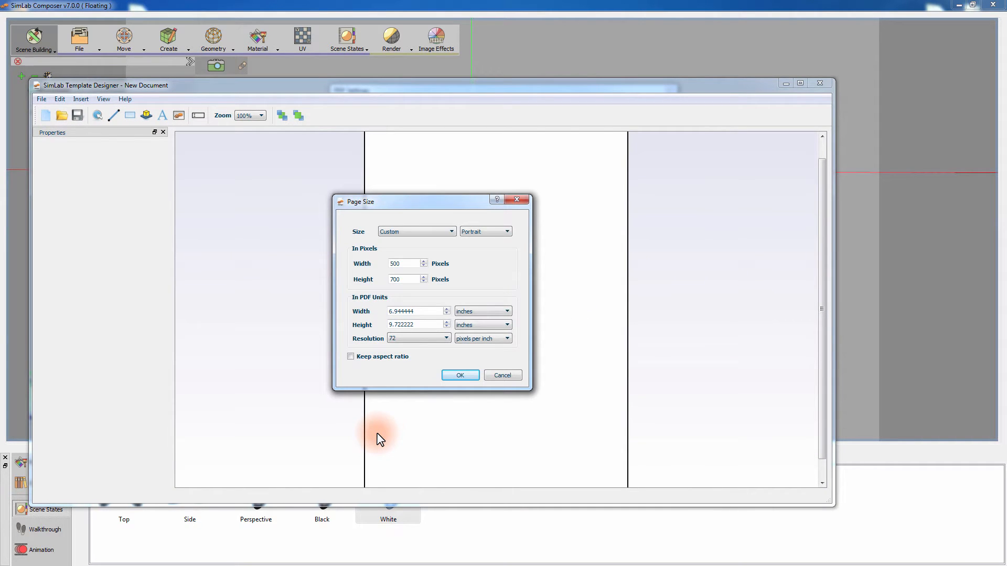
text(1280)
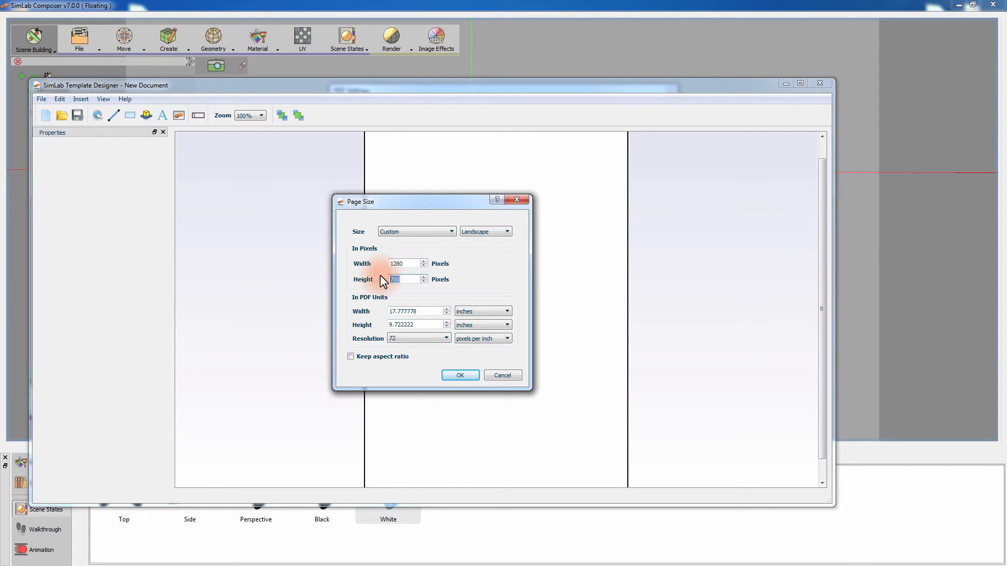
text(720)
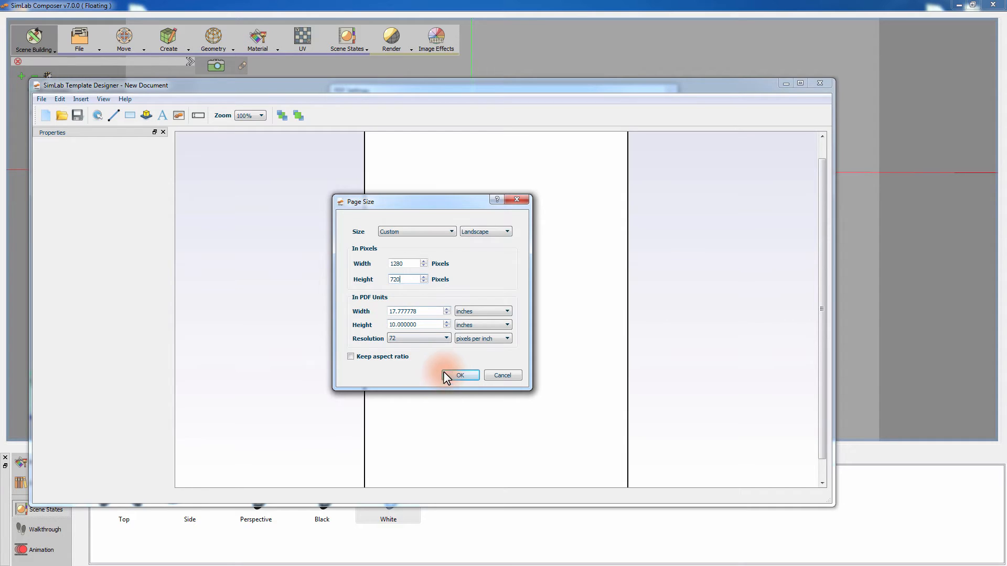
click(461, 376)
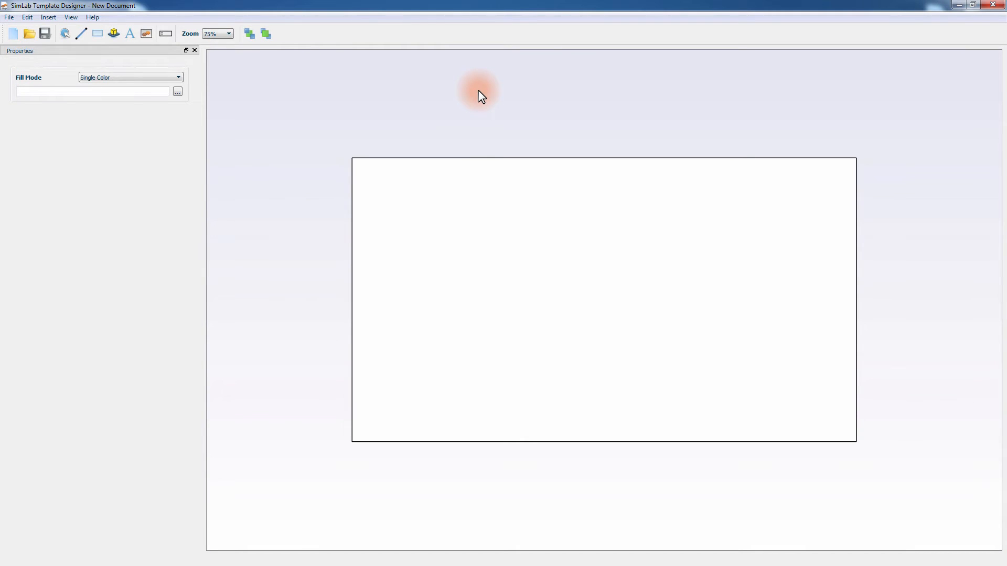
mouse_move(273, 102)
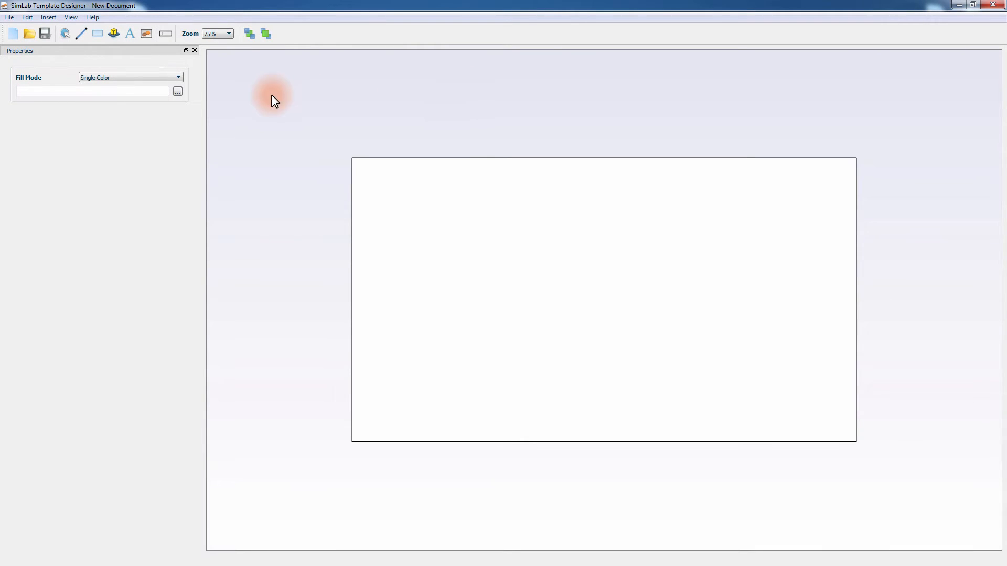
Give the page a pale yellow fill colour.
click(177, 91)
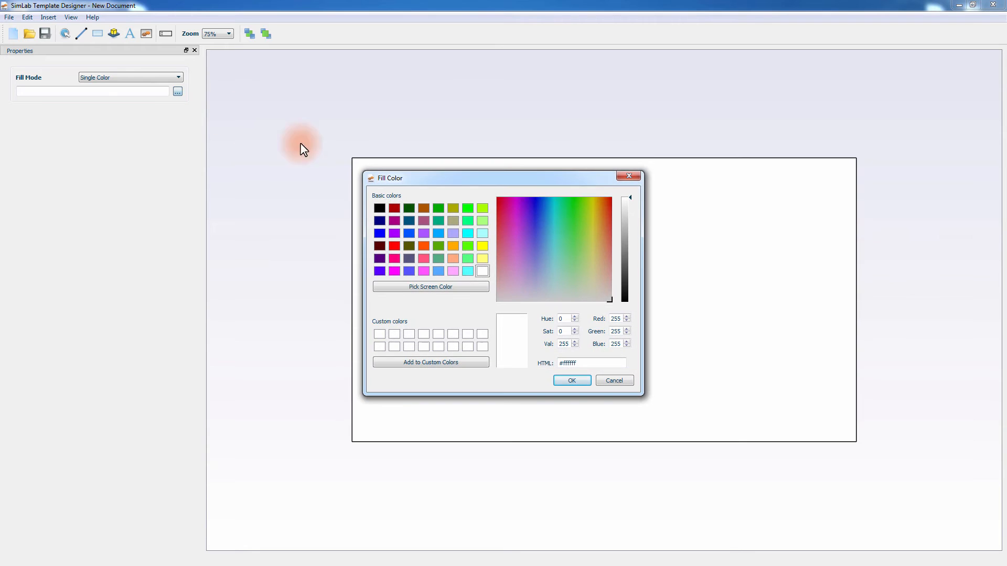
click(588, 282)
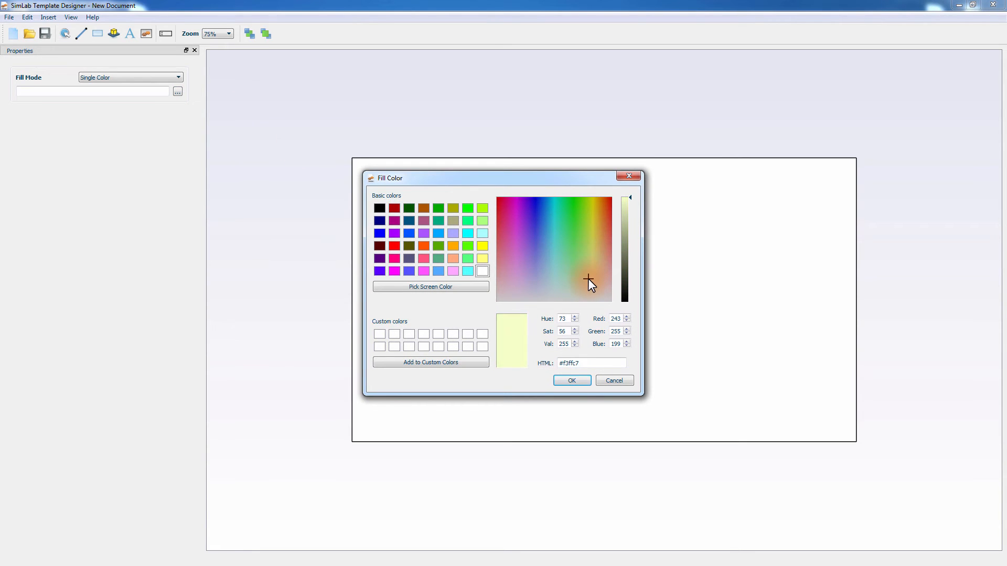
click(570, 379)
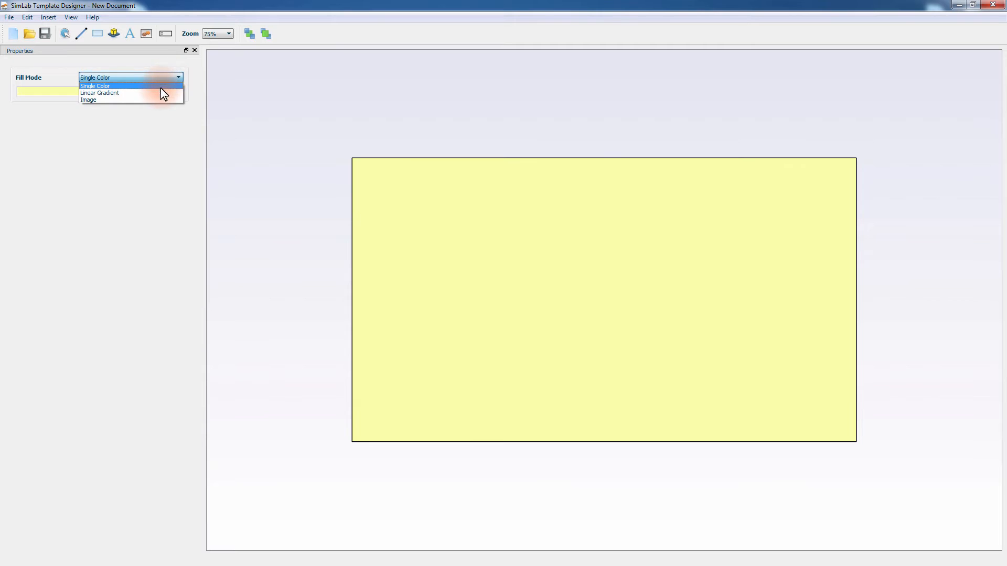
mouse_move(88, 100)
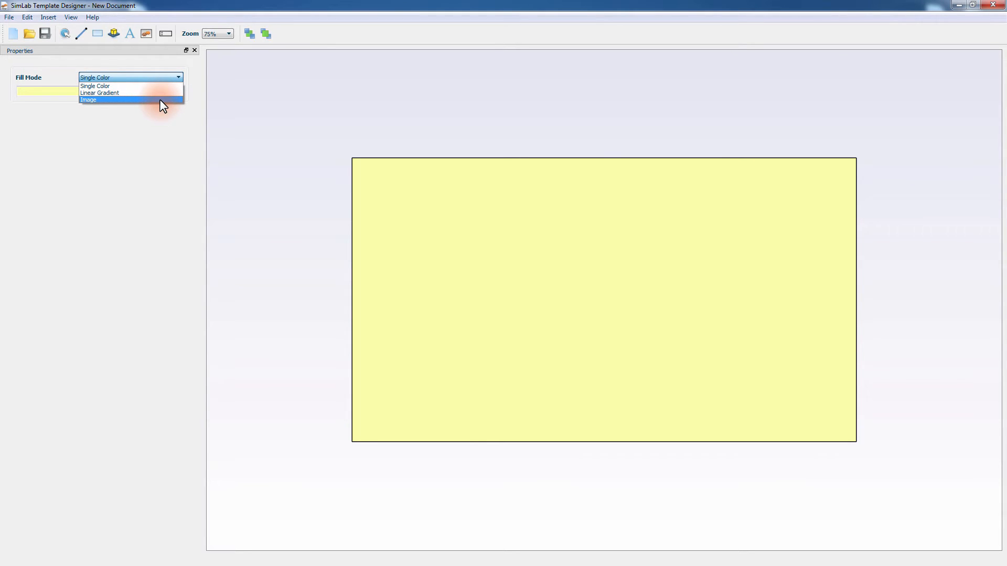
Switch the page fill to Image mode using Background.jpg with its green arcs.
click(88, 100)
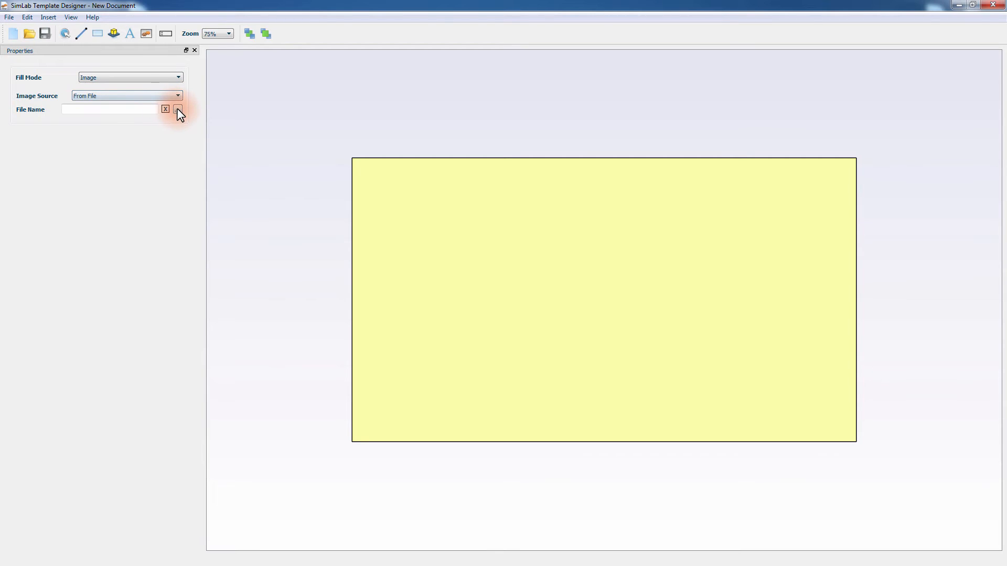
click(178, 109)
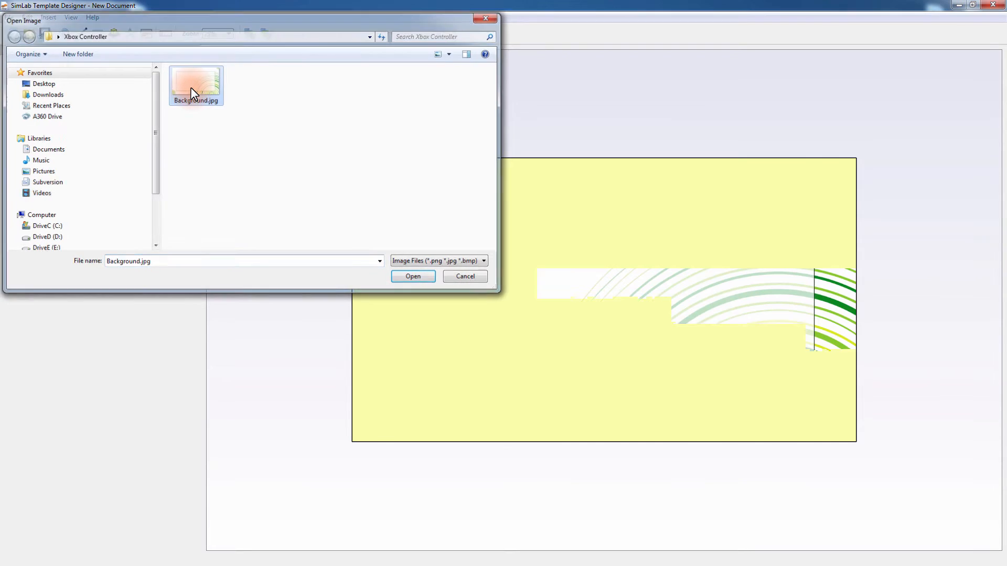
click(412, 276)
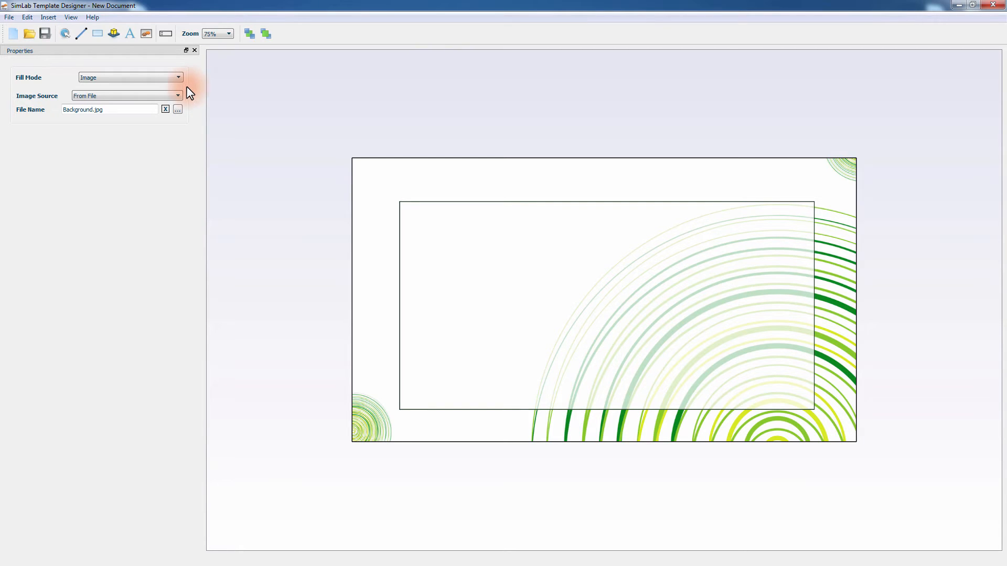
mouse_move(113, 34)
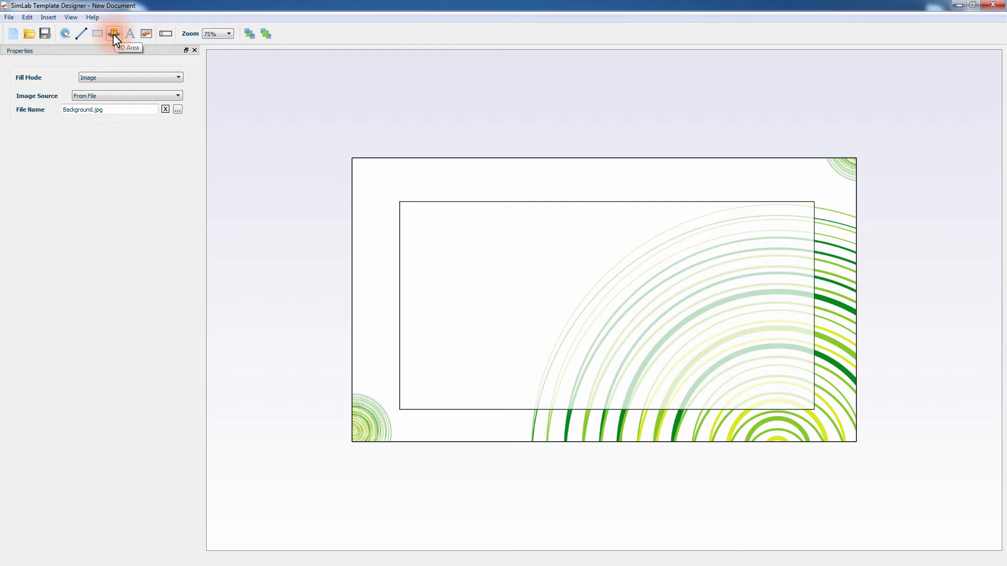
Place a 3D area and fit it to the inner frame, about 1056 by 531 pixels.
click(113, 33)
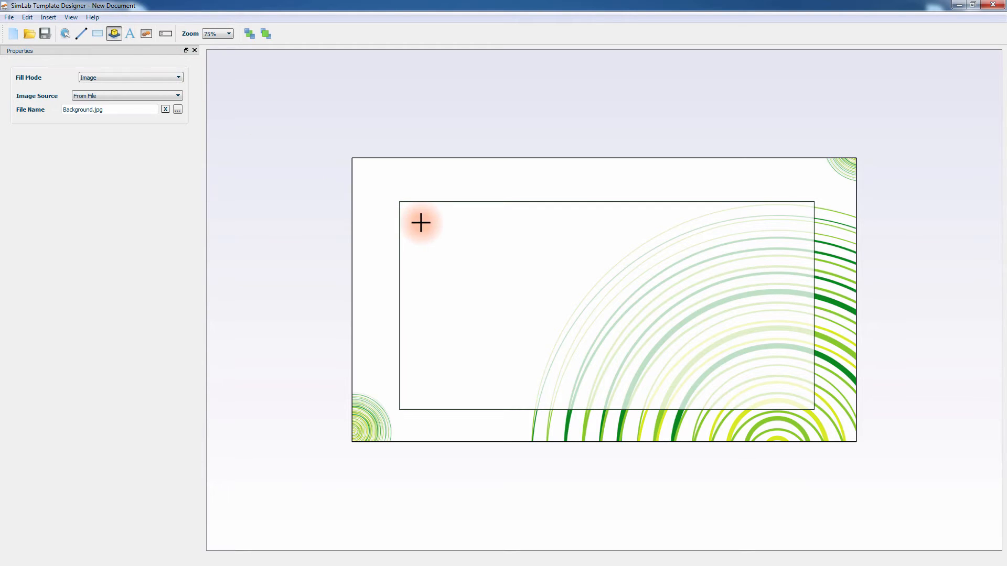
click(420, 222)
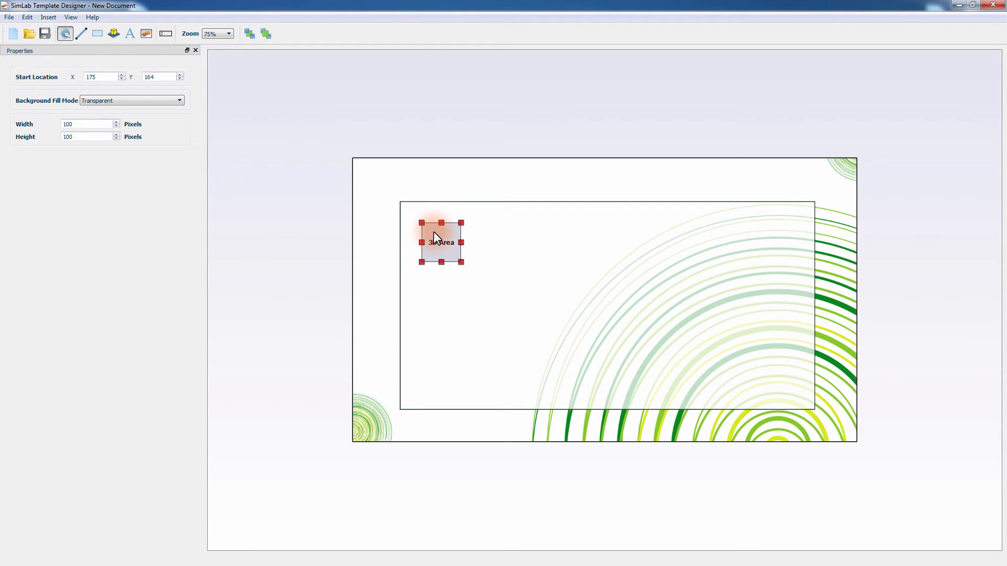
drag(441, 243, 421, 220)
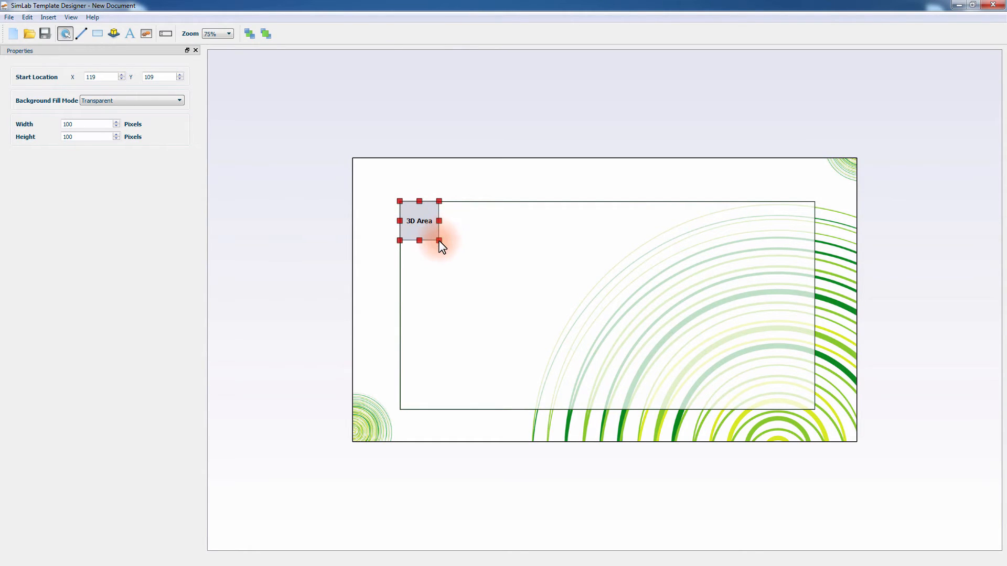
drag(439, 241, 491, 285)
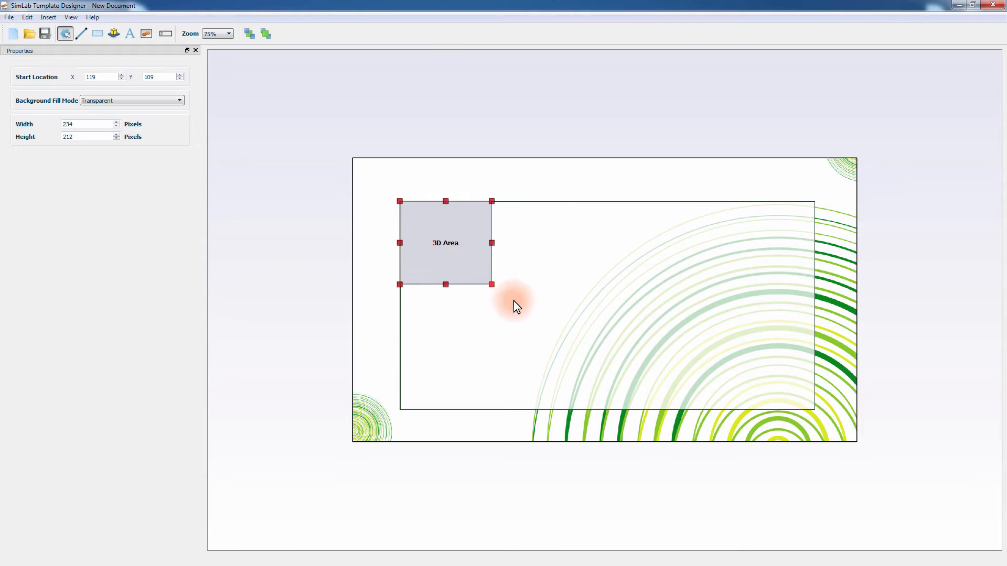
drag(492, 284, 815, 410)
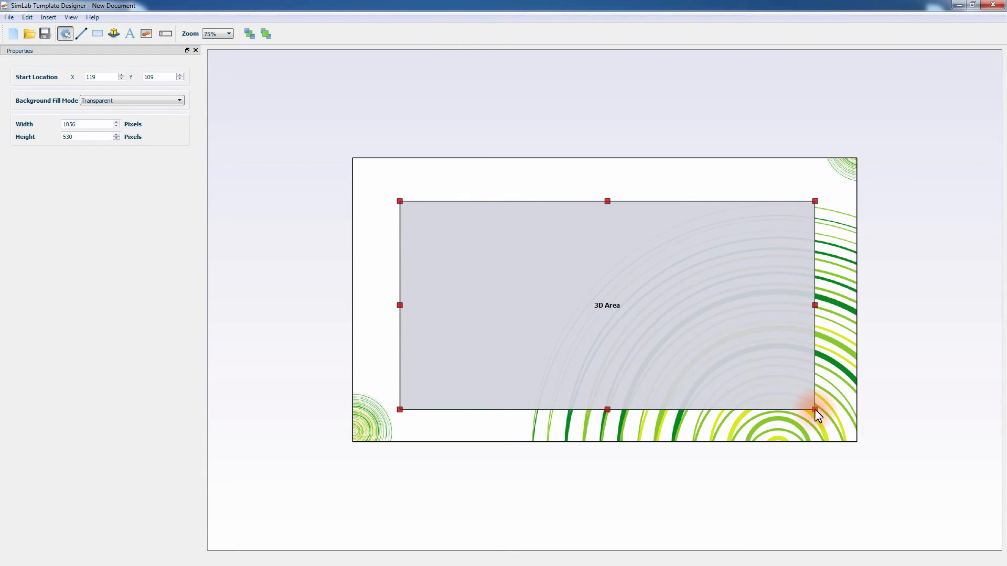
drag(816, 411, 607, 411)
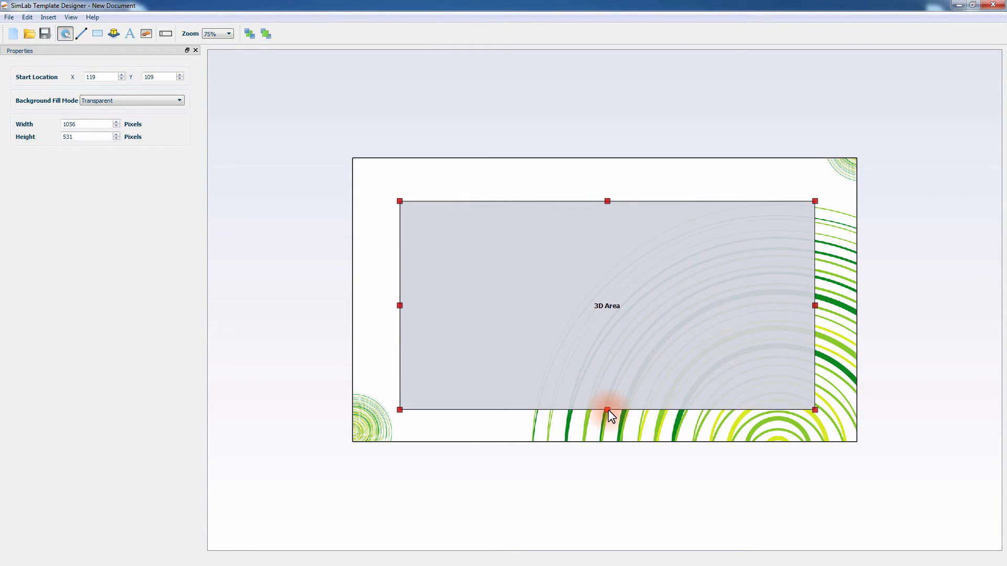
mouse_move(532, 196)
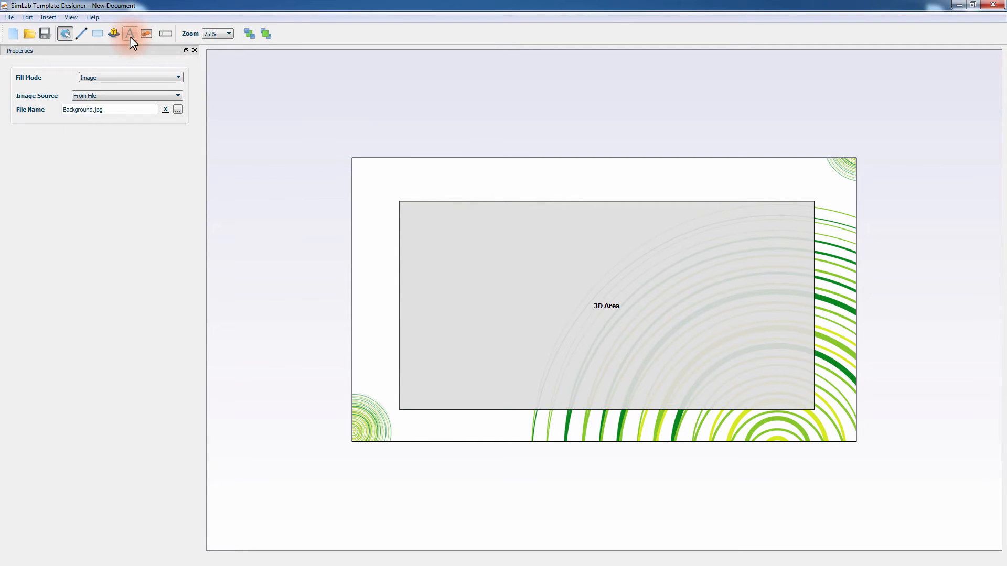
Add a black 'XBOX Controller' label in larger Century Gothic and centre it above the 3D area.
click(130, 34)
text(X)
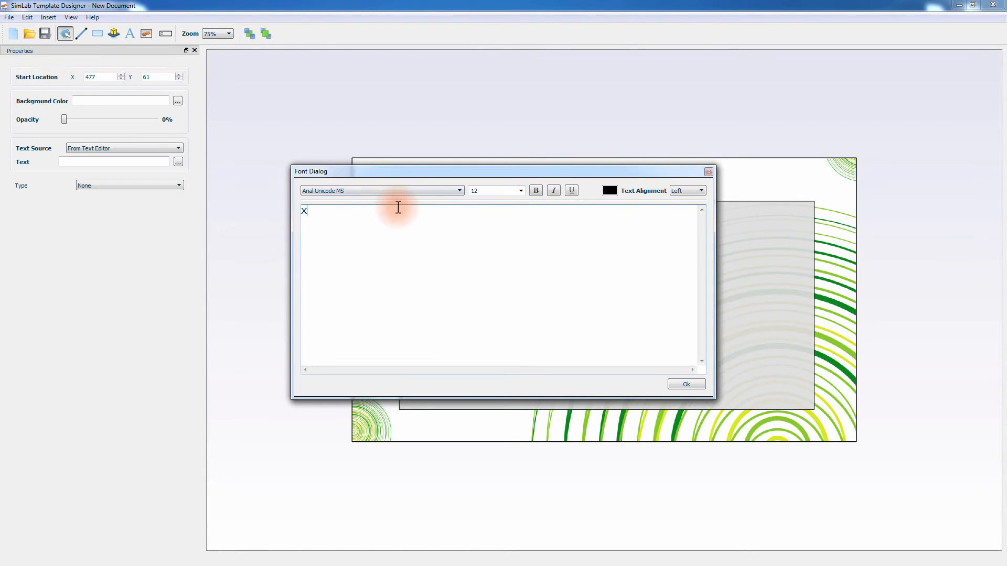
text(BOX C)
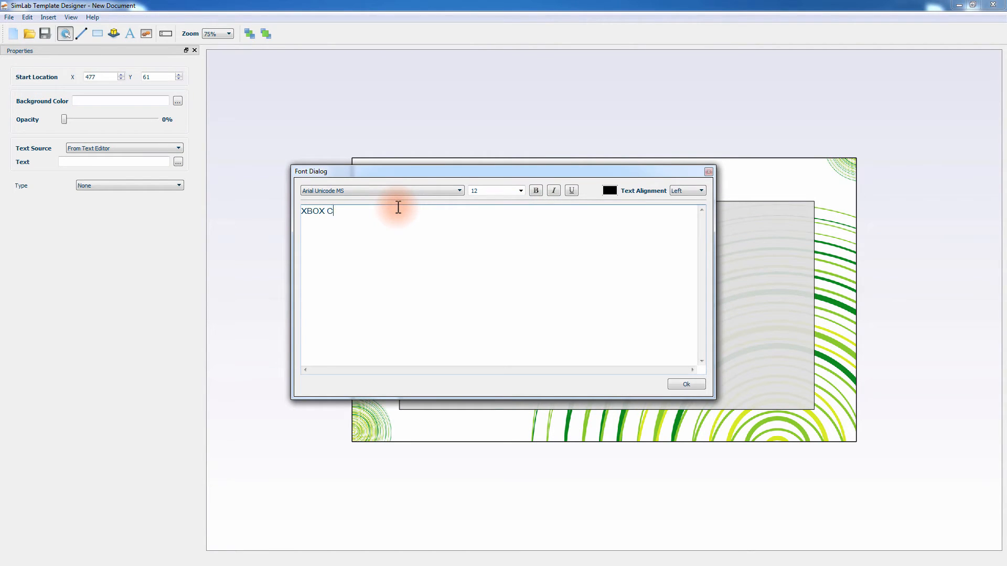
text(ontroller)
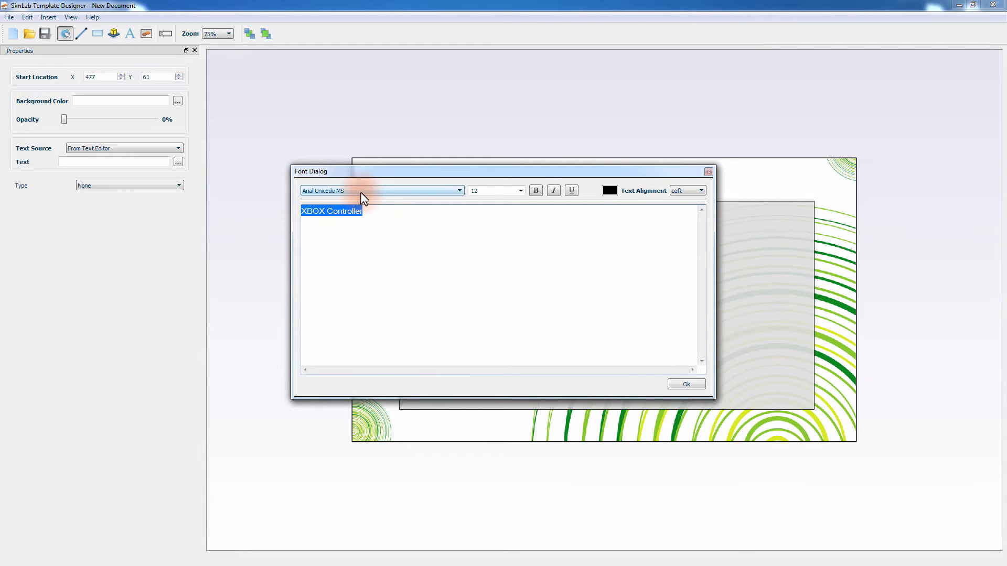
click(382, 190)
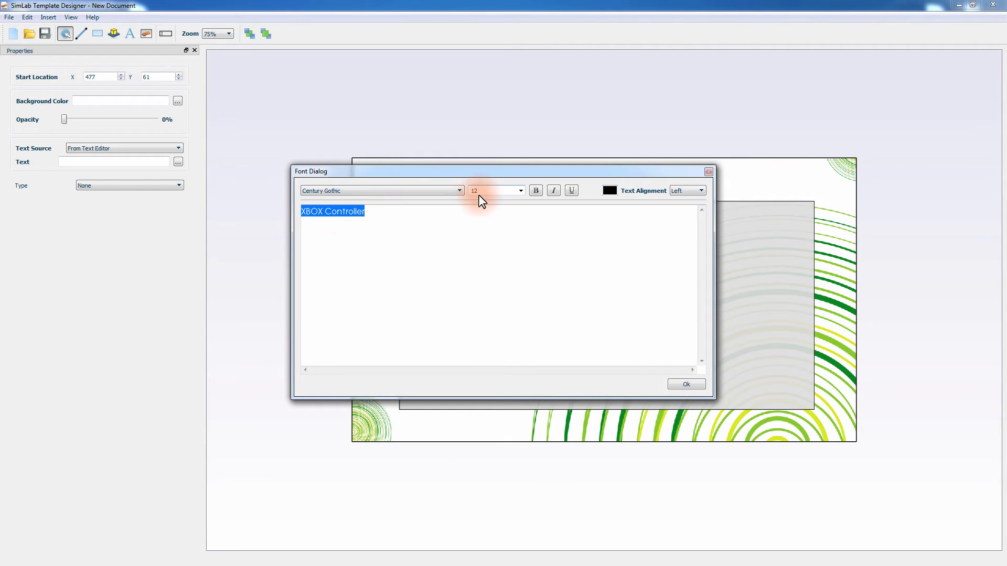
click(608, 190)
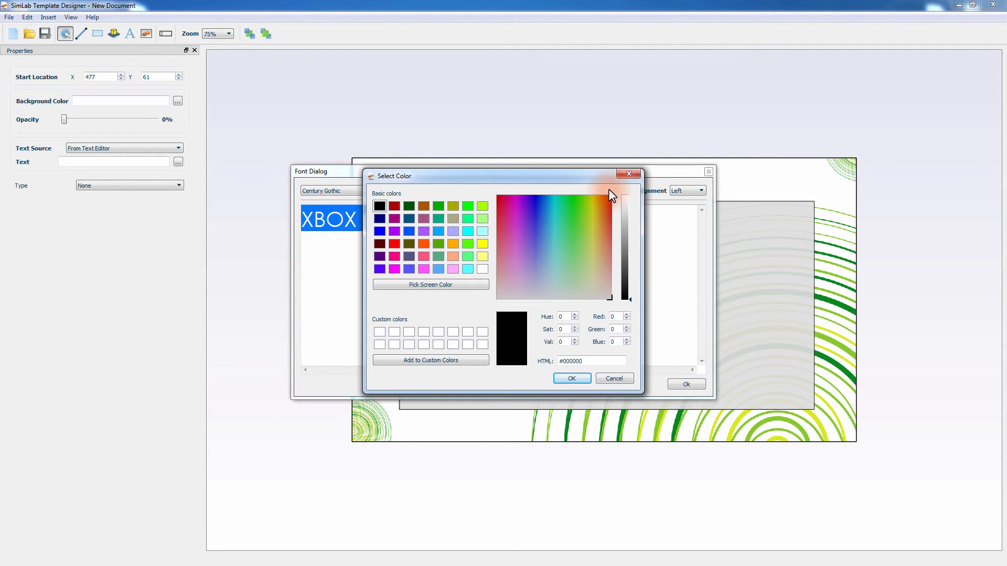
click(578, 239)
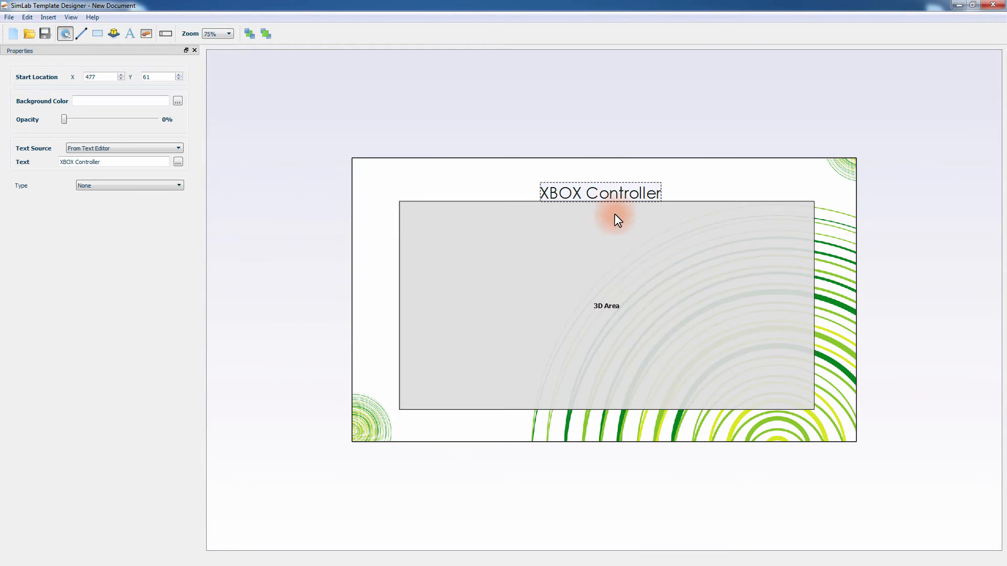
drag(615, 219, 614, 190)
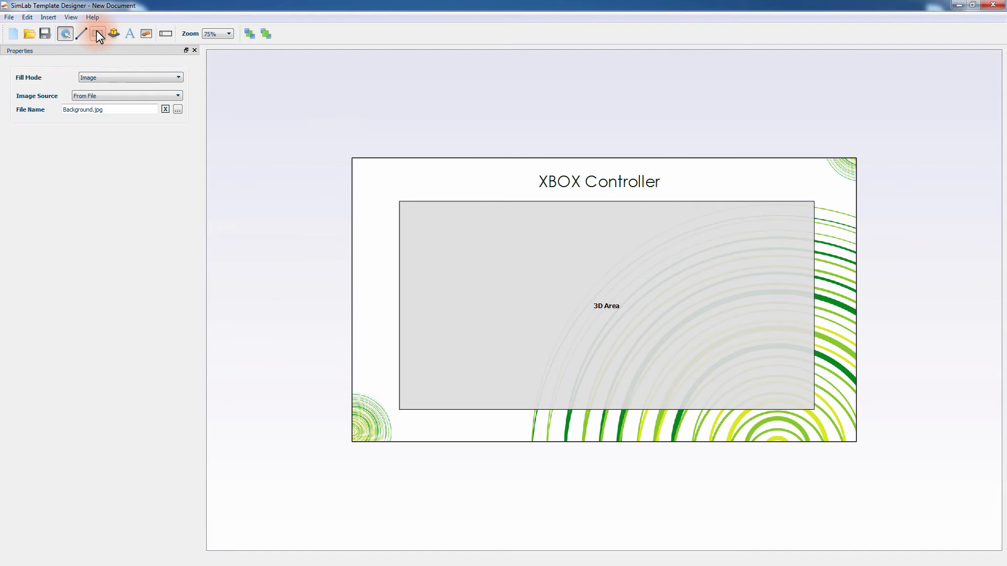
Draw a 162 by 65 rectangle below the 3D area's left end and set its outline colour.
click(98, 33)
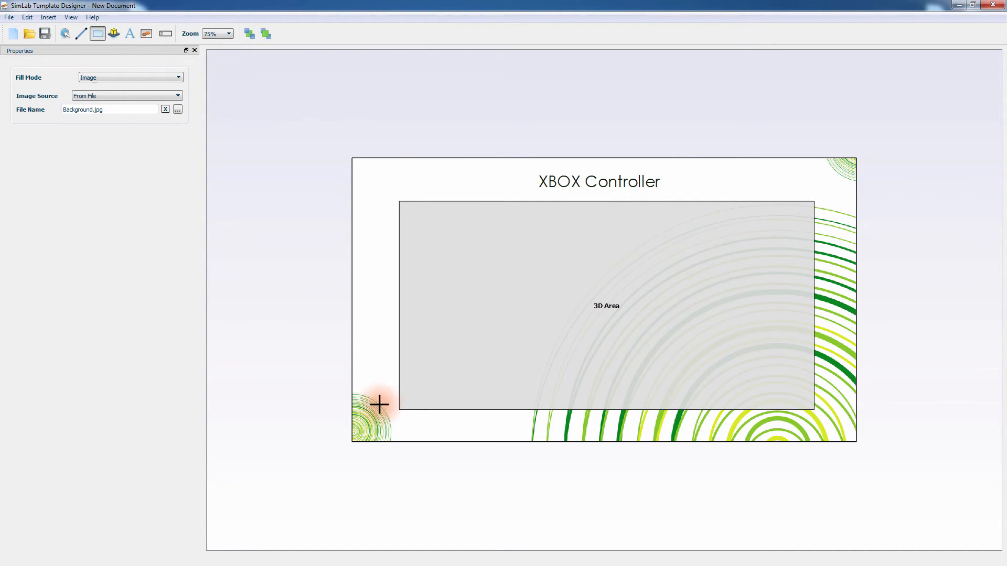
drag(381, 405, 436, 456)
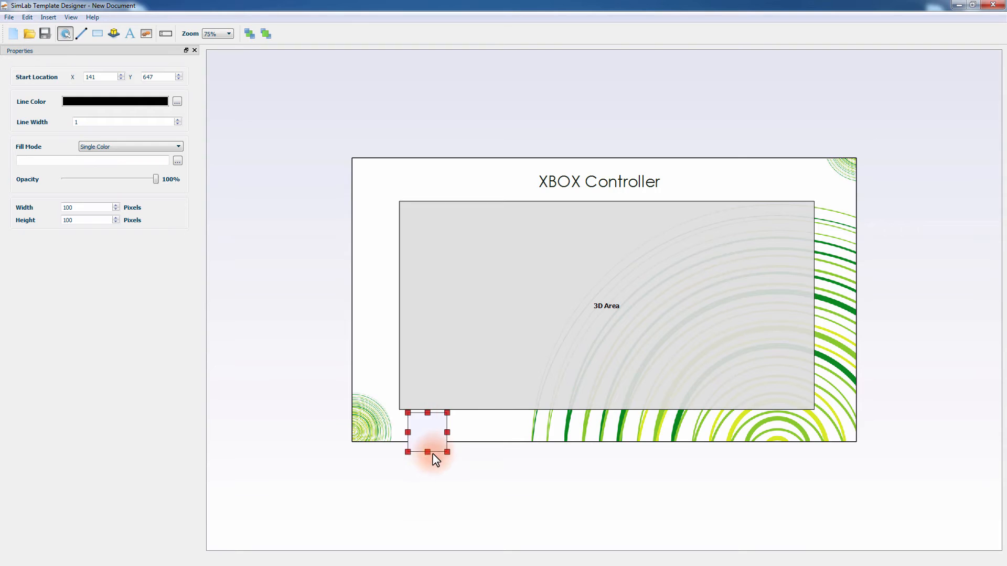
drag(448, 450, 472, 426)
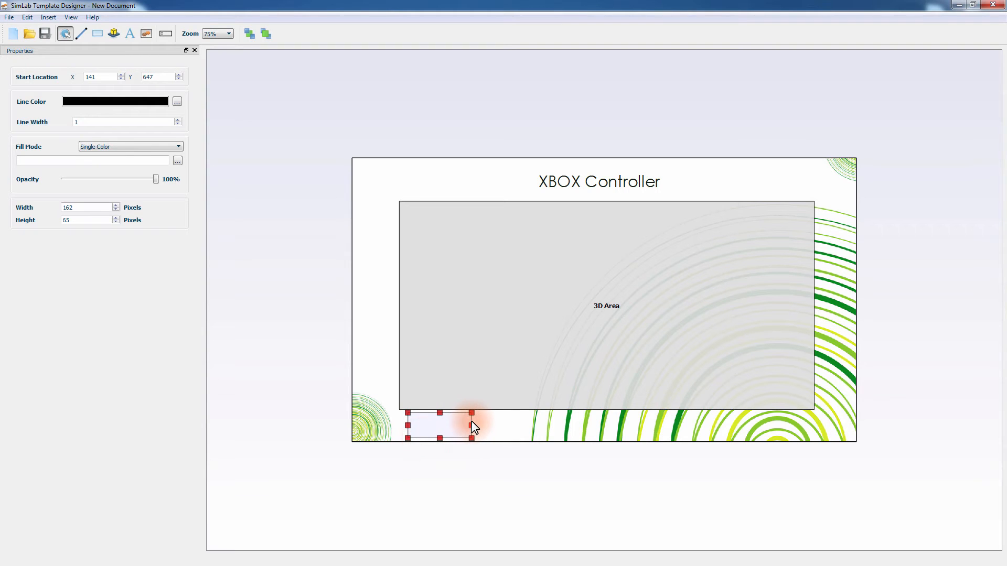
click(176, 100)
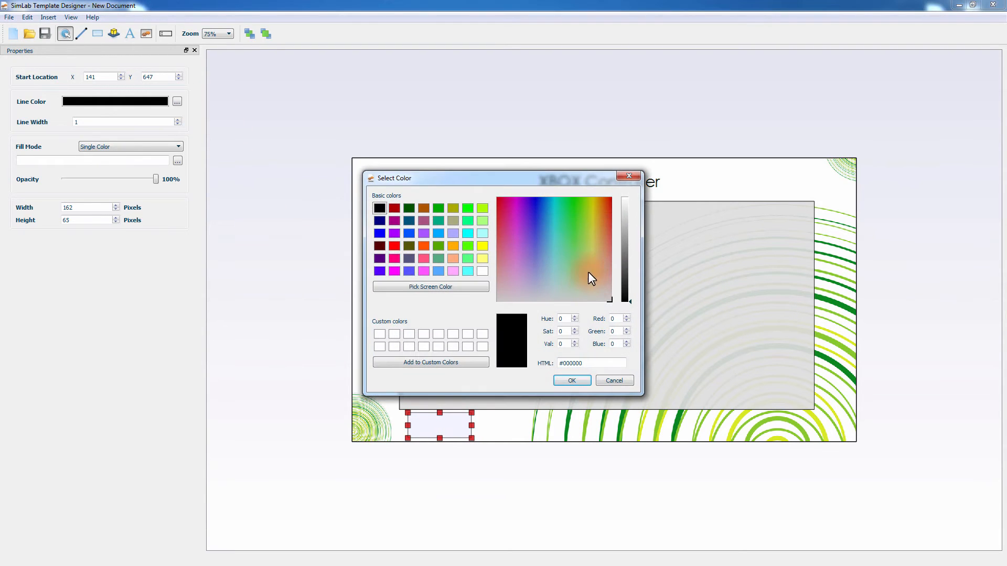
click(570, 379)
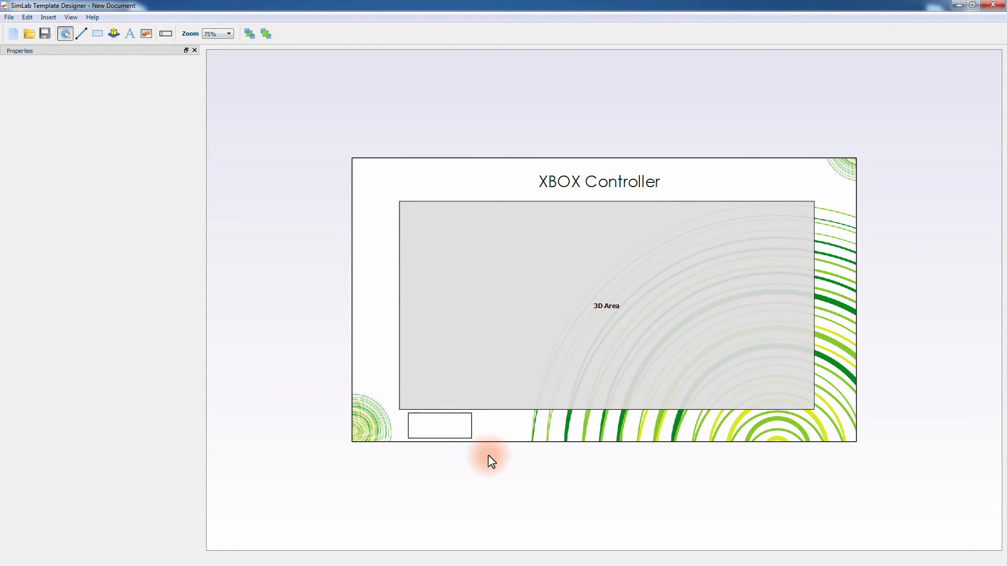
mouse_move(428, 430)
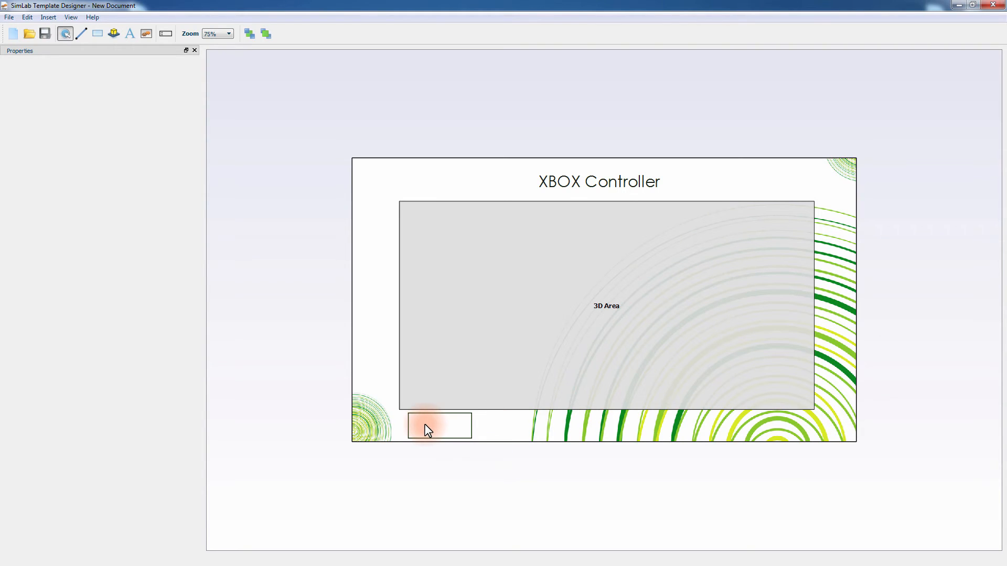
Place the first rectangle copies side by side along the bottom row.
click(440, 425)
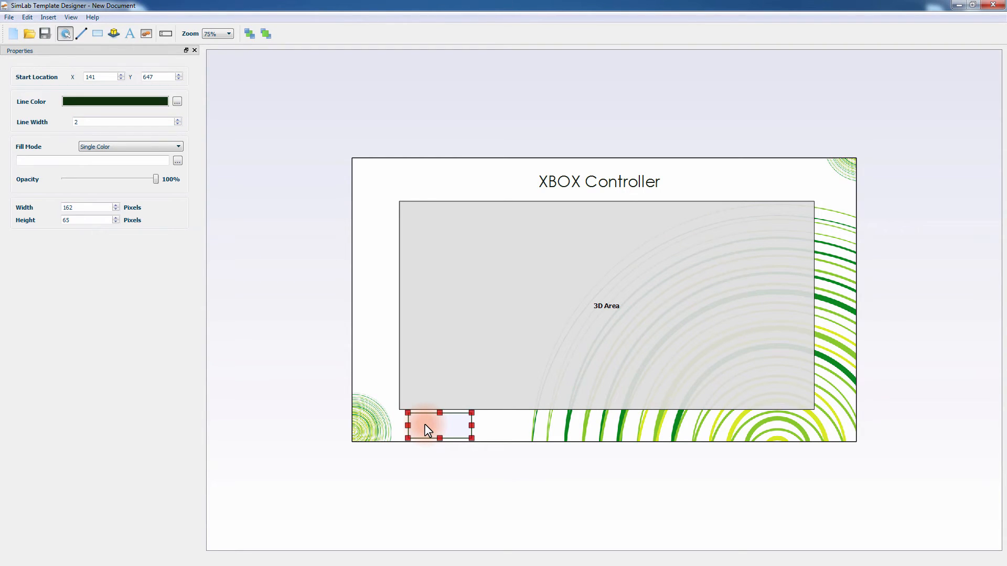
mouse_move(442, 436)
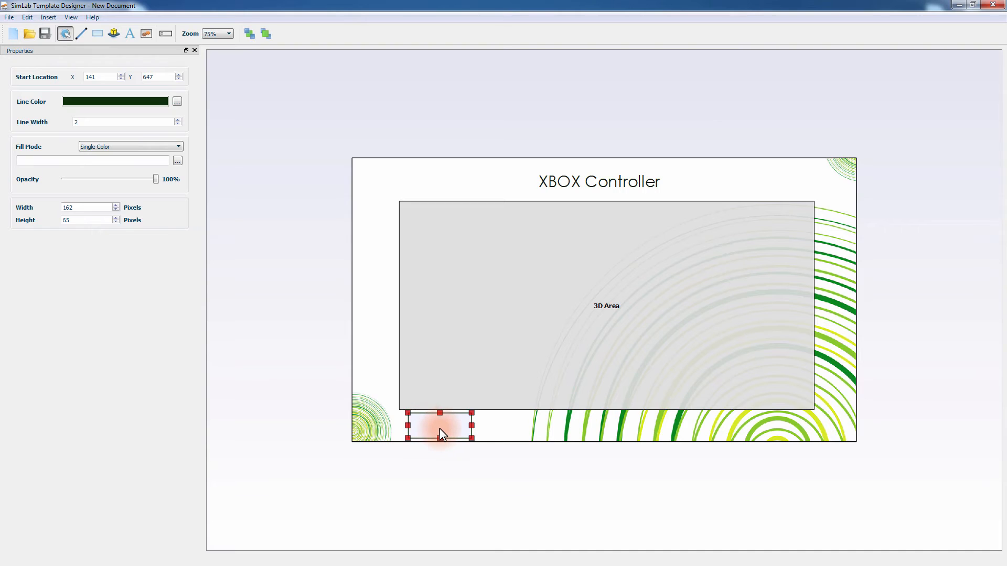
mouse_move(443, 432)
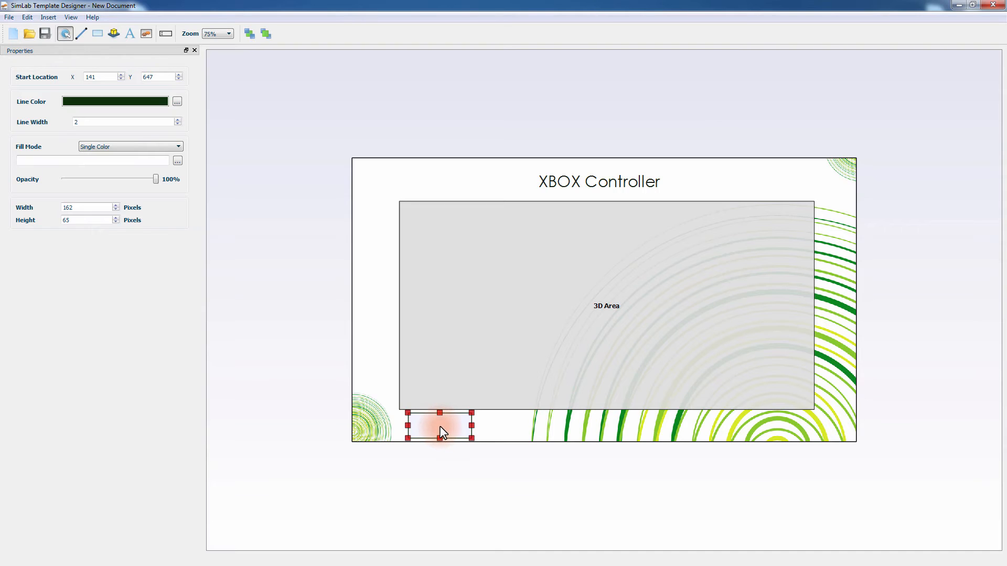
drag(442, 431, 471, 429)
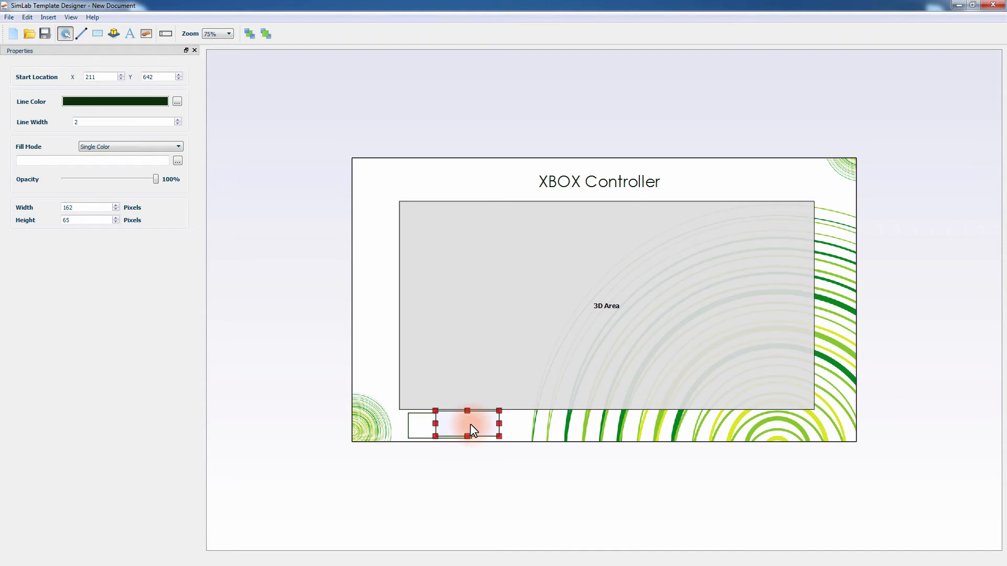
drag(466, 427, 526, 433)
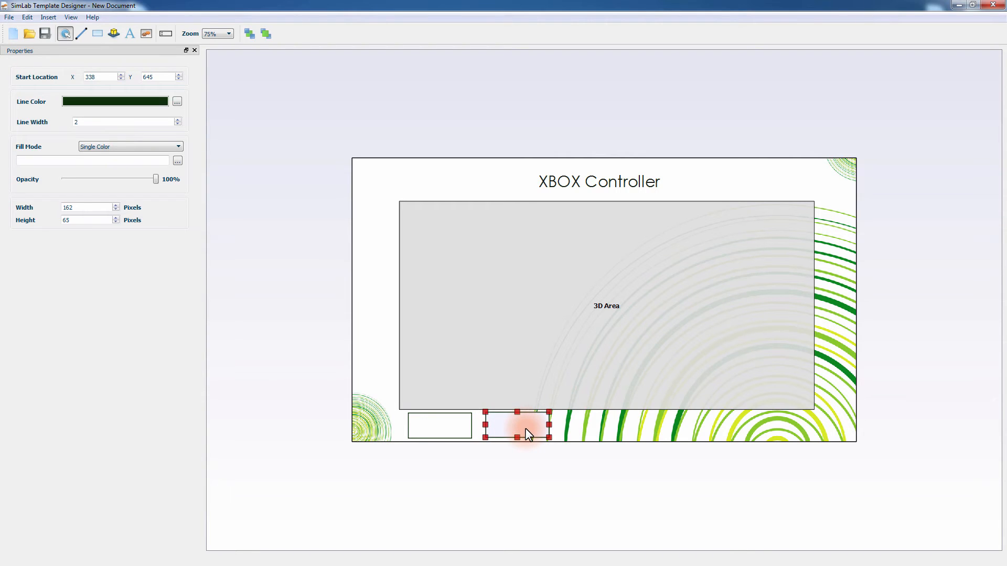
drag(517, 425, 600, 425)
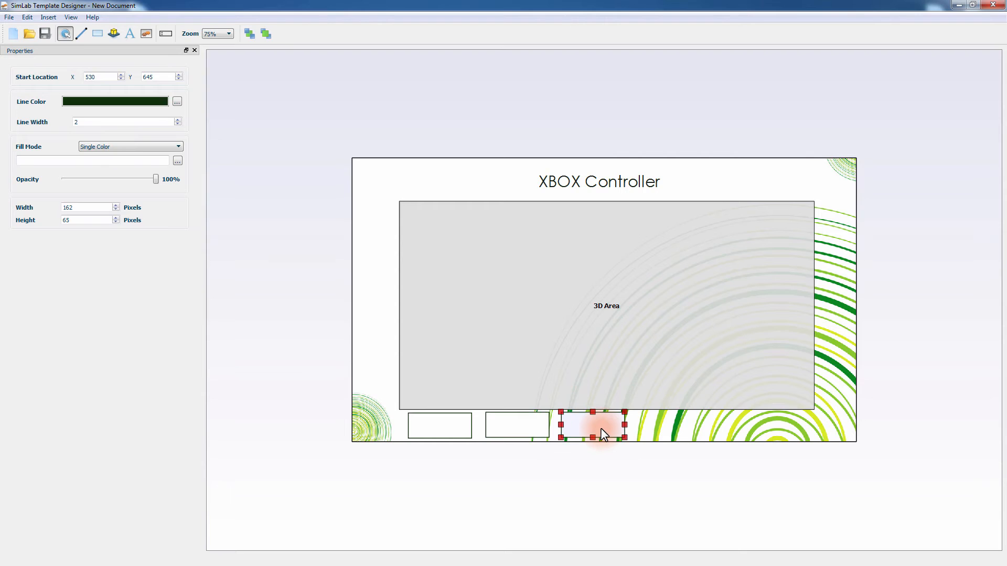
Paste further copies and even out the spacing so five rectangles line the row.
right_click(602, 433)
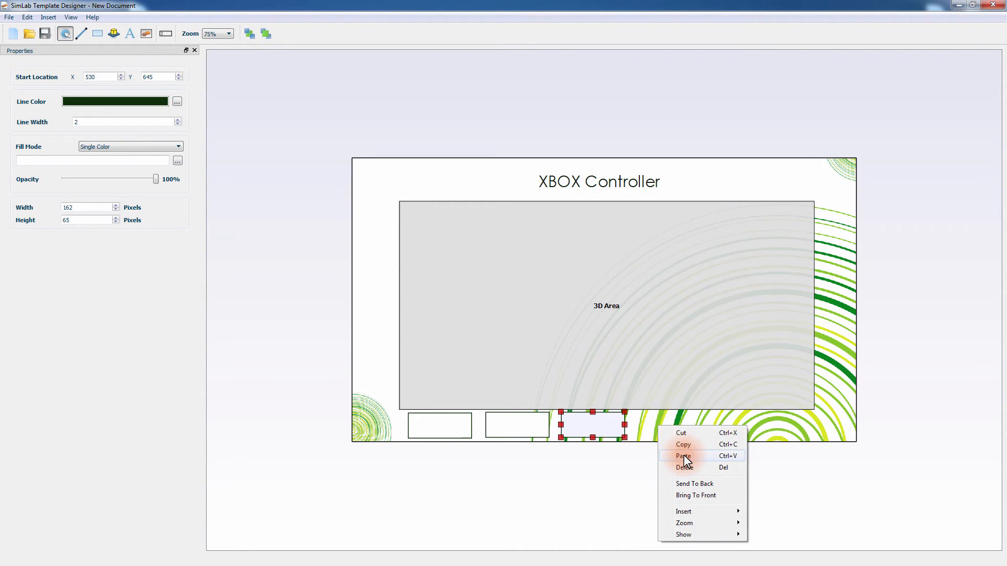
click(682, 456)
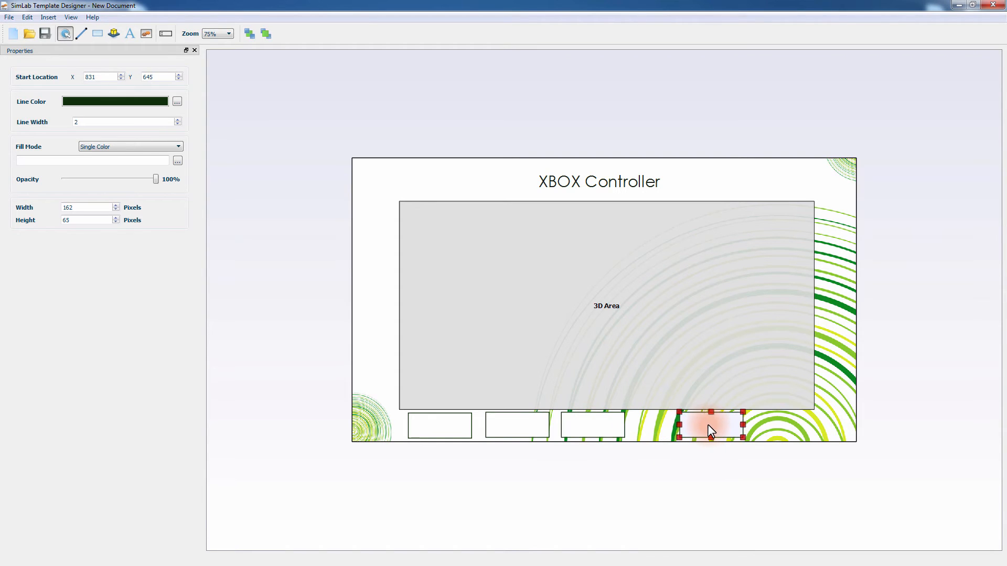
drag(710, 424, 765, 429)
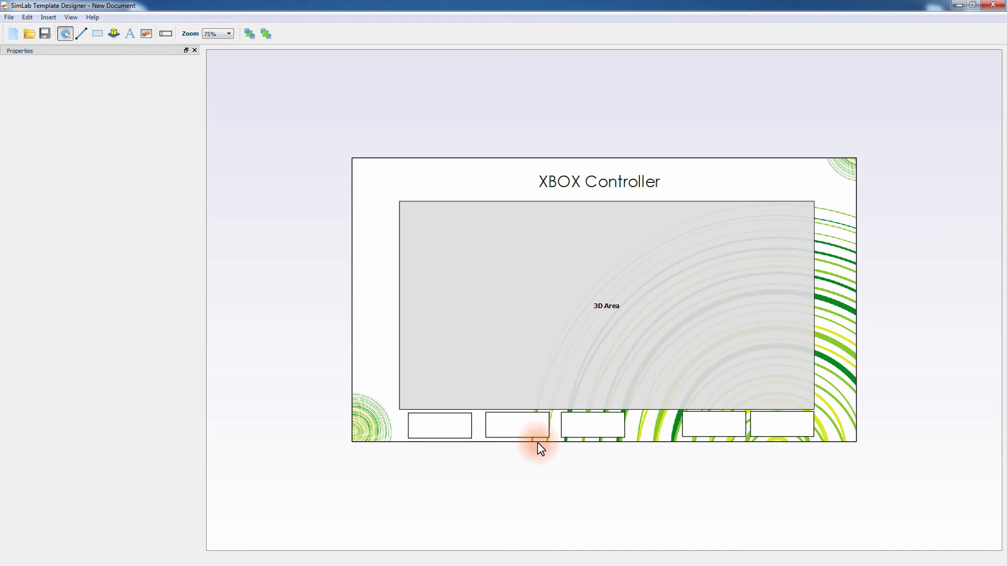
click(590, 425)
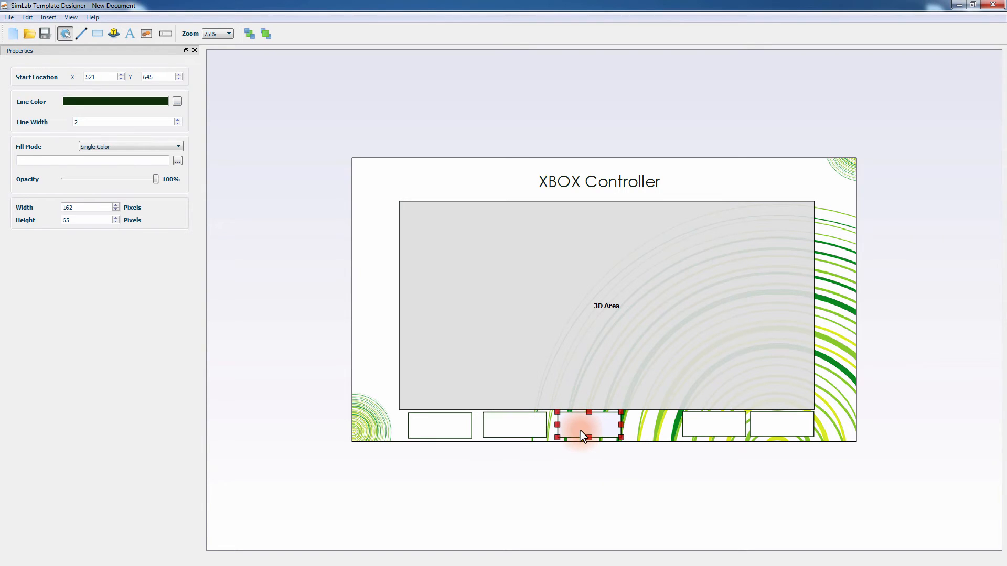
drag(582, 423, 745, 436)
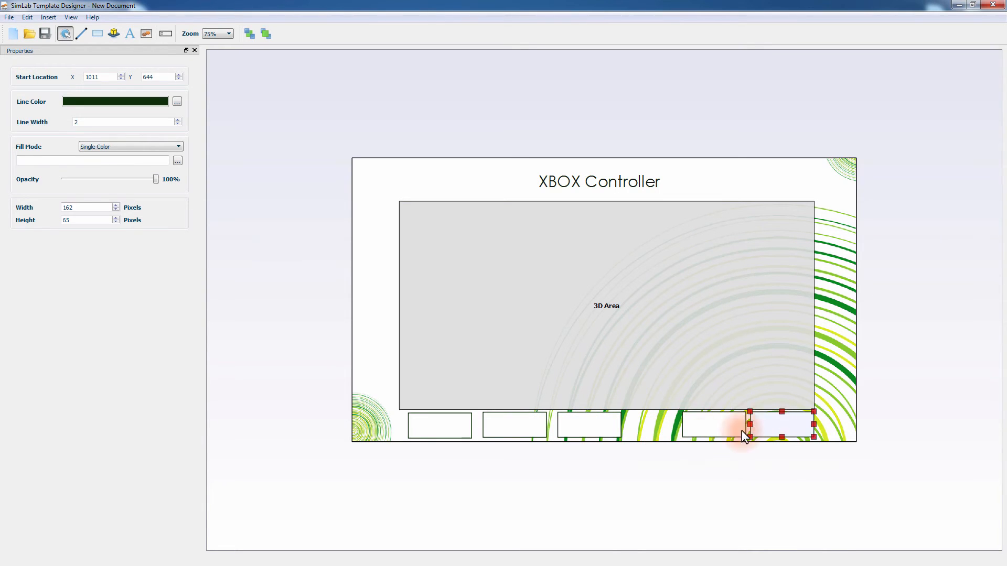
click(130, 33)
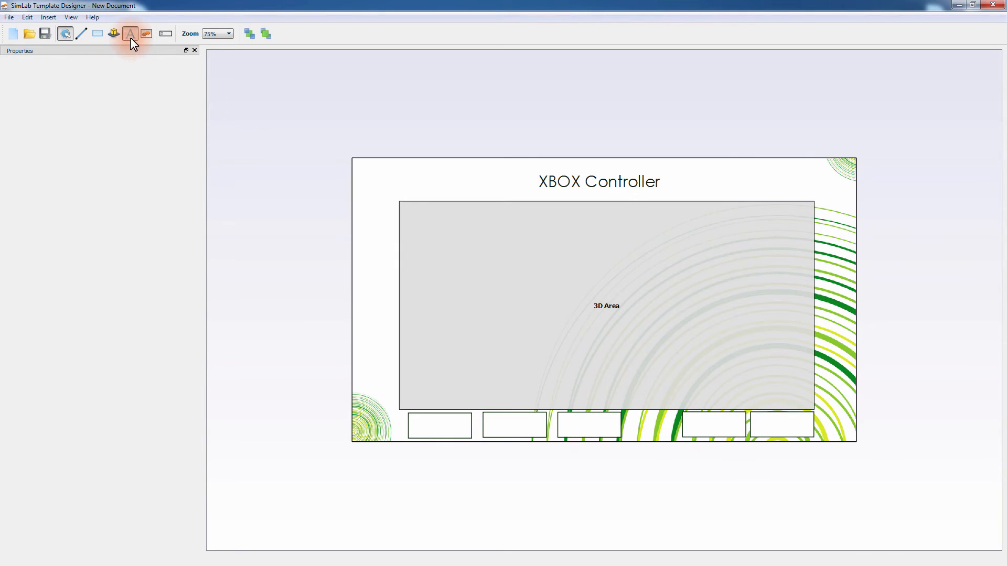
Add a 'Top' label in Century Gothic size 20 to the first rectangle and copy it.
click(438, 425)
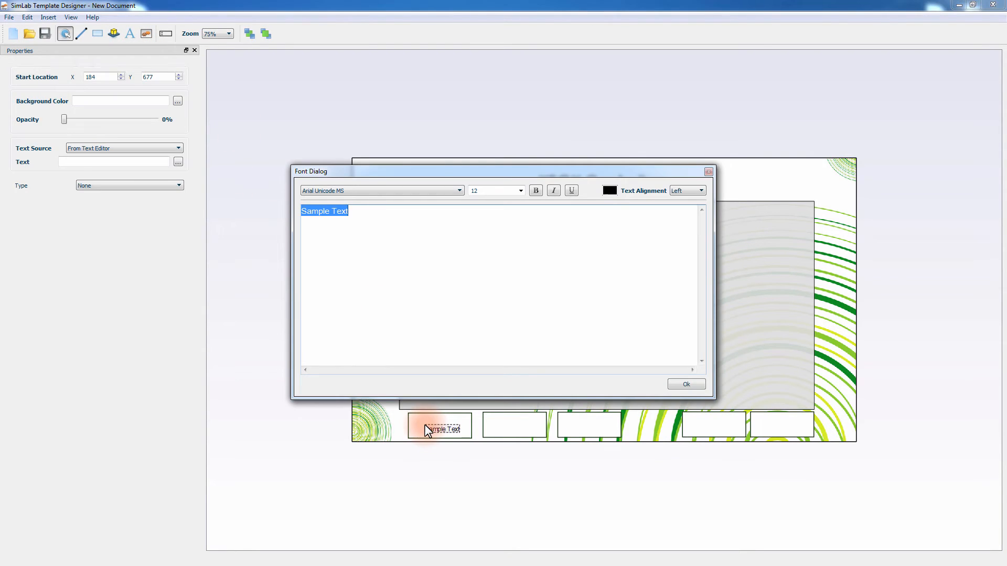
text(Top)
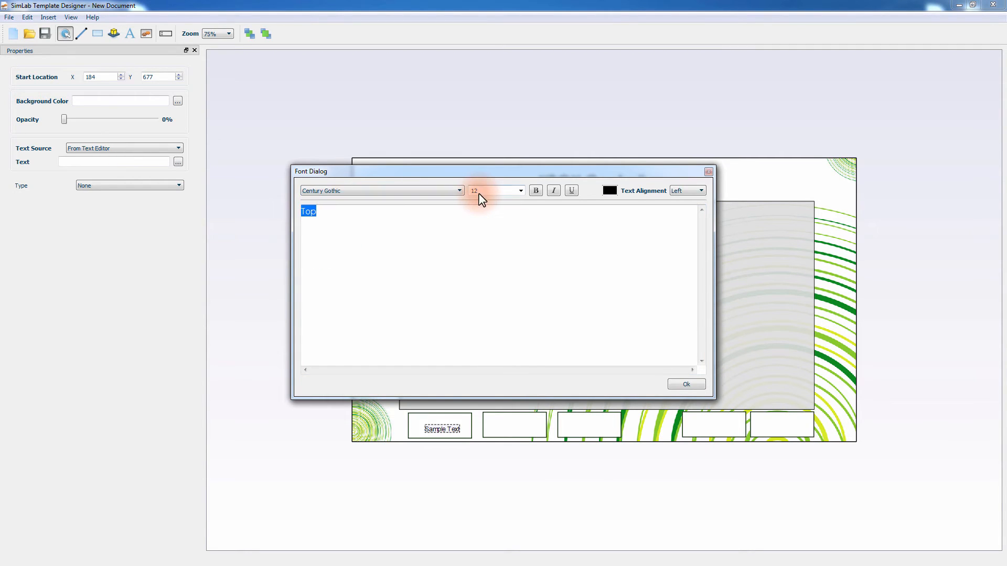
click(493, 190)
text(20)
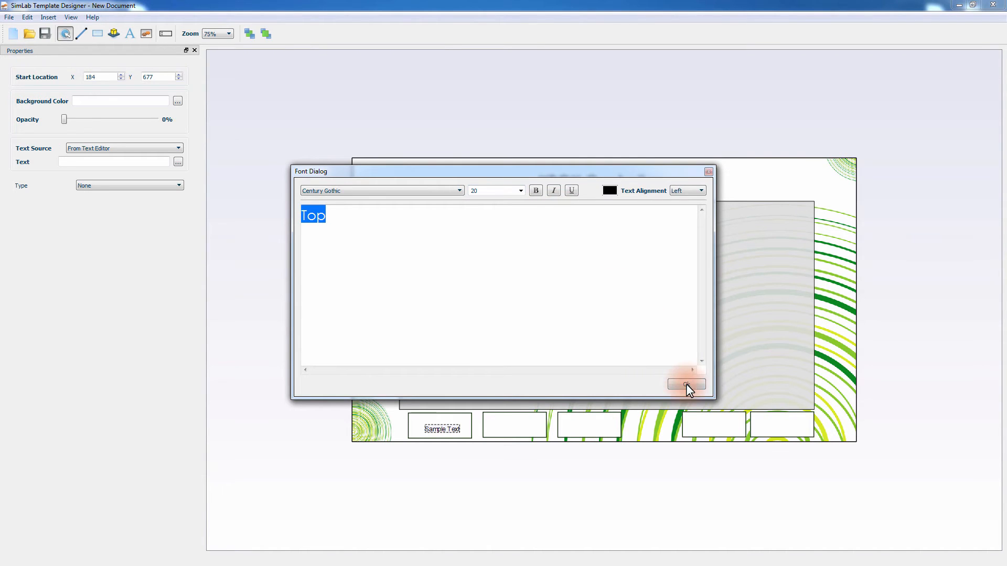
click(686, 383)
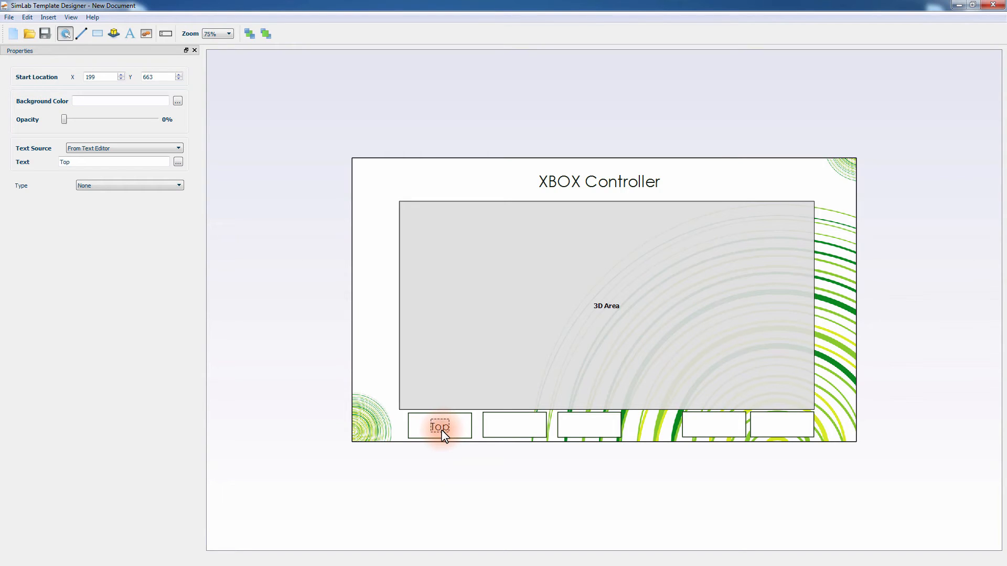
right_click(514, 427)
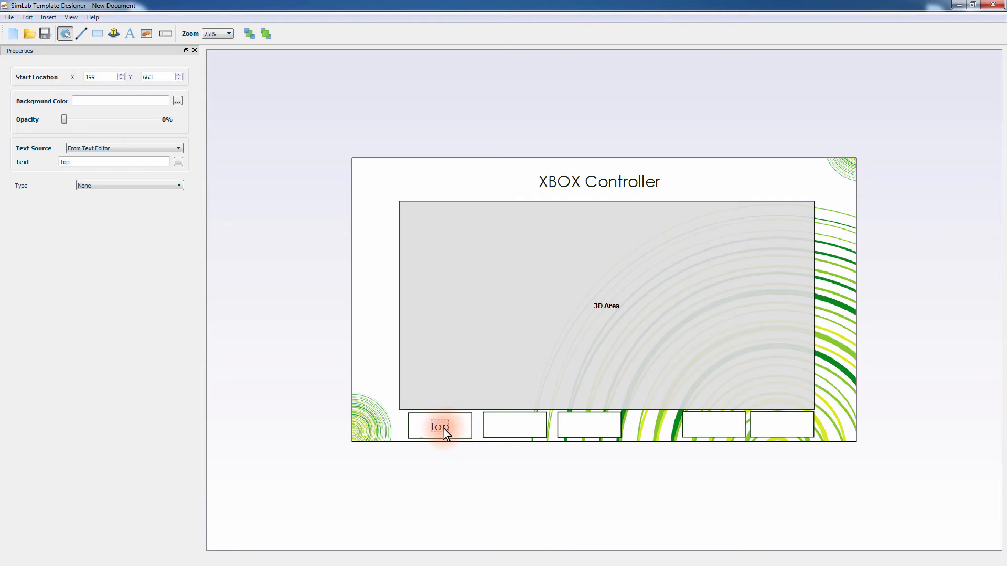
Drop the copied label into the second rectangle and rename it 'Side'.
drag(440, 427, 517, 427)
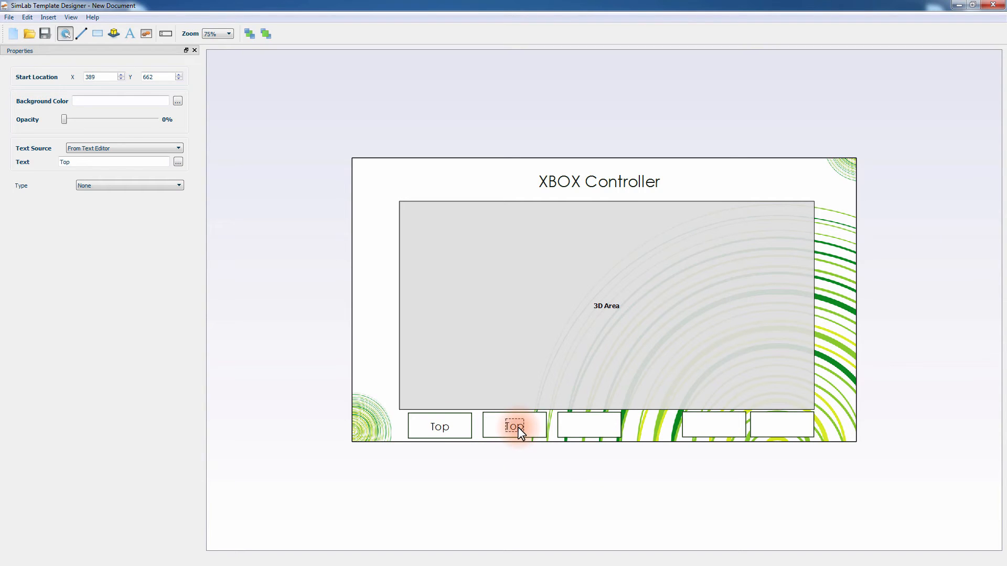
double_click(514, 426)
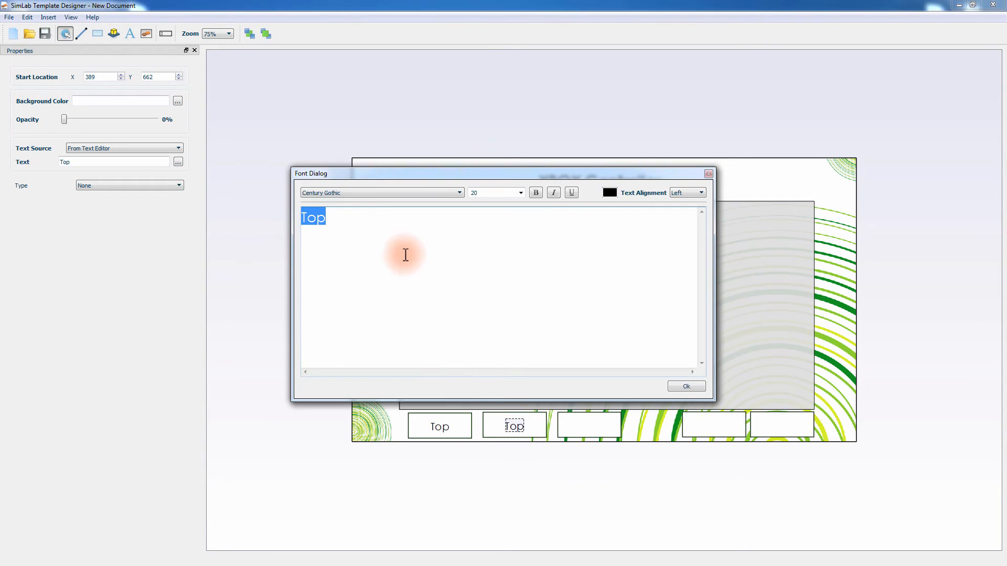
text(Side)
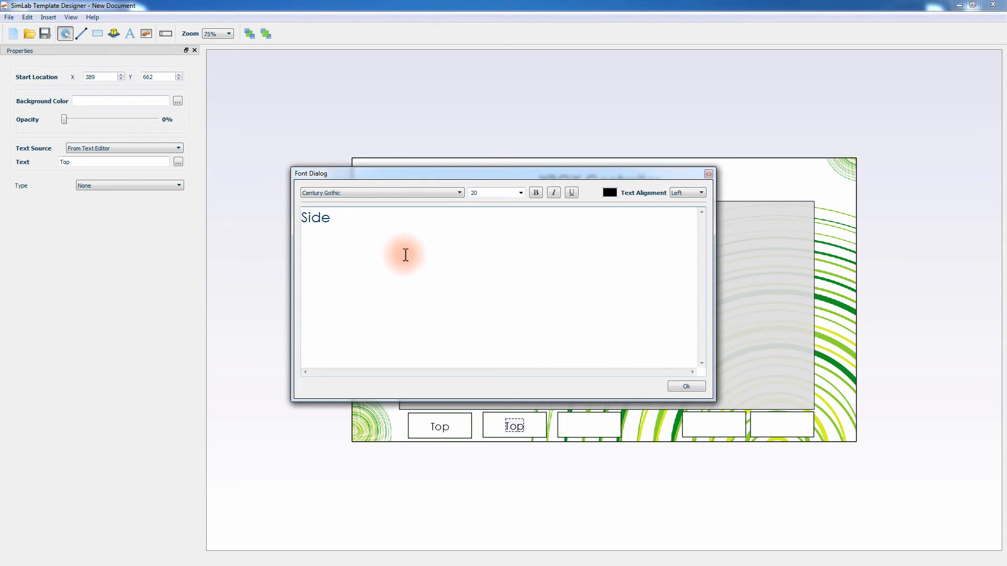
click(685, 386)
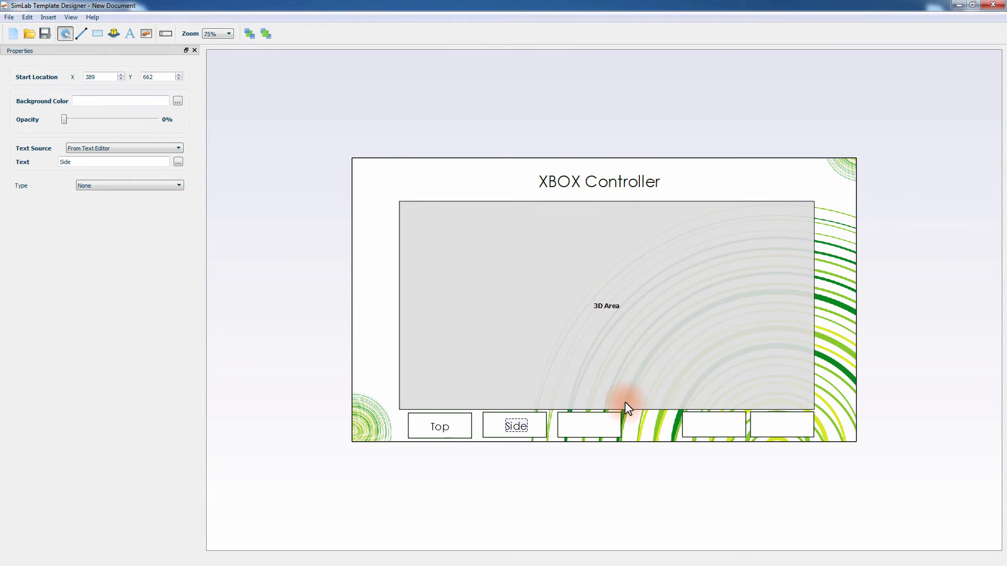
Label the remaining rectangles Perspective, Black and White.
click(588, 426)
text(Perspec)
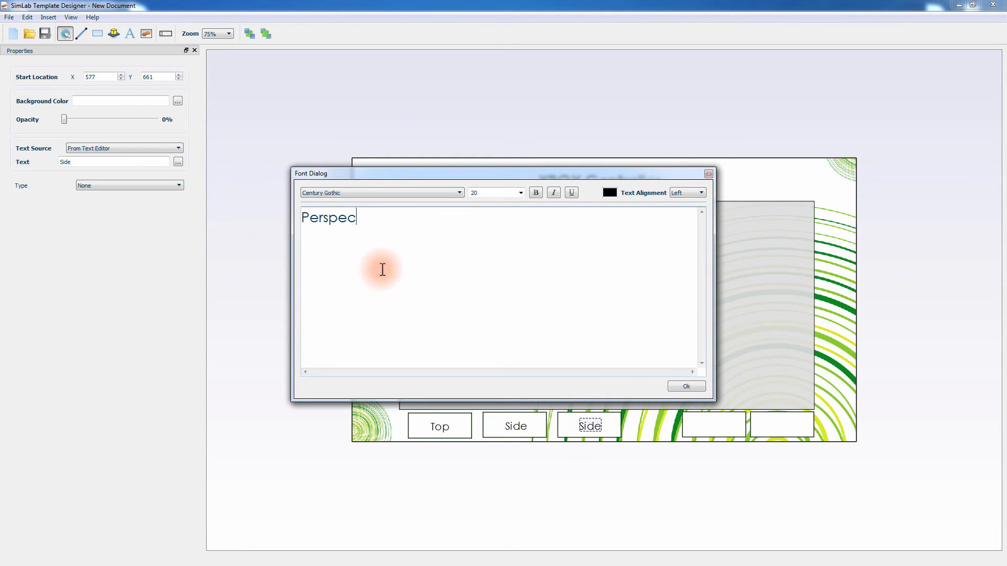
click(685, 385)
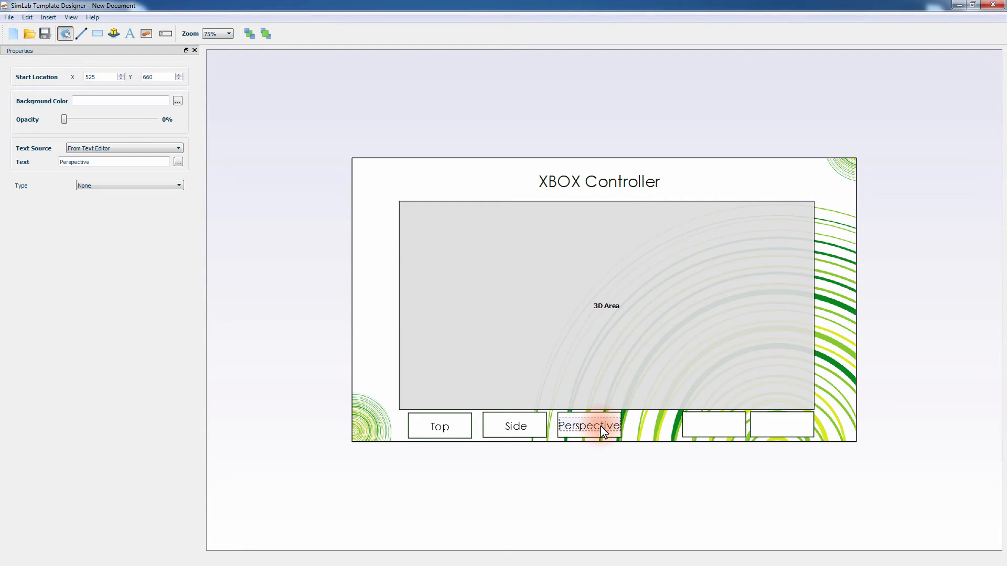
double_click(588, 426)
text(White)
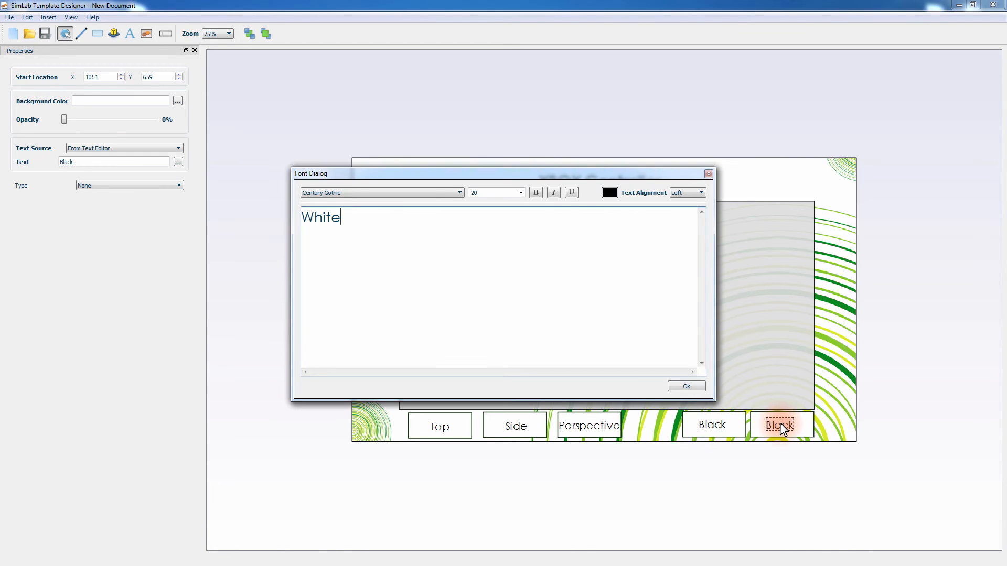
click(685, 386)
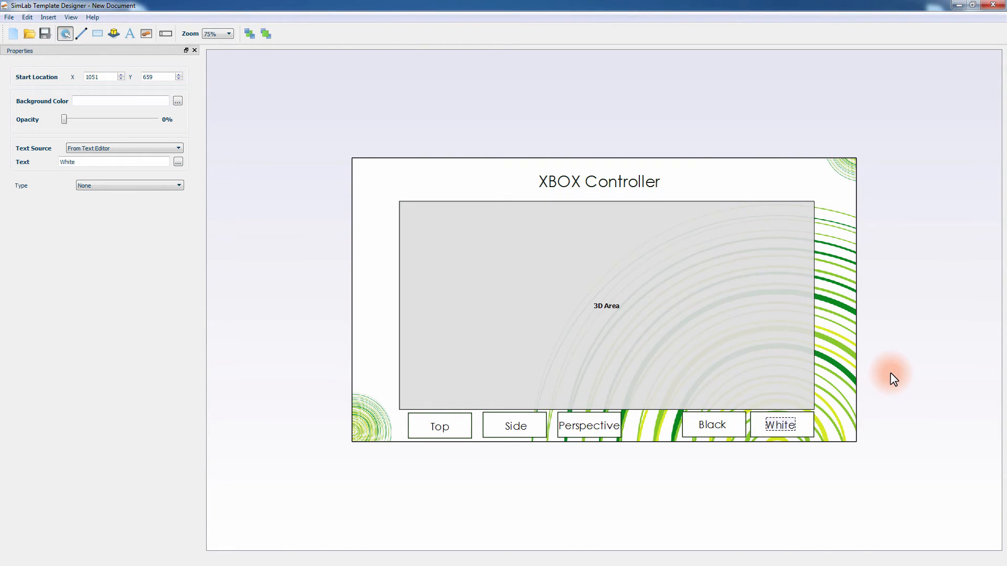
click(439, 425)
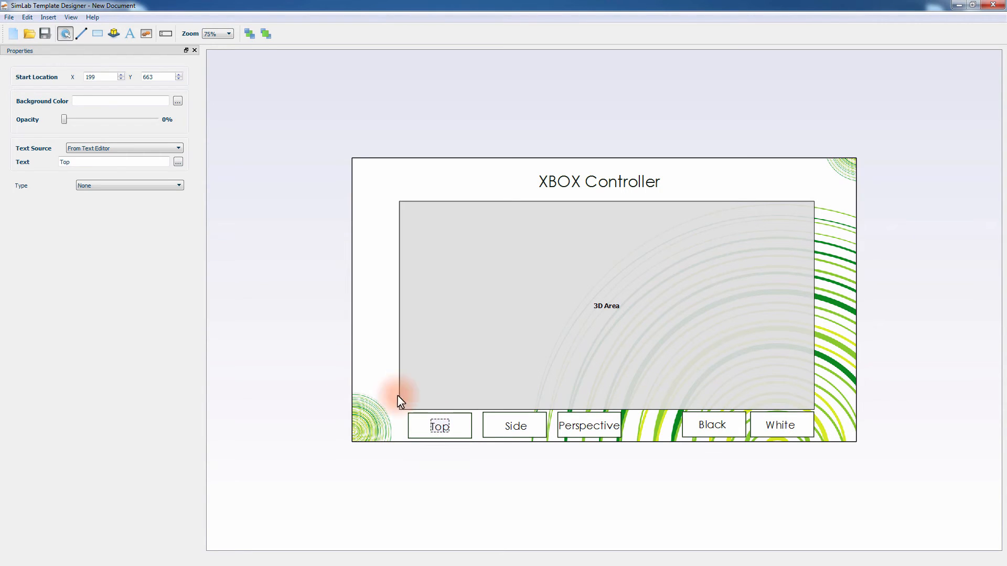
Make the Top button a Scene State action matched by name 'Top'.
click(178, 186)
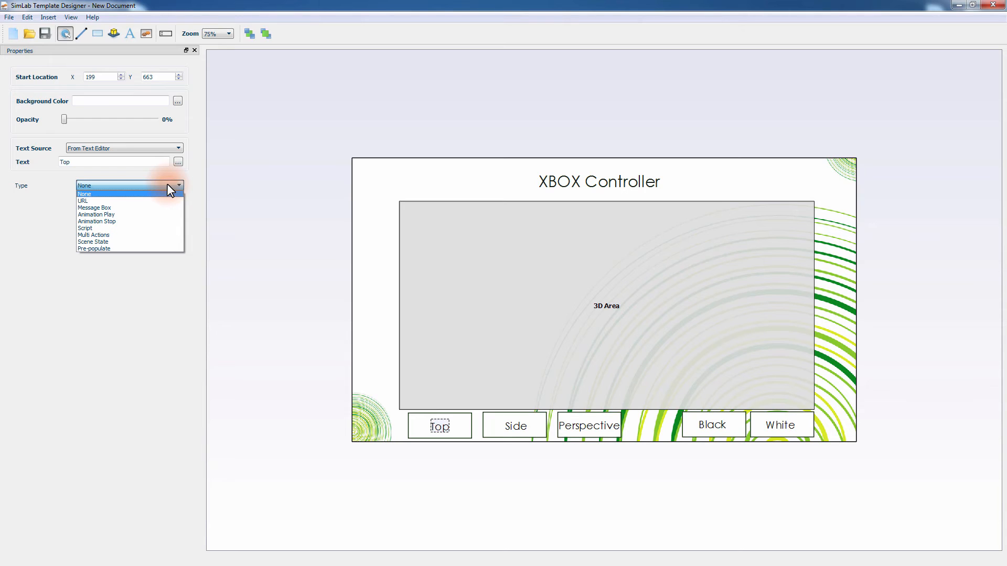
mouse_move(92, 242)
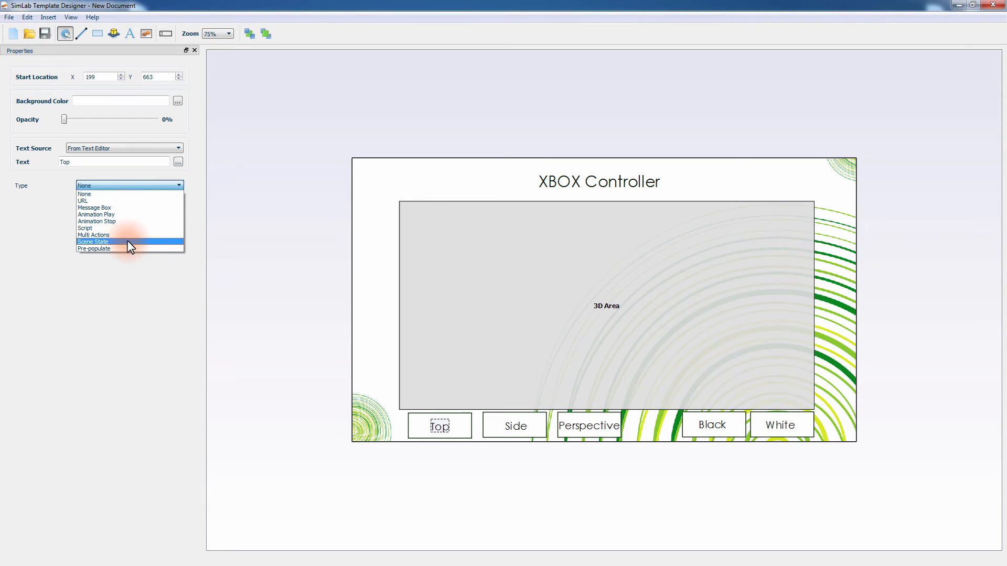
click(92, 242)
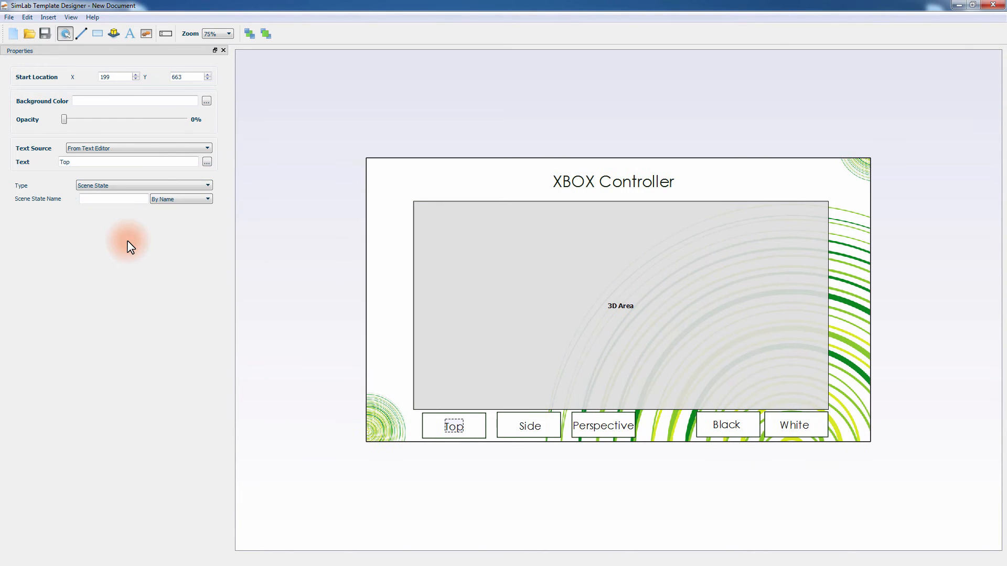
click(206, 198)
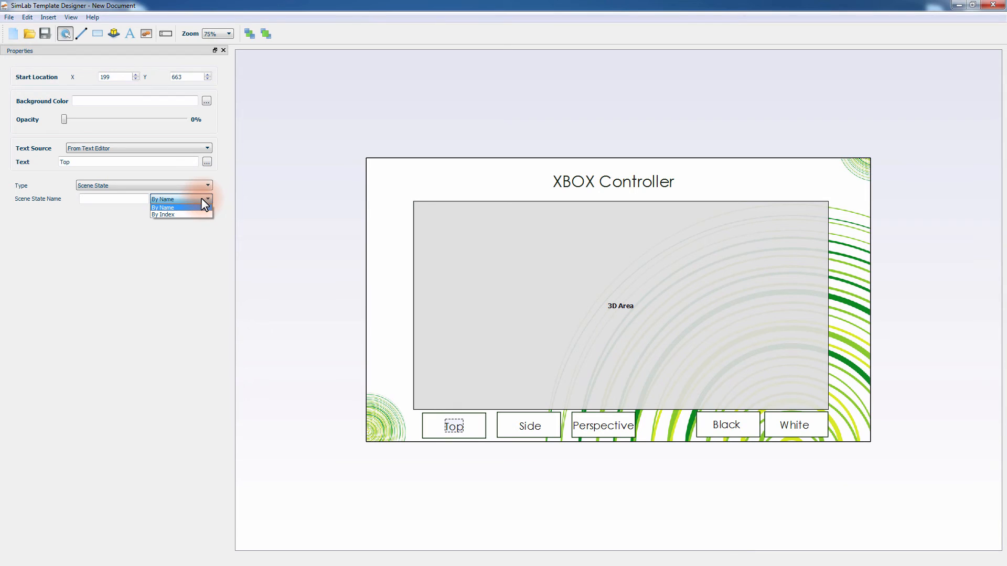
click(160, 198)
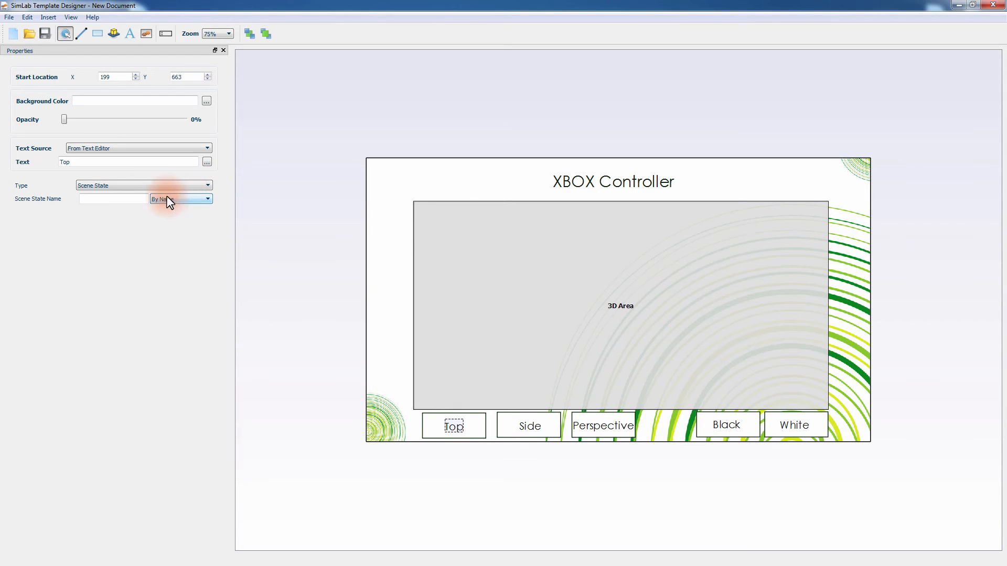
click(112, 198)
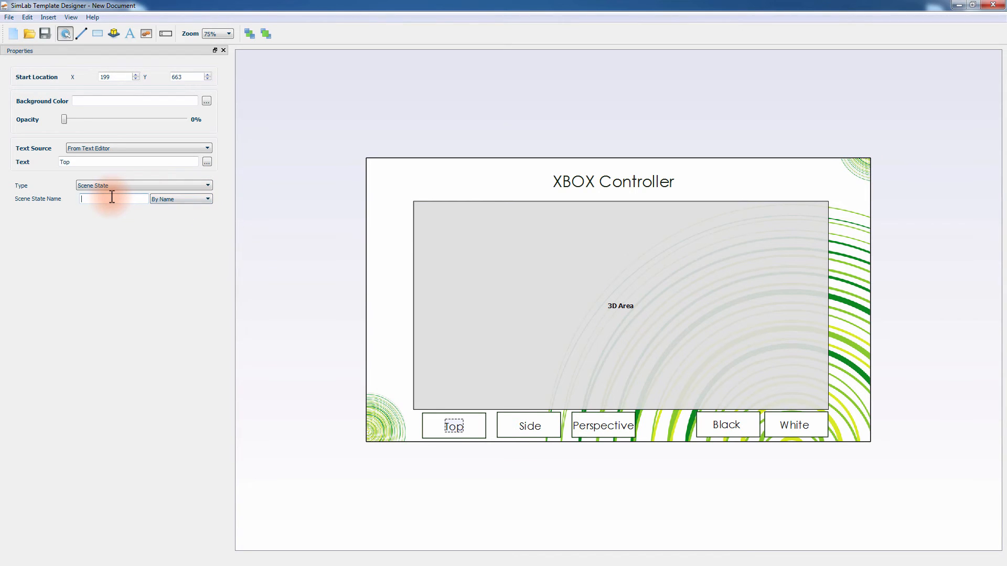
text(Top)
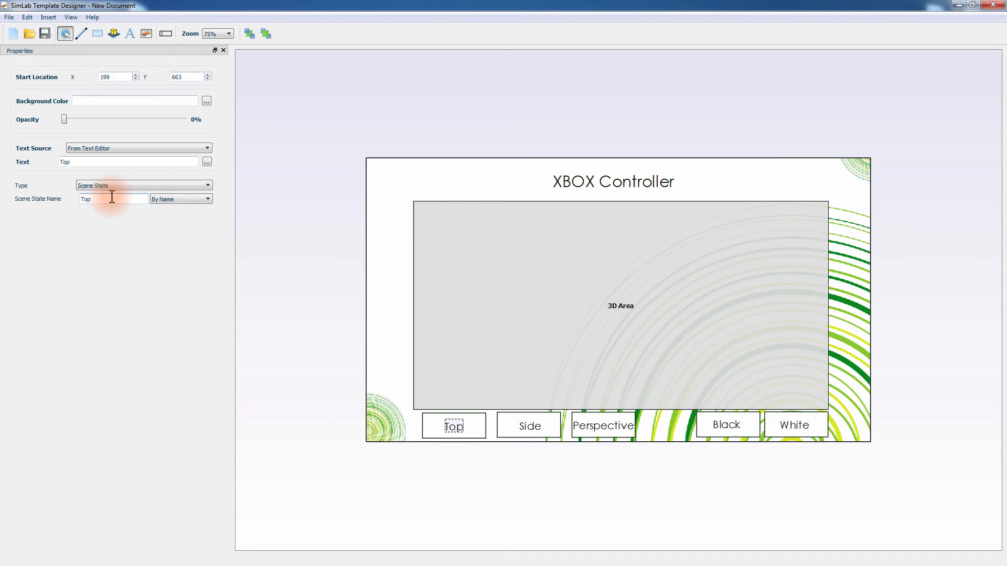
Link the Side and Perspective buttons to the 'Side' and 'Perspective' scene states.
click(514, 425)
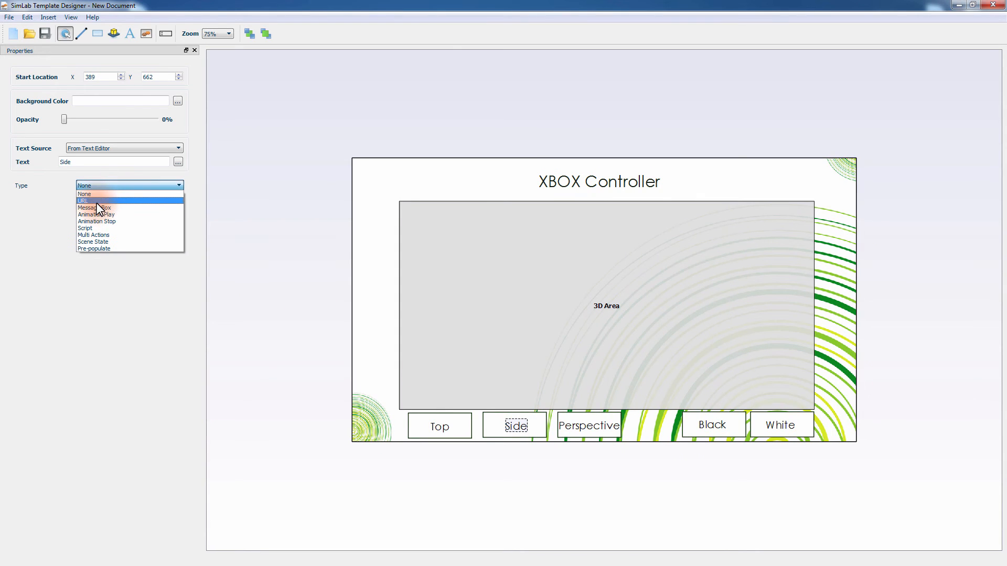
mouse_move(97, 242)
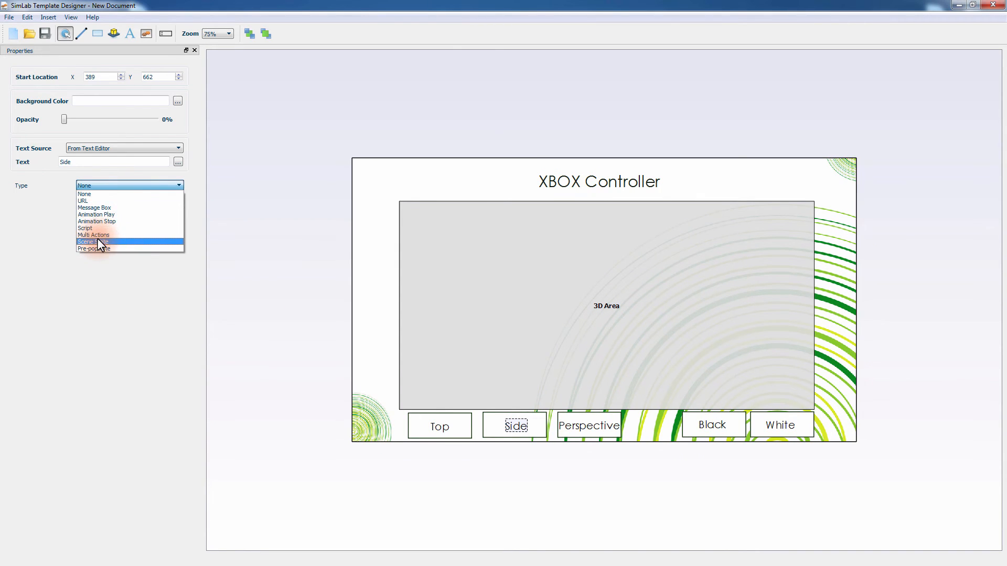
click(87, 243)
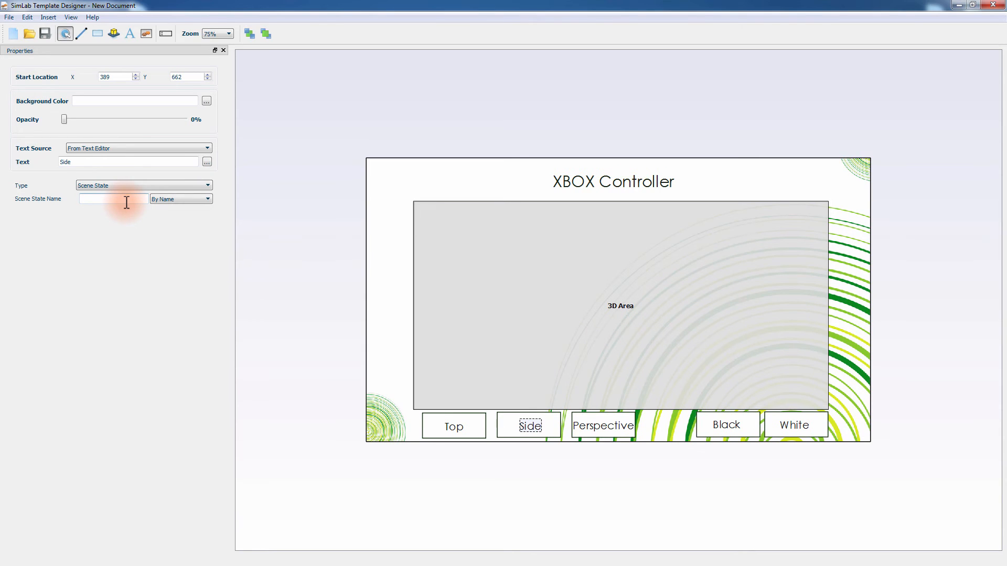
text(Side)
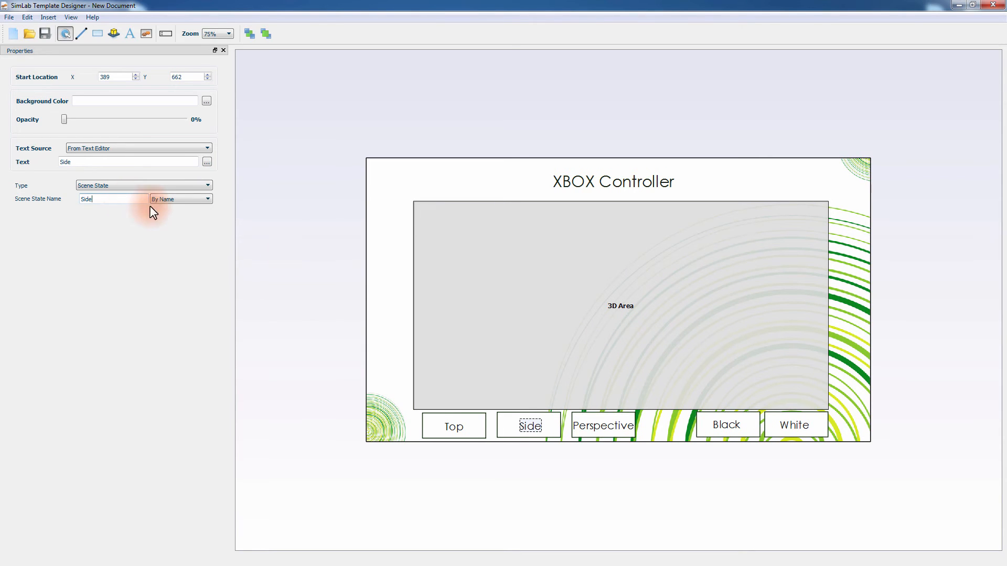
click(602, 425)
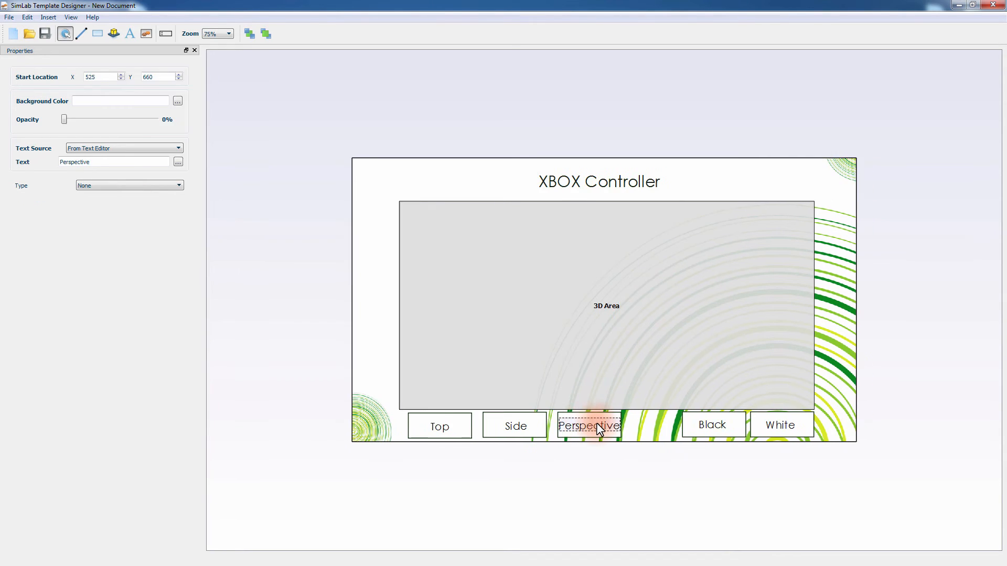
click(128, 185)
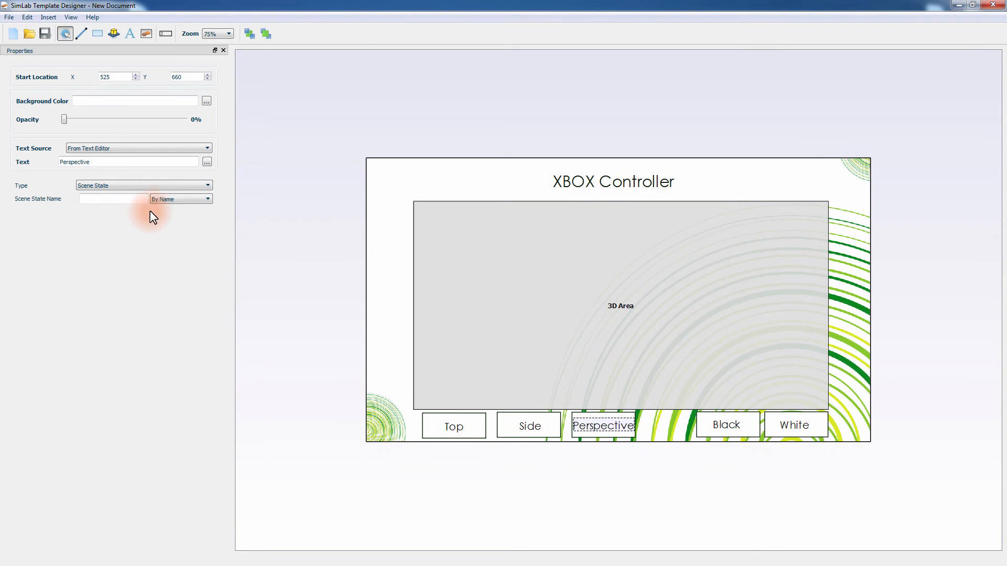
click(112, 198)
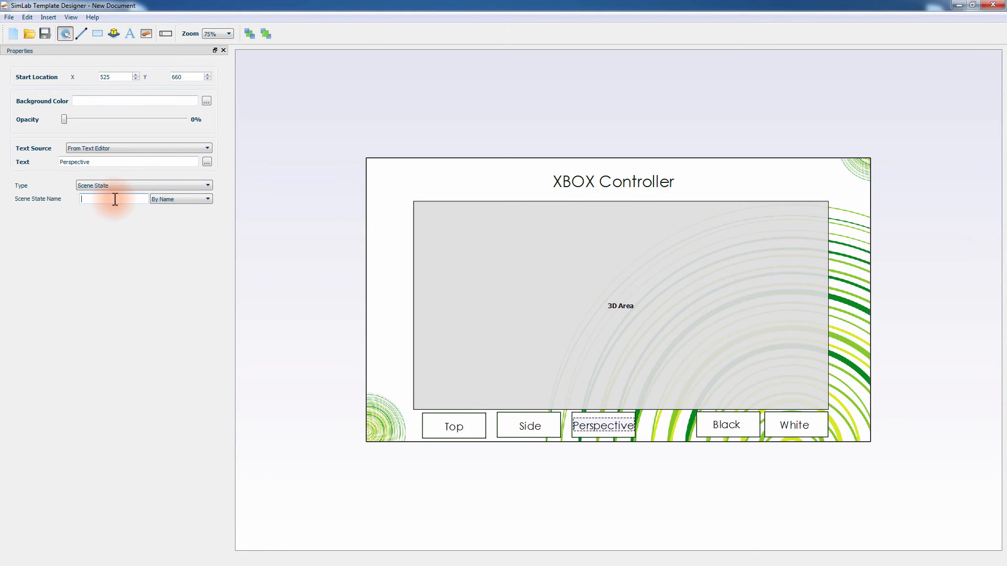
text(Perspective)
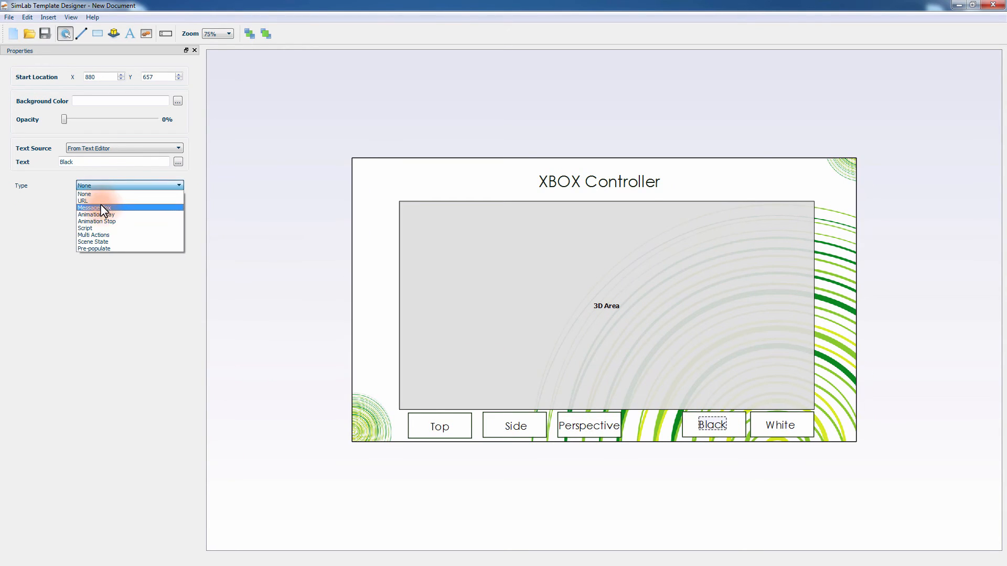
Set the Black and White buttons to Scene State actions, entering 'White'.
click(92, 242)
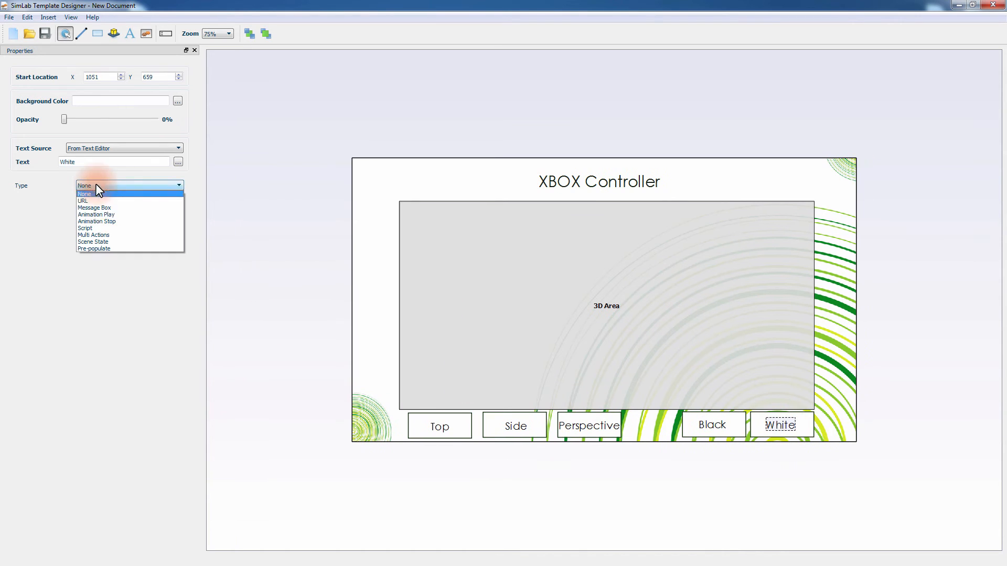
click(93, 243)
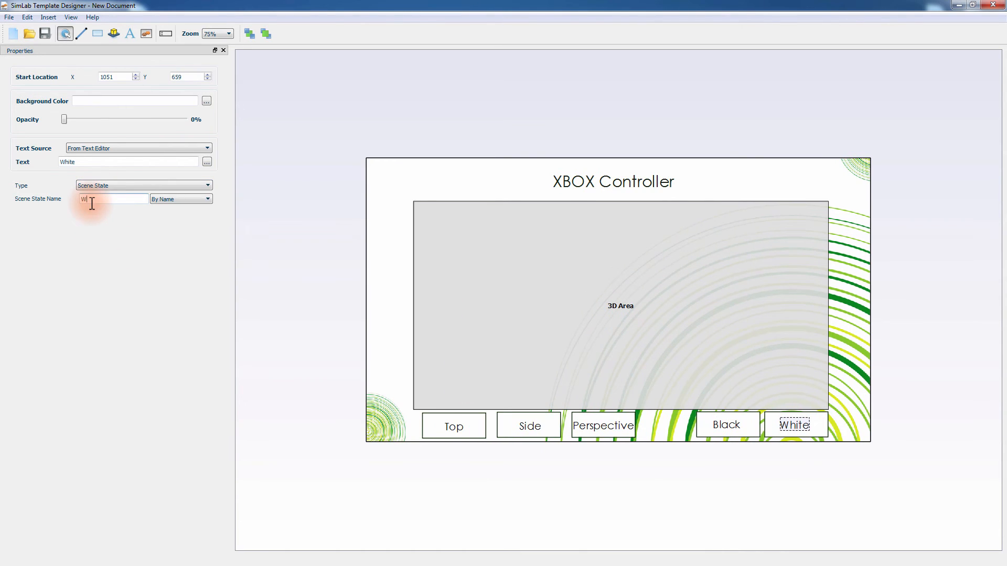
text(hite)
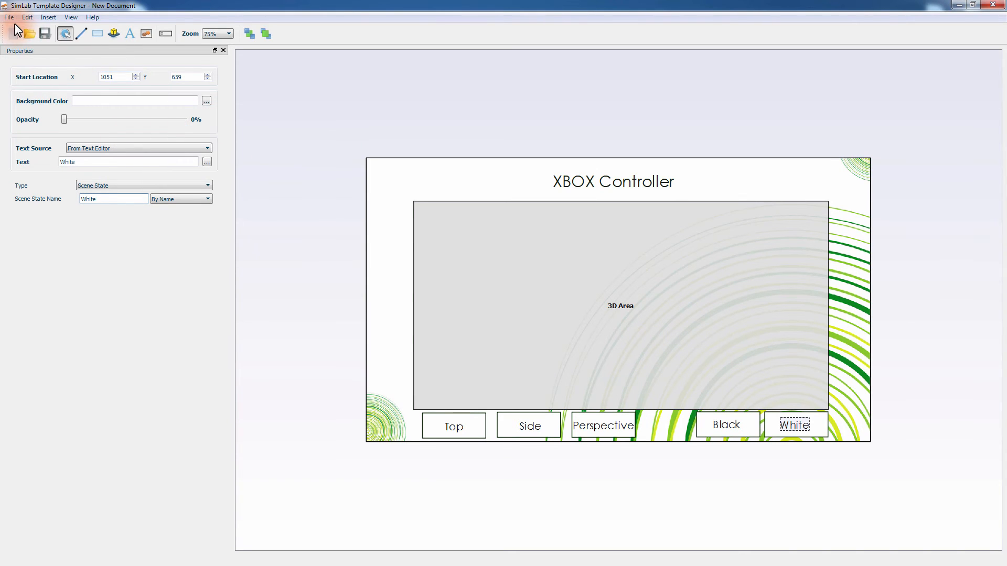
Save the template as Xbox_template via Save As.
click(10, 17)
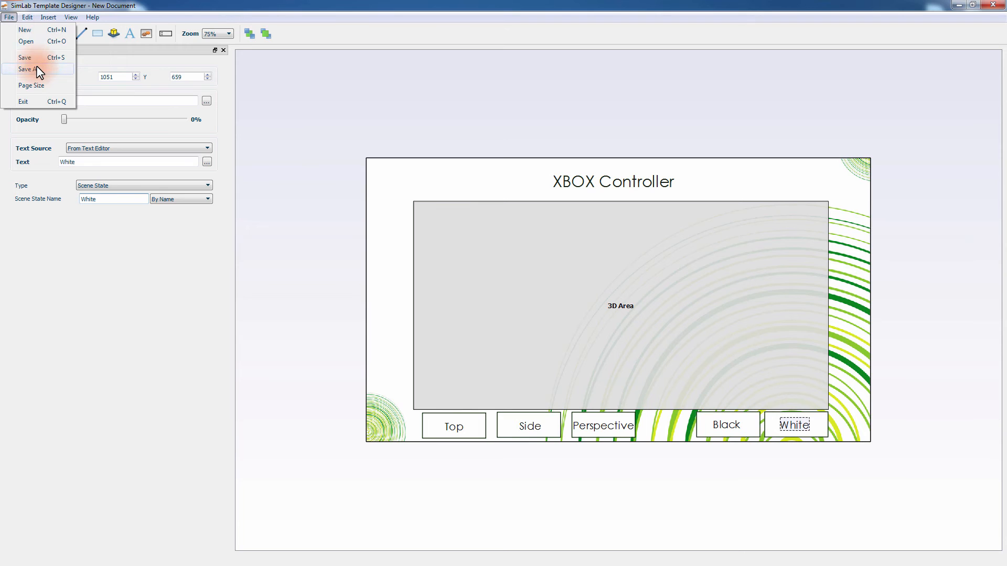
click(29, 70)
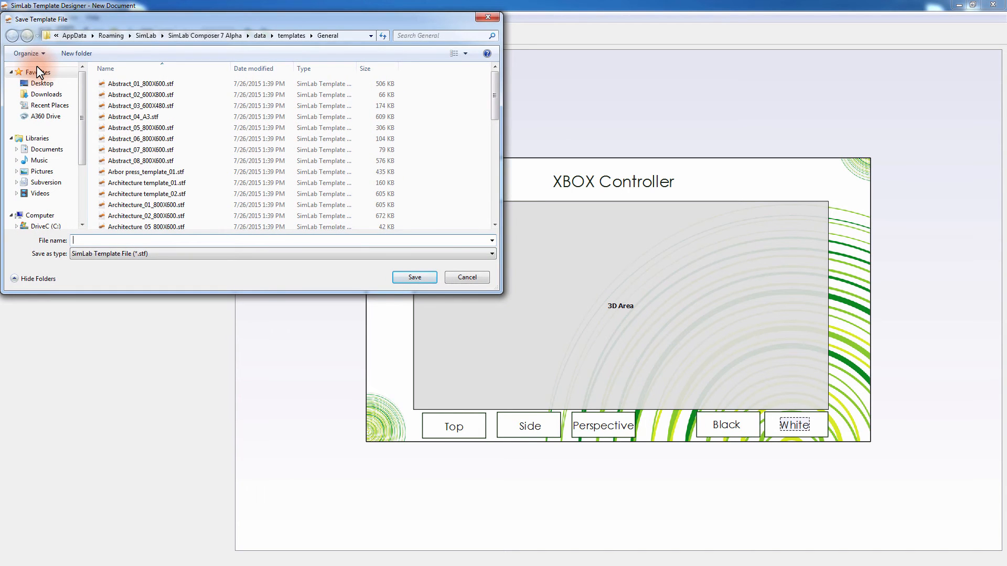
text(Xbo)
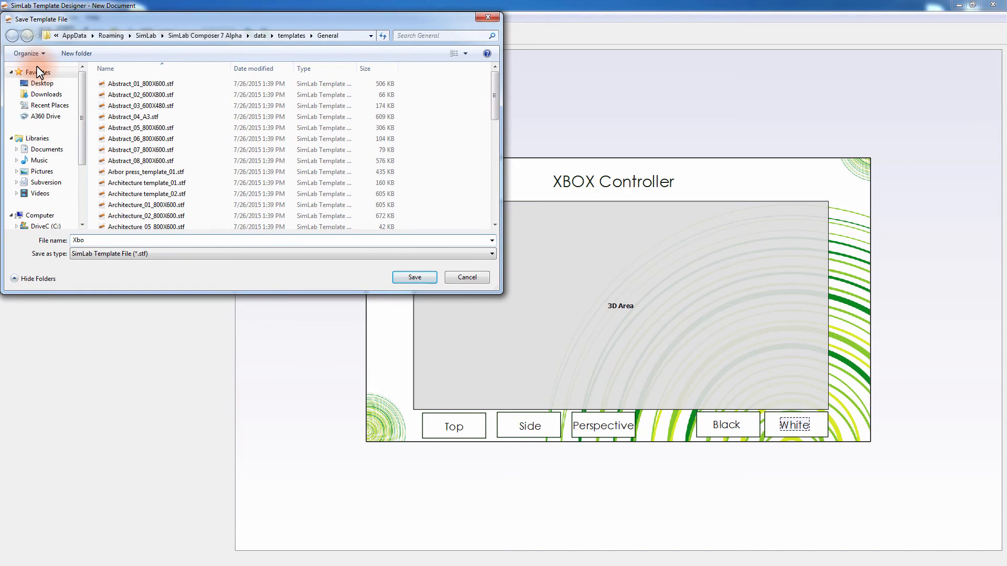
text(x_template)
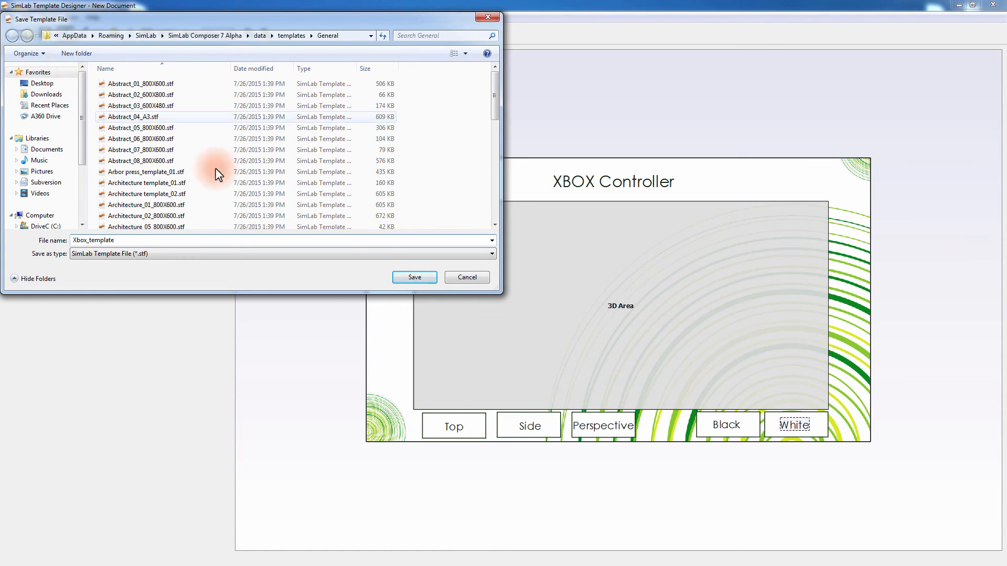
click(413, 277)
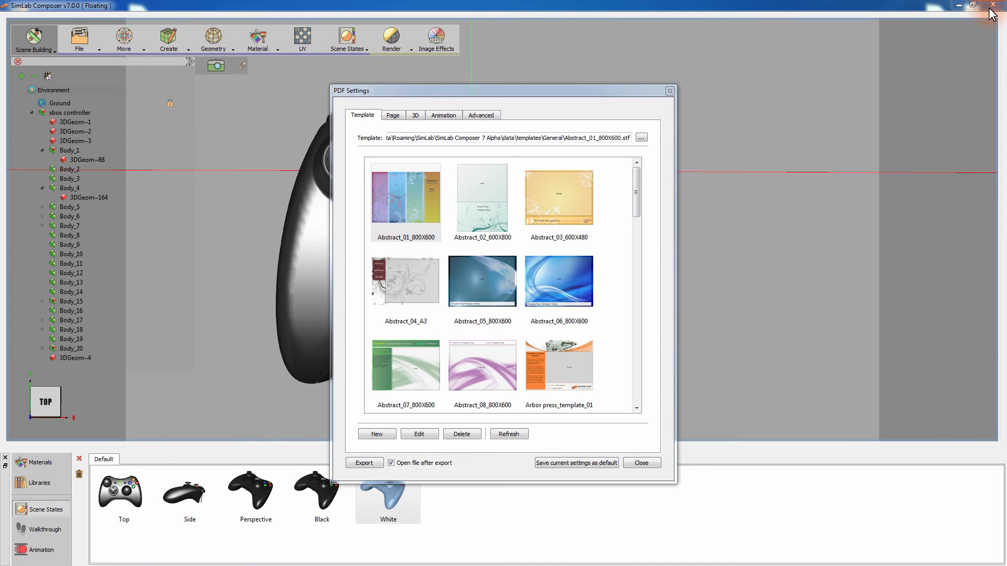
Choose Xbox_template from the PDF Settings template list, then move to the Page options.
click(509, 434)
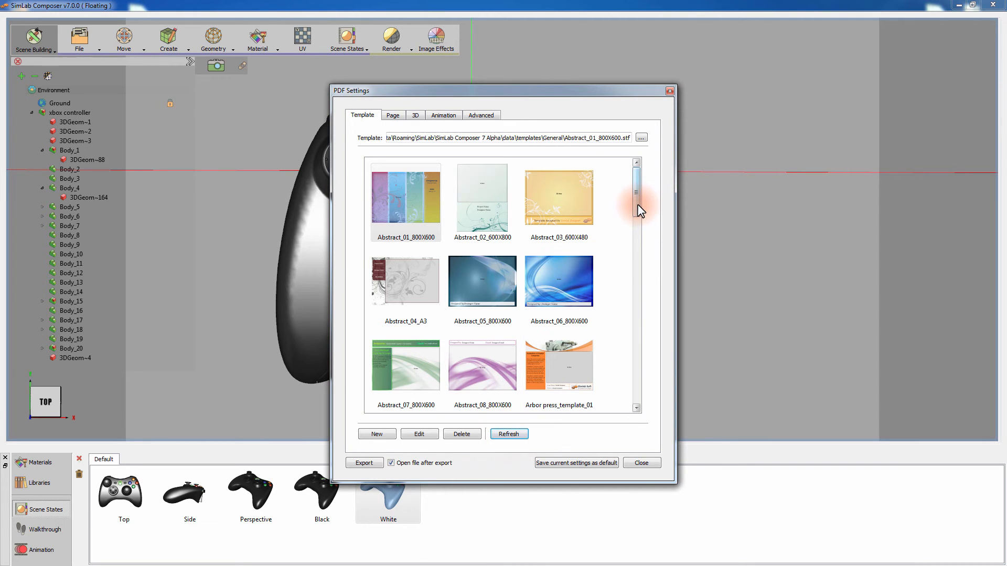
drag(637, 193, 636, 379)
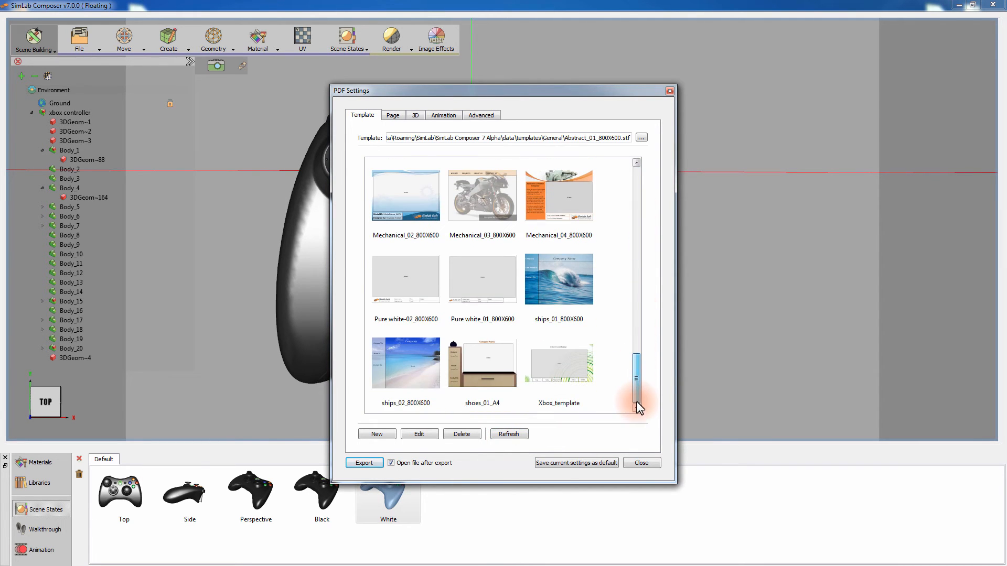
click(558, 363)
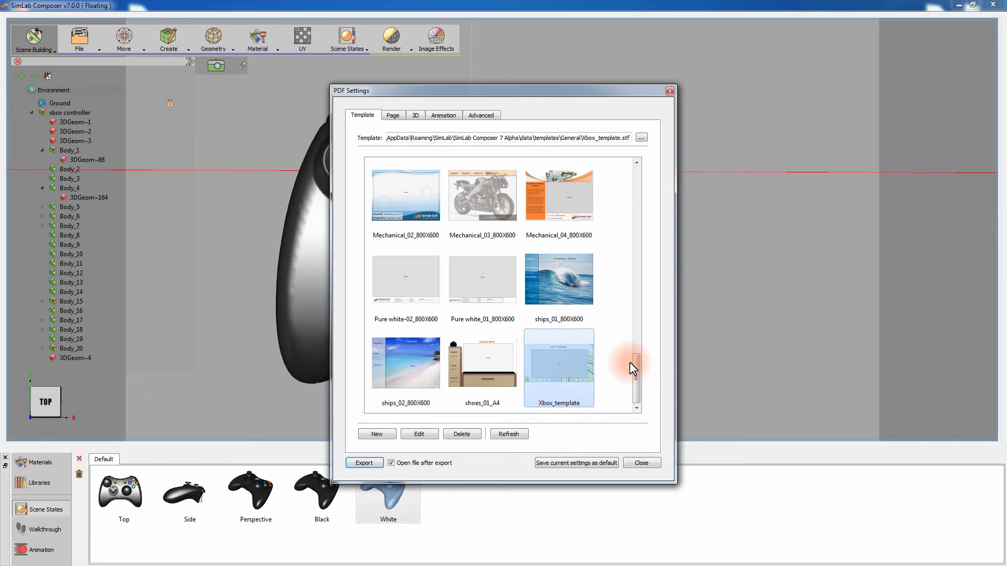
click(558, 282)
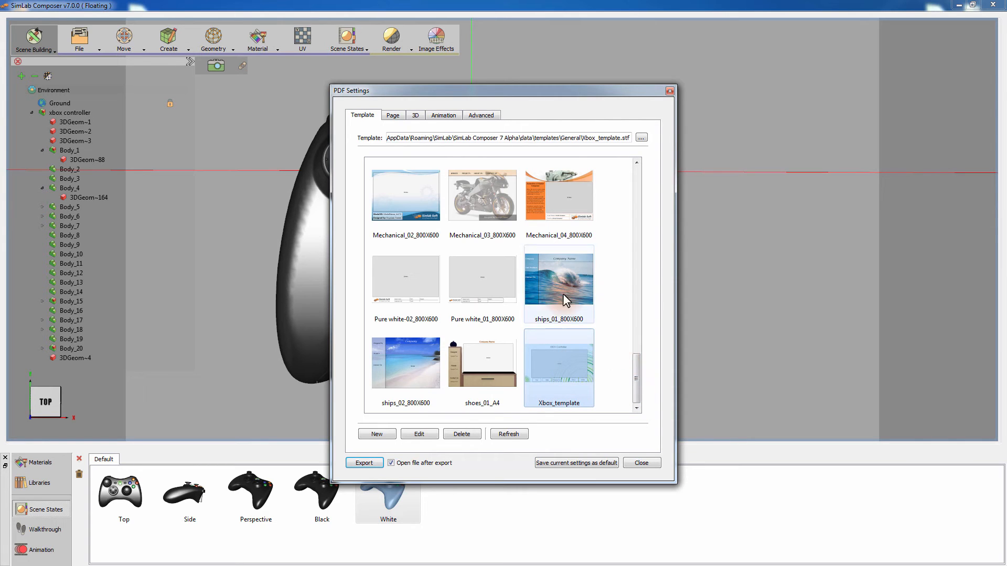
click(392, 115)
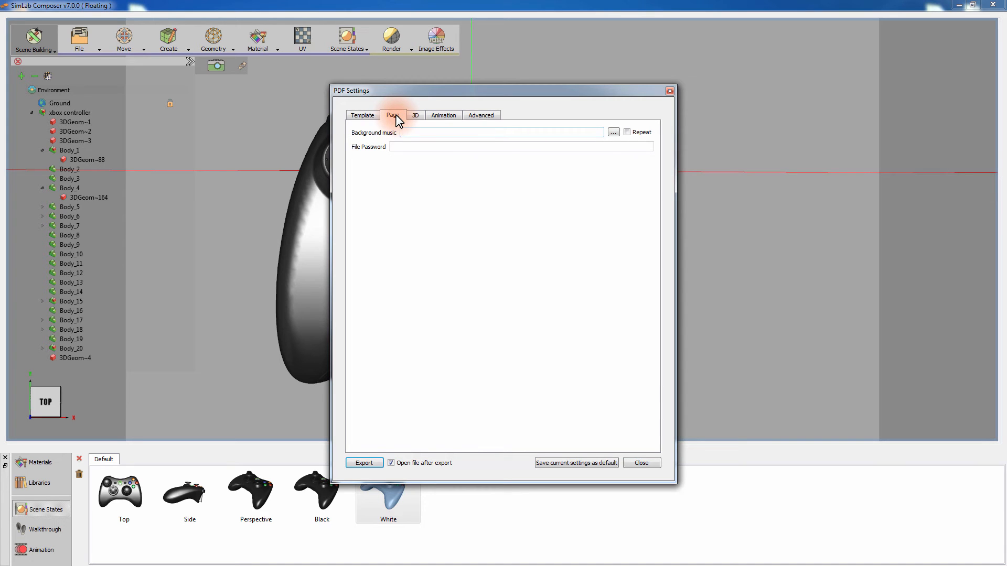
Show the 3D viewer options in the PDF Settings dialog.
click(502, 132)
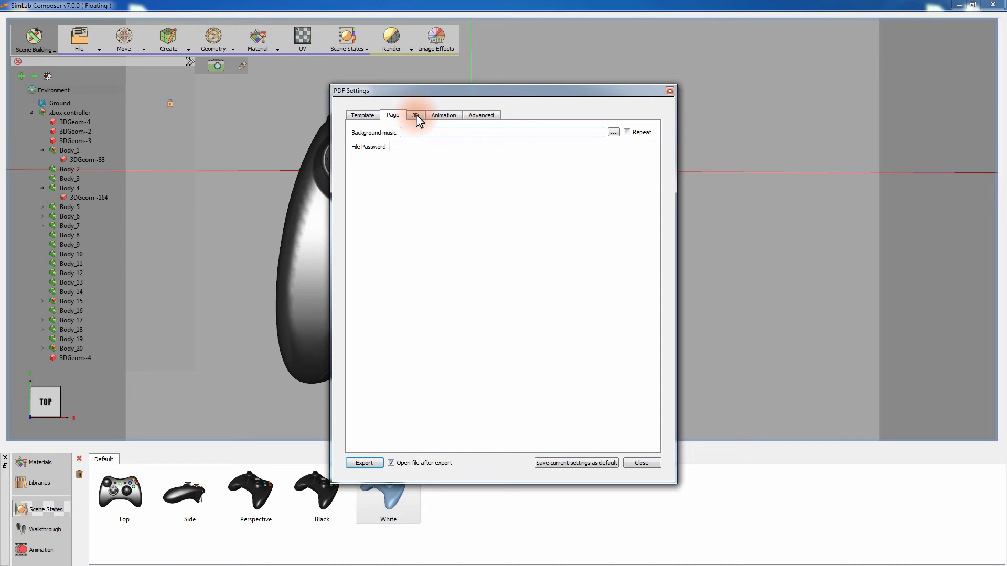
click(415, 115)
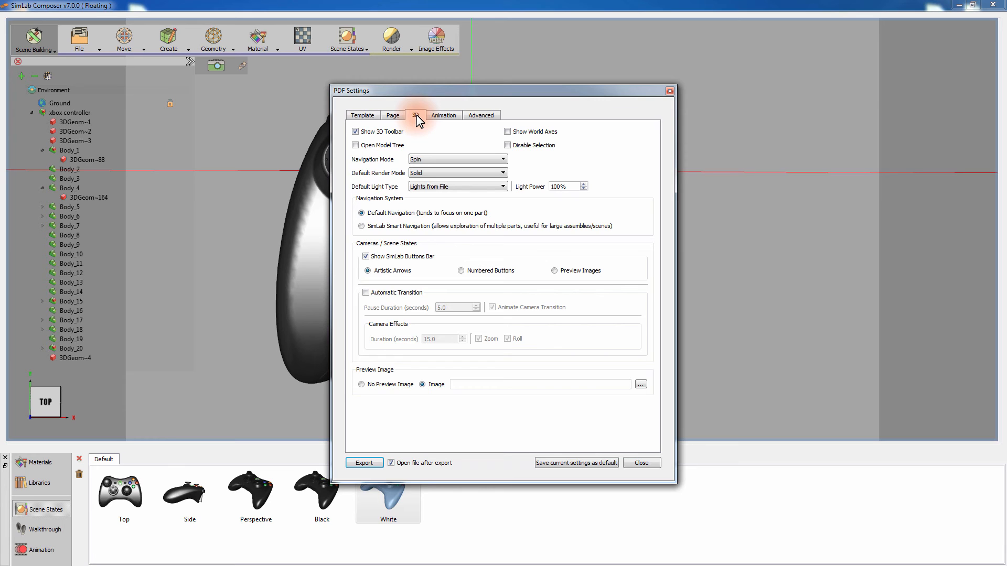
Review the Animation playback settings, then show the Advanced export options.
click(442, 115)
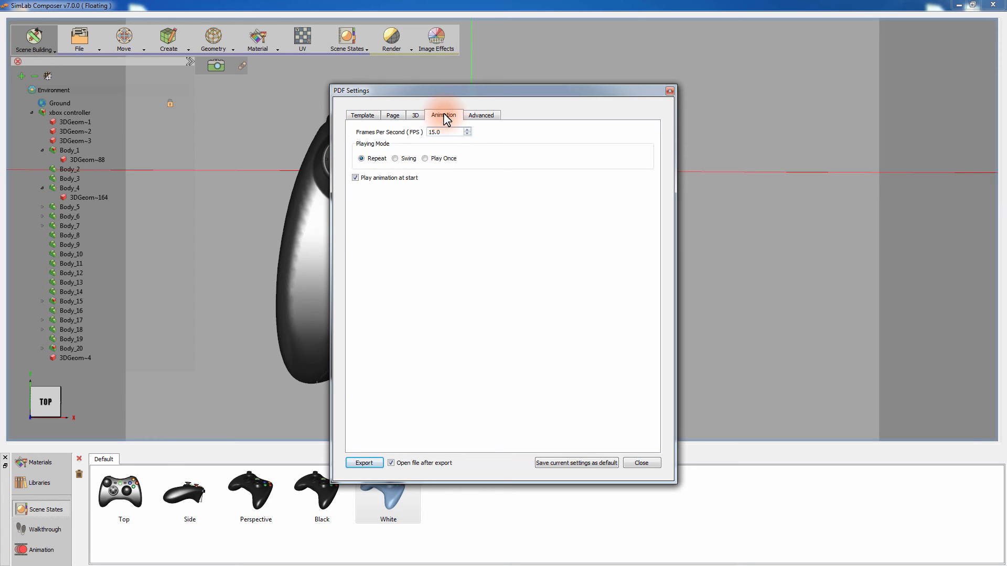
click(447, 132)
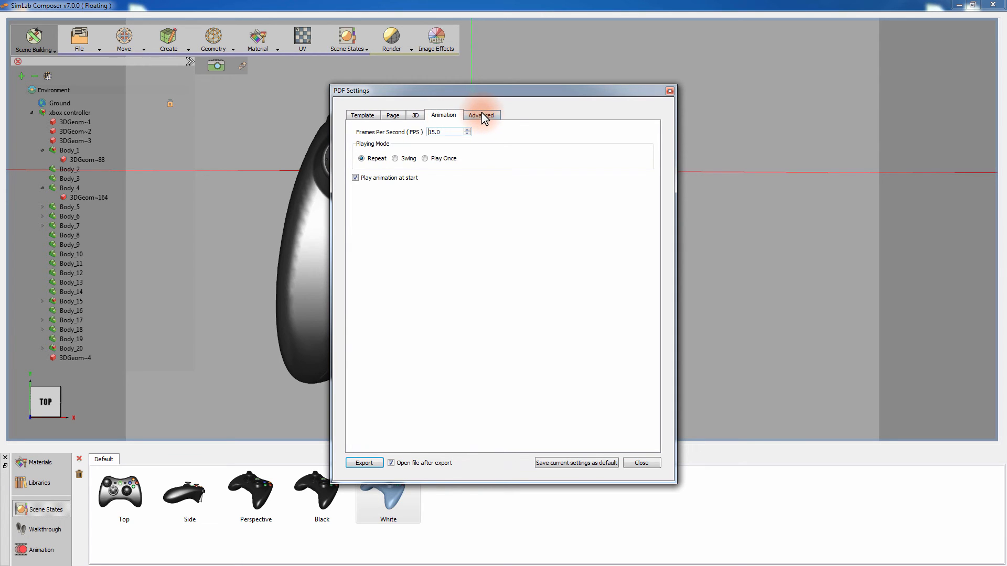
click(481, 115)
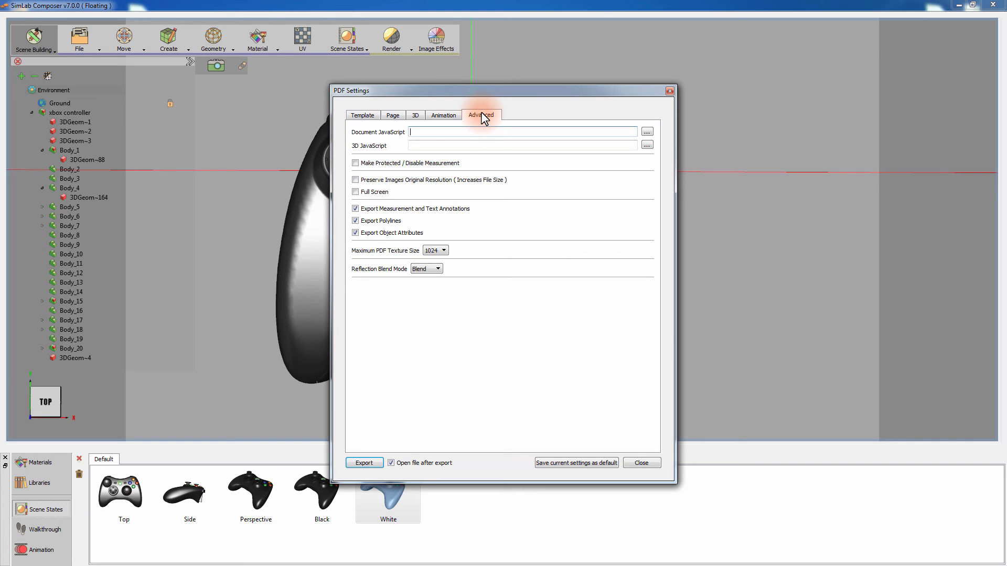
mouse_move(590, 445)
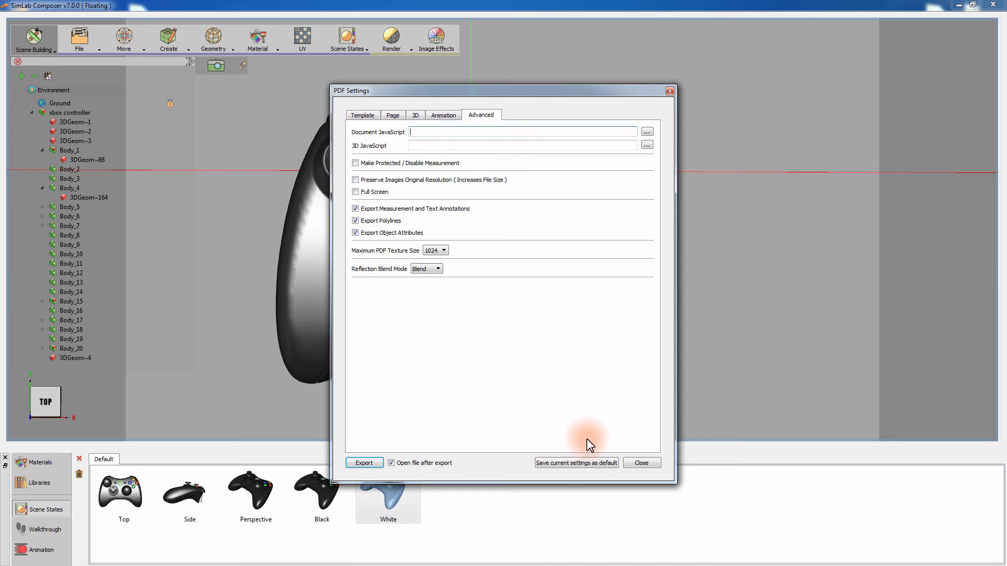
Export the controller as a 3D PDF named Xbox, including all five scene states.
click(640, 463)
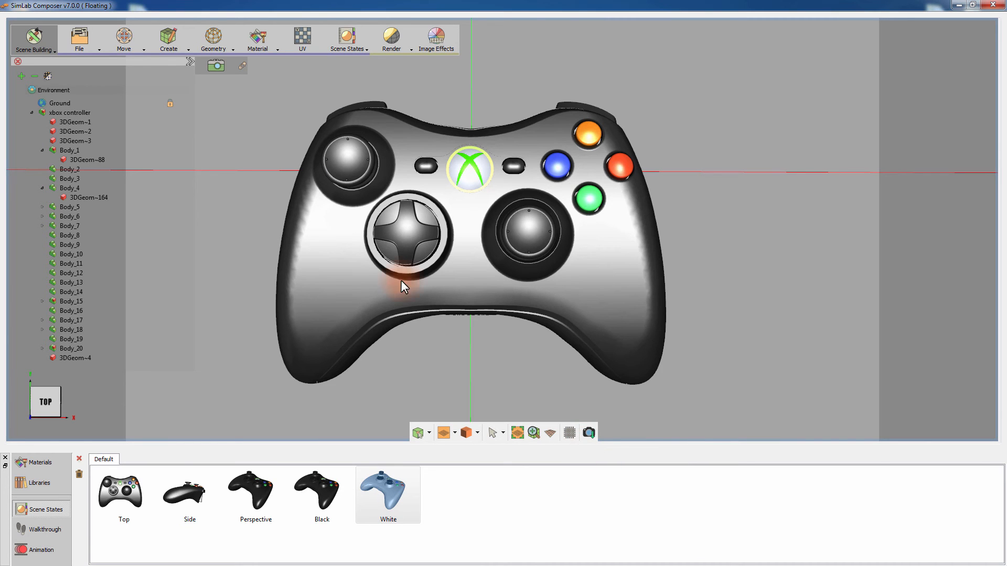
click(79, 39)
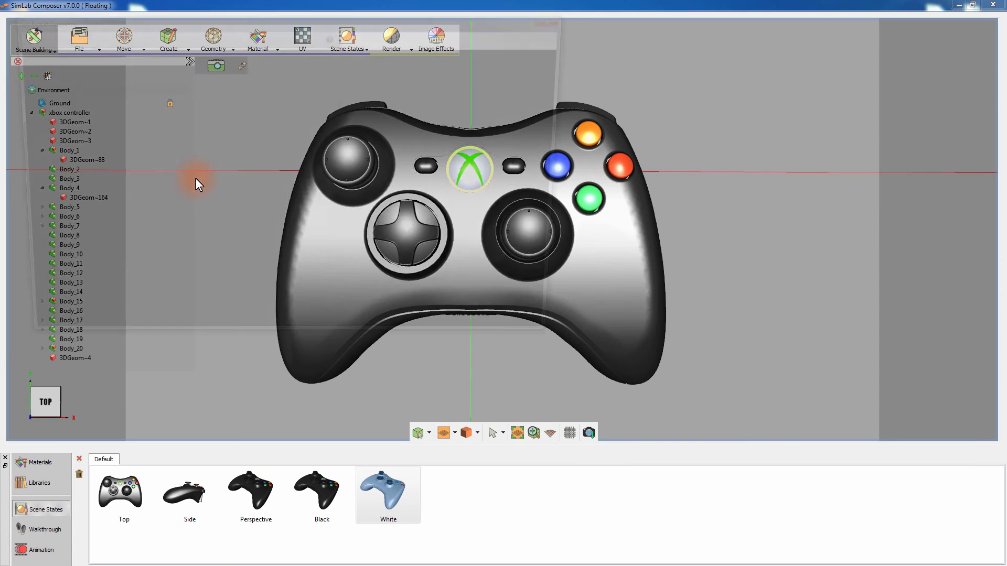
text(Xb)
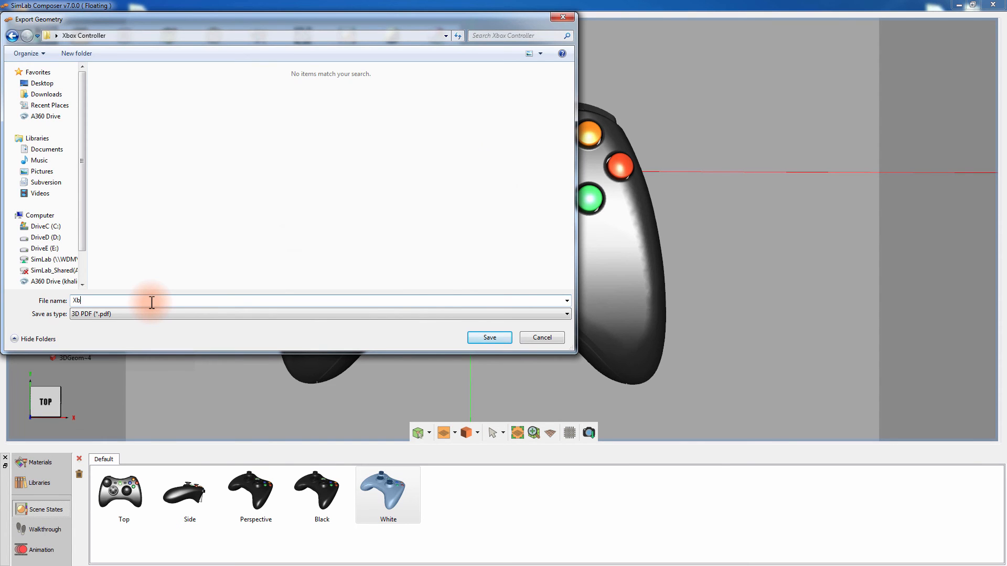
text(ox)
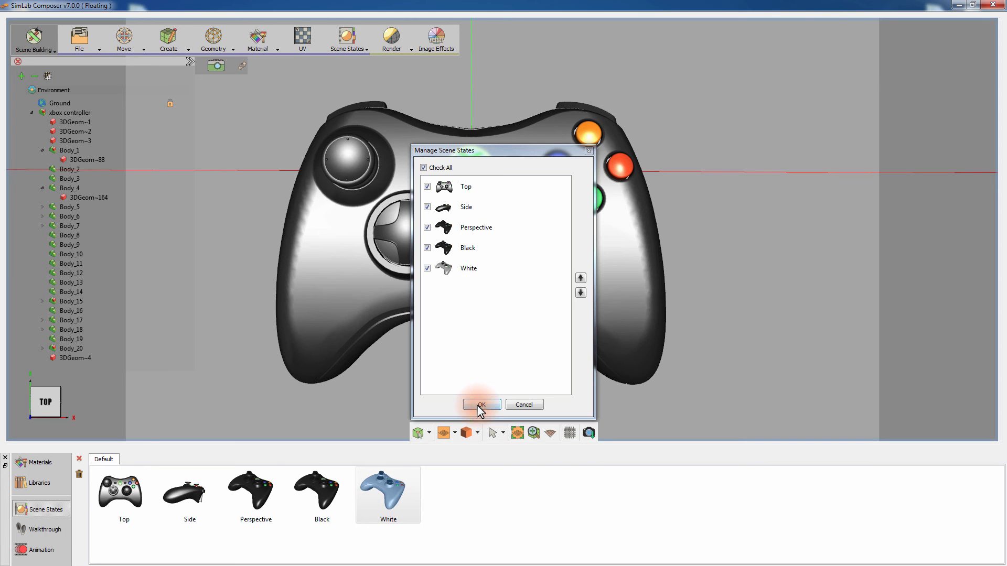
click(480, 404)
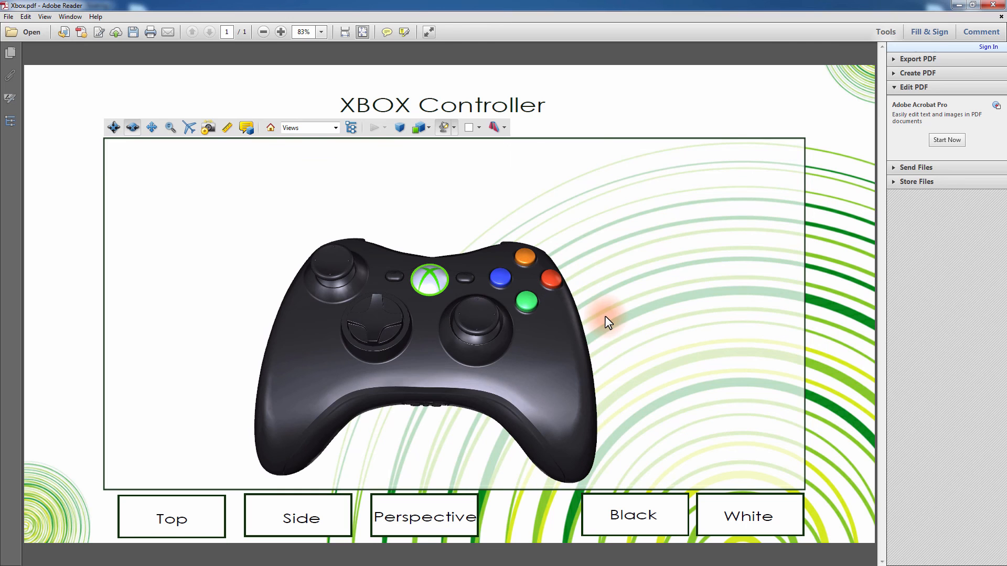
Switch the PDF's controller between Top, Side, Perspective/White and Black via the buttons.
click(171, 517)
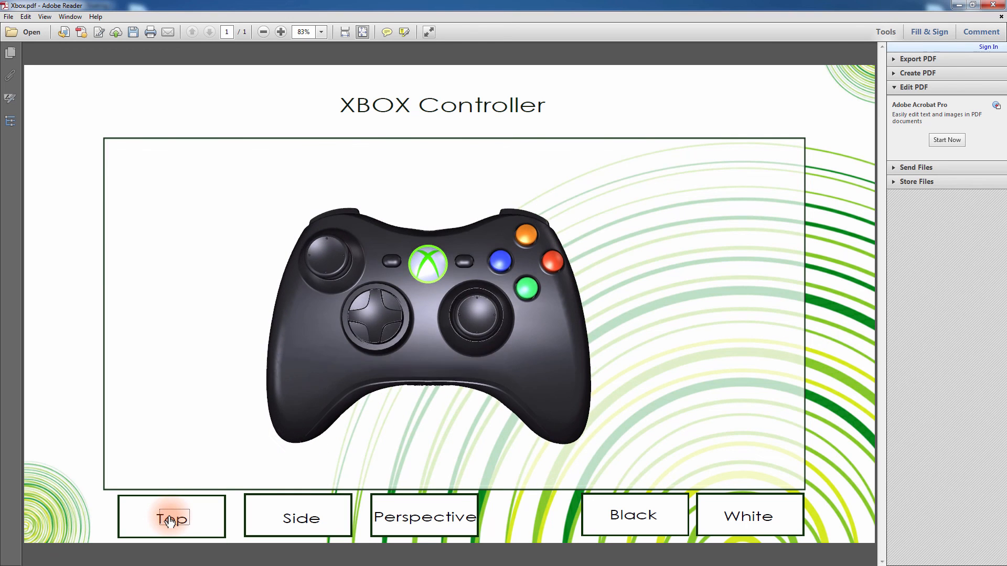
click(297, 517)
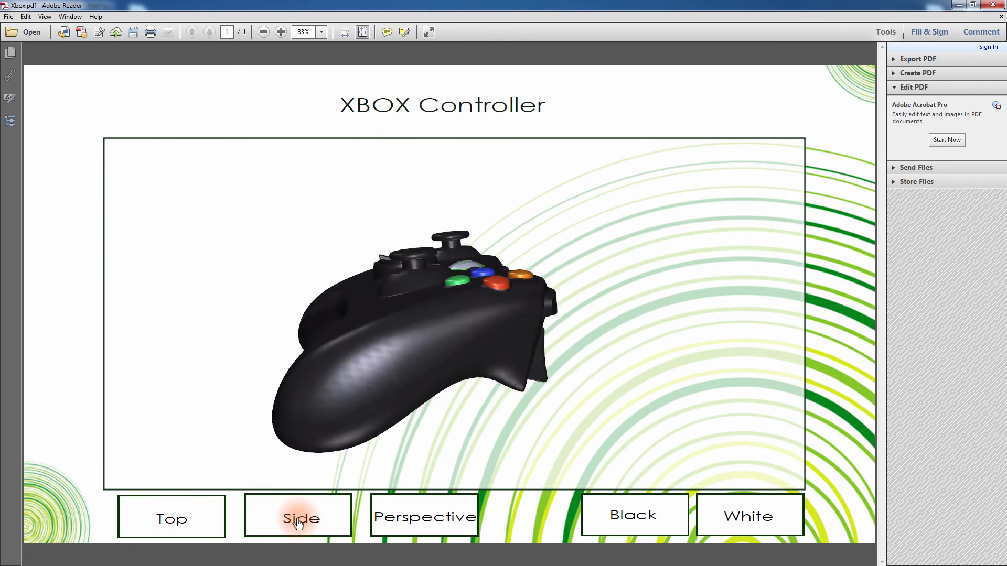
click(424, 517)
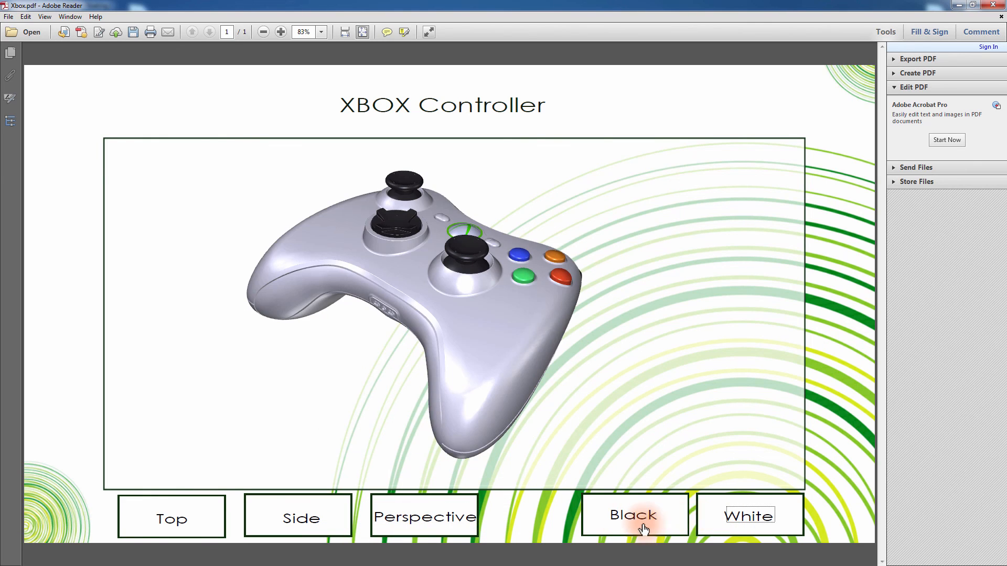
click(634, 514)
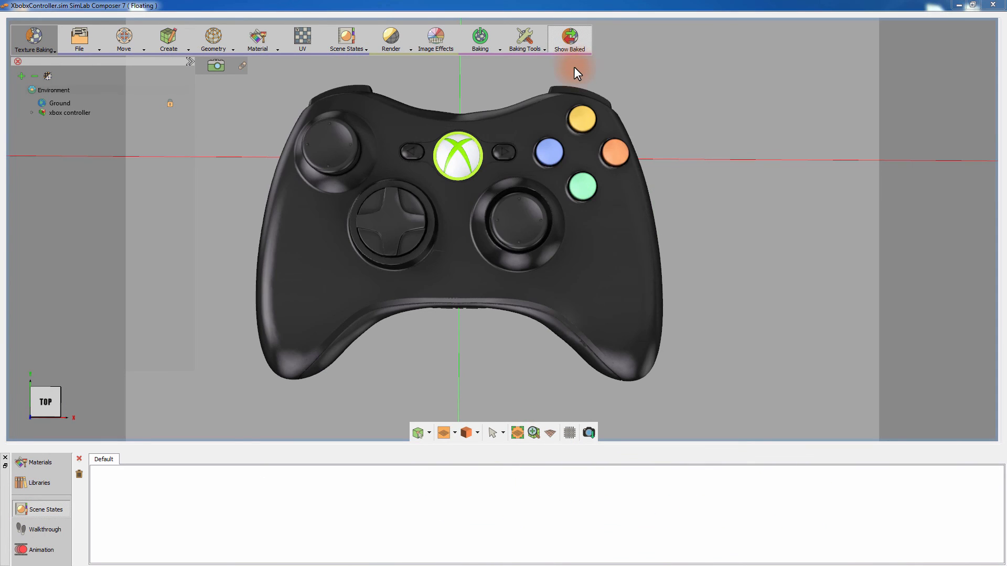
Orbit the baked controller to side, front and raised angled views to inspect it.
drag(577, 72, 519, 251)
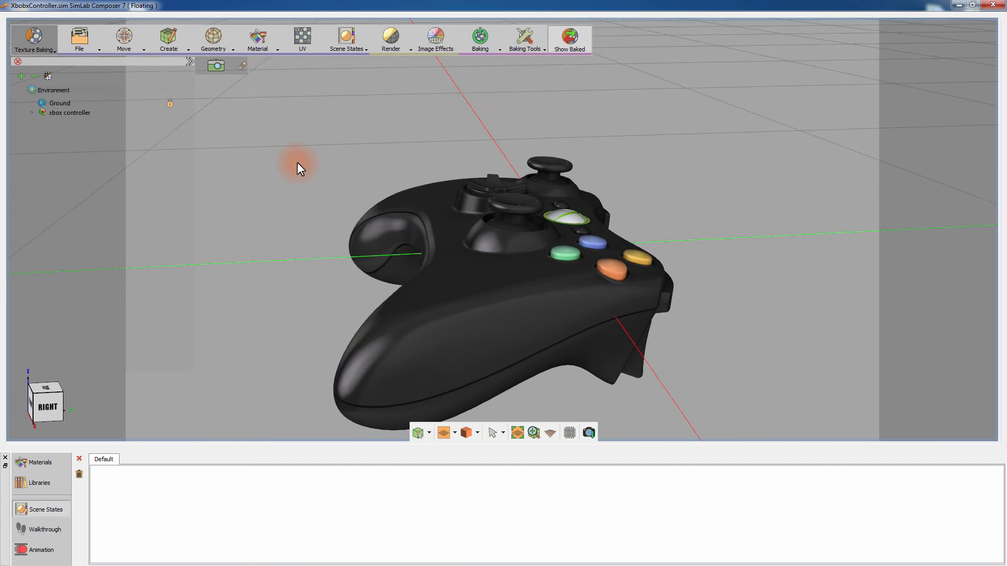
drag(299, 168, 706, 199)
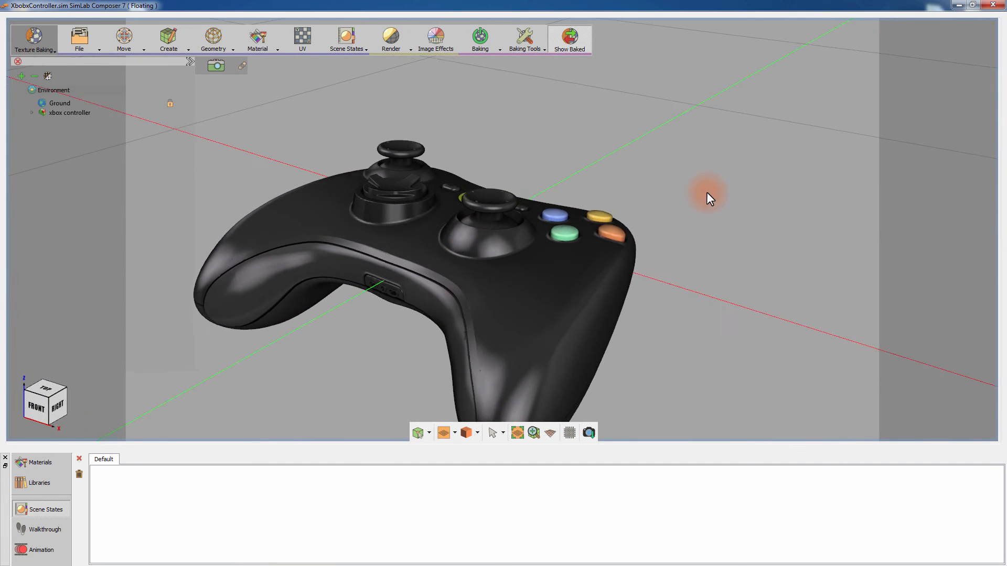
drag(706, 198, 421, 215)
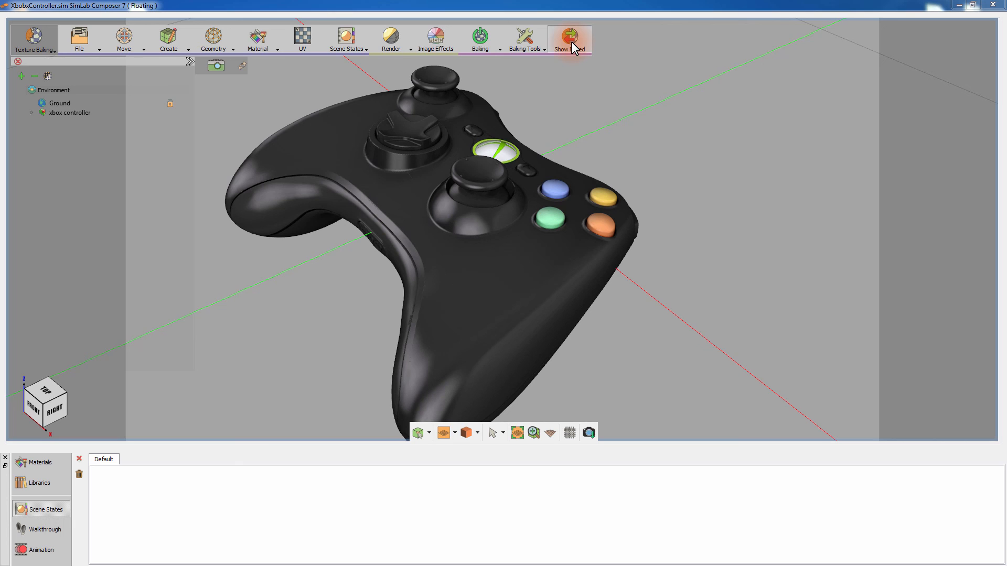
mouse_move(101, 58)
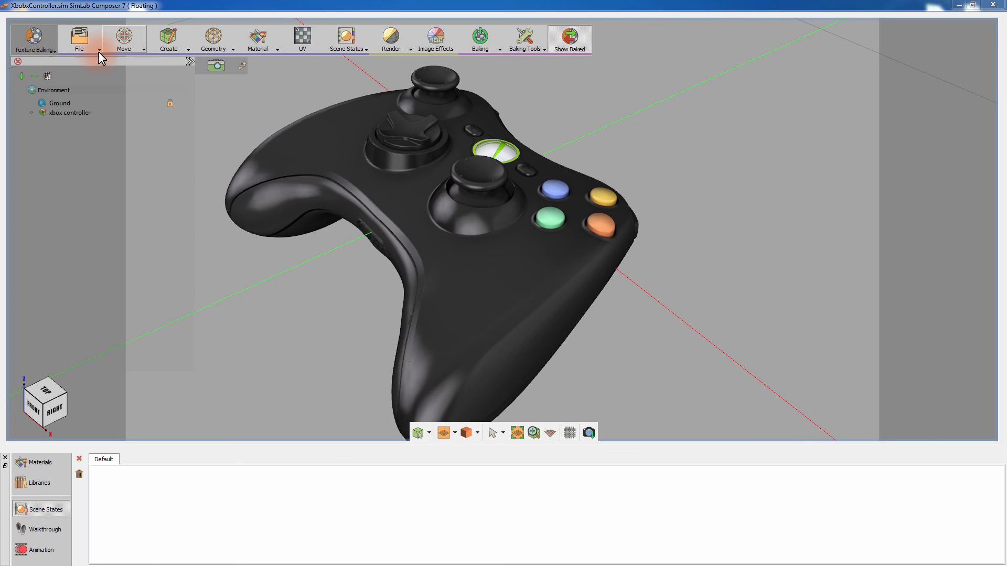
Export the baked controller as a 3D PDF with a 'Ba…' file name into the Xbox Controller folder.
click(78, 39)
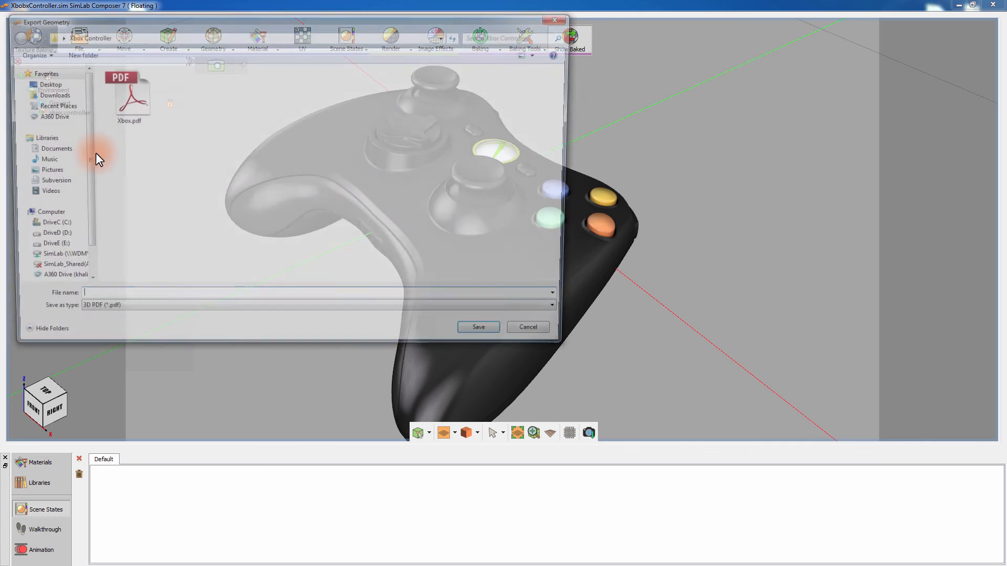
text(Baked_x)
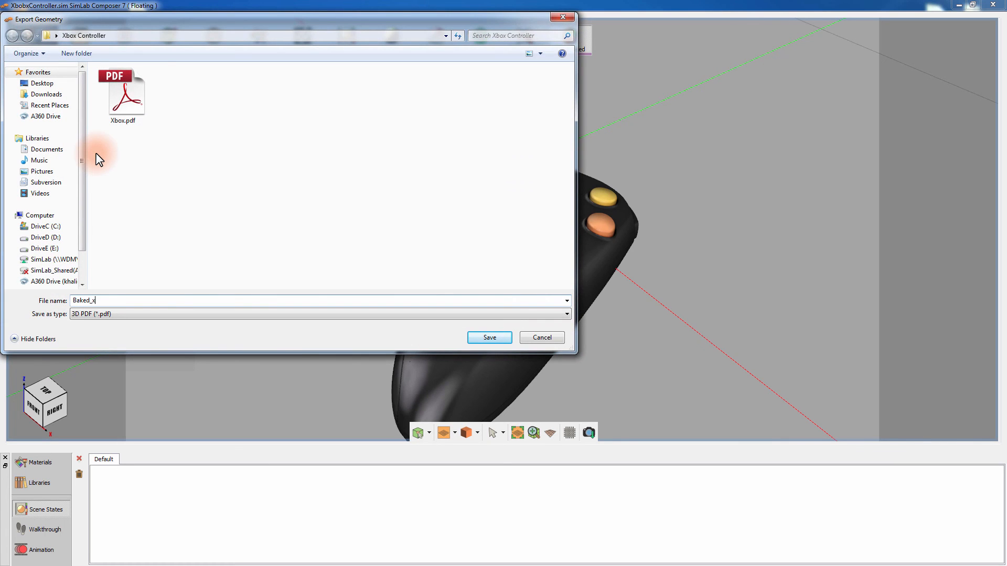
click(489, 337)
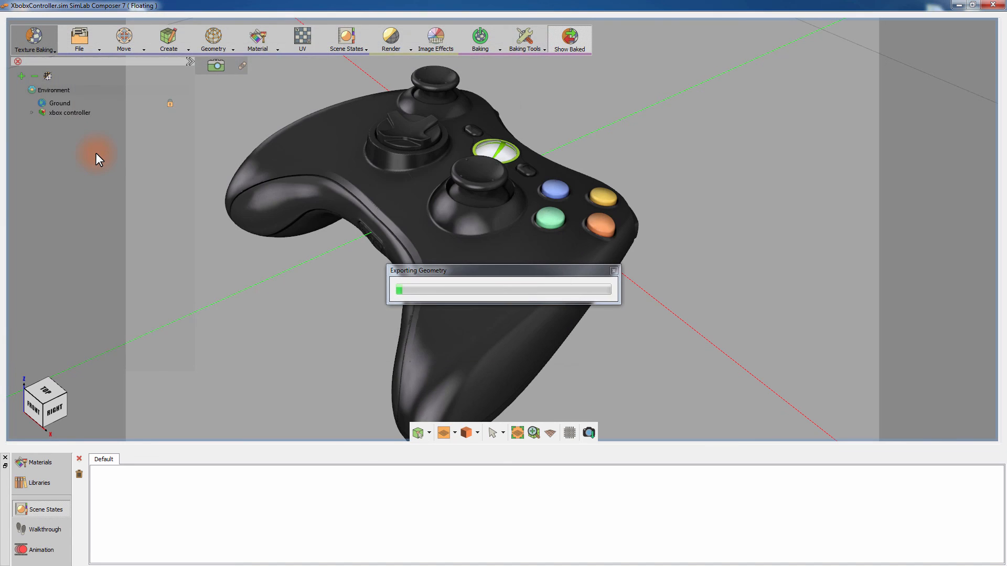